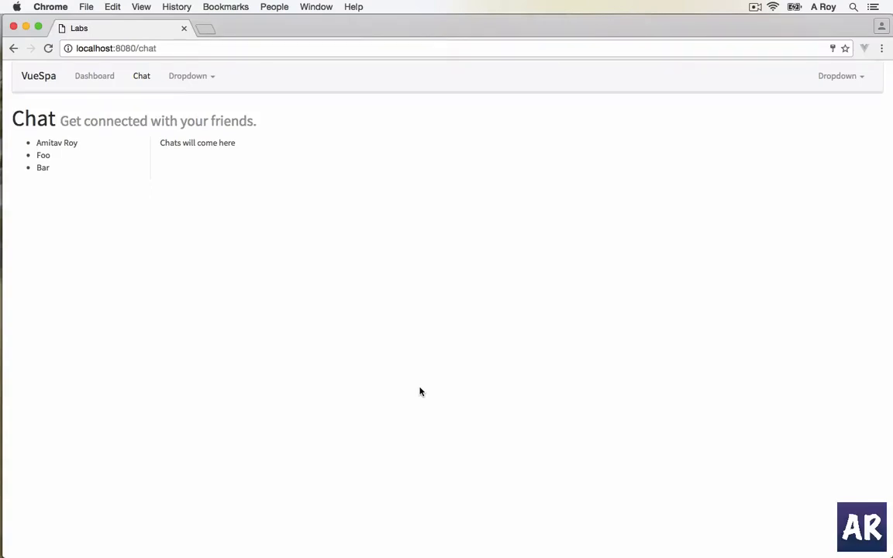
{"action": "mouse_move", "coordinate": [78, 144]}
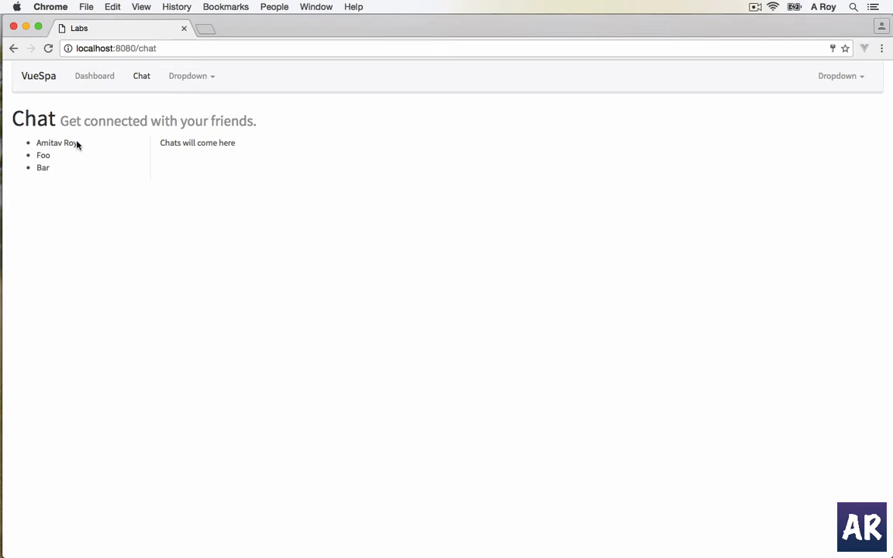
{"action": "mouse_move", "coordinate": [90, 171]}
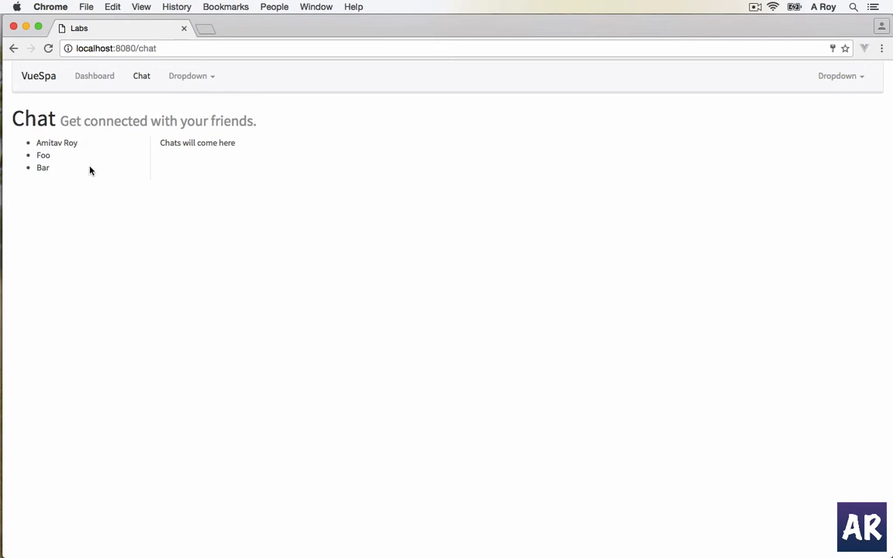
{"action": "mouse_move", "coordinate": [273, 226]}
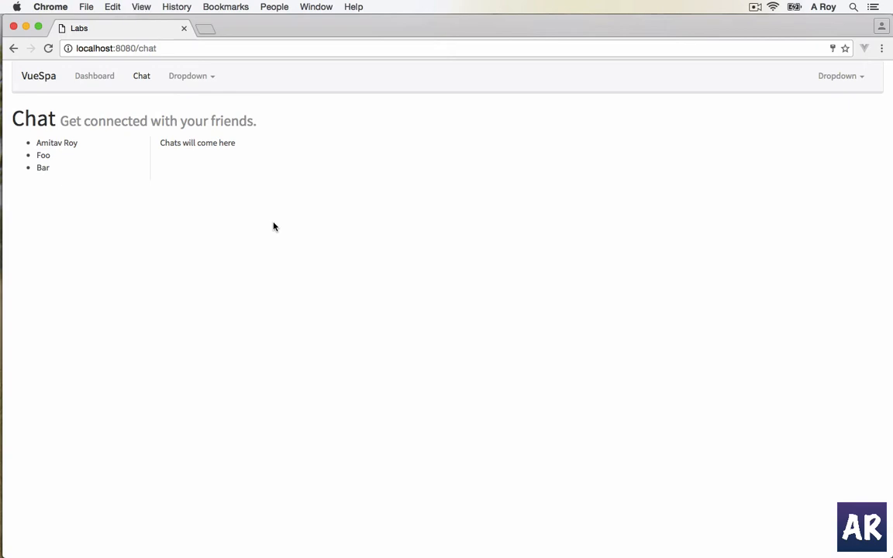
Bring up the DevTools console beneath the localhost chat page and resize its panel.
{"action": "key", "text": "F12"}
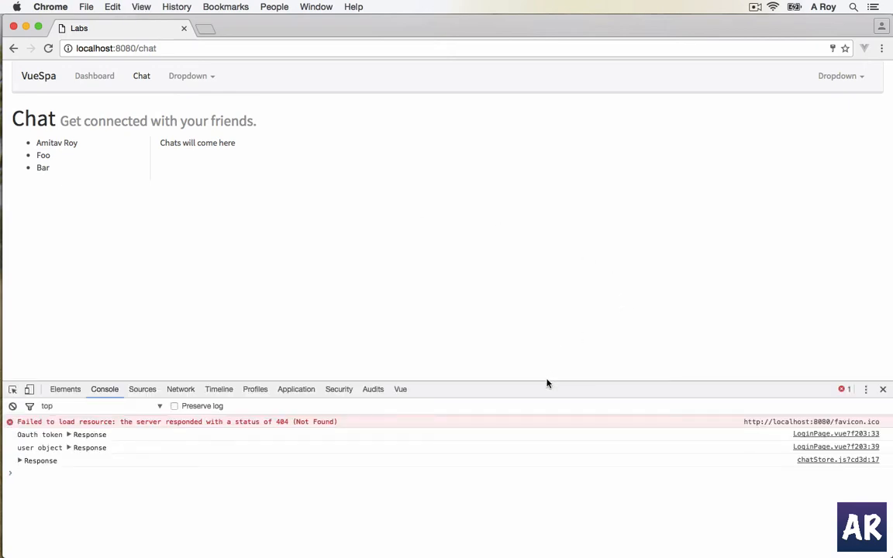
{"action": "left_click_drag", "start_coordinate": [545, 385], "coordinate": [546, 286]}
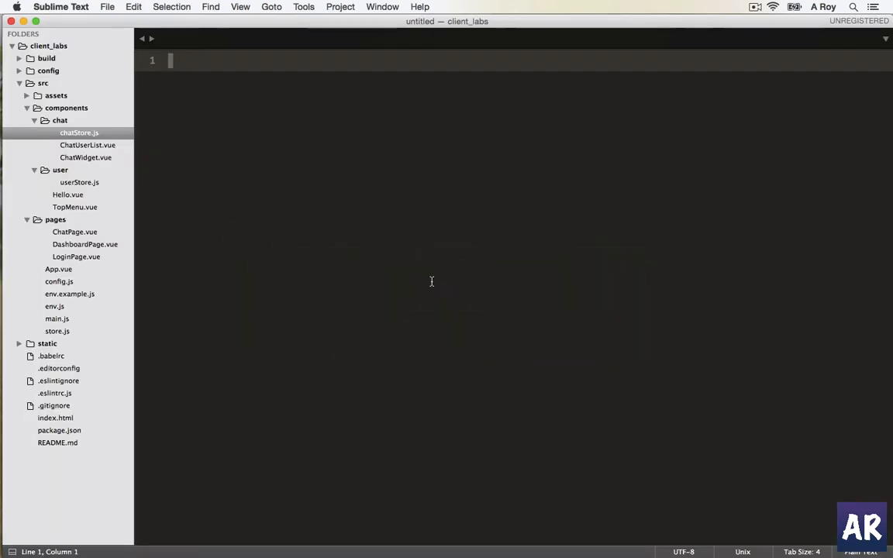
{"action": "mouse_move", "coordinate": [102, 154]}
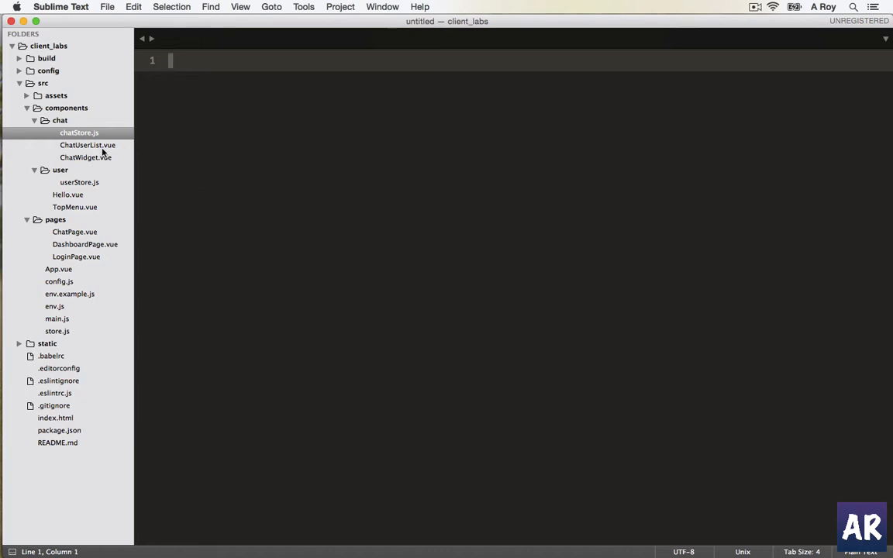
In ChatUserList.vue give the ul class="list-group" and the li class="list-group-item" on separate lines.
{"action": "double_click", "coordinate": [86, 146]}
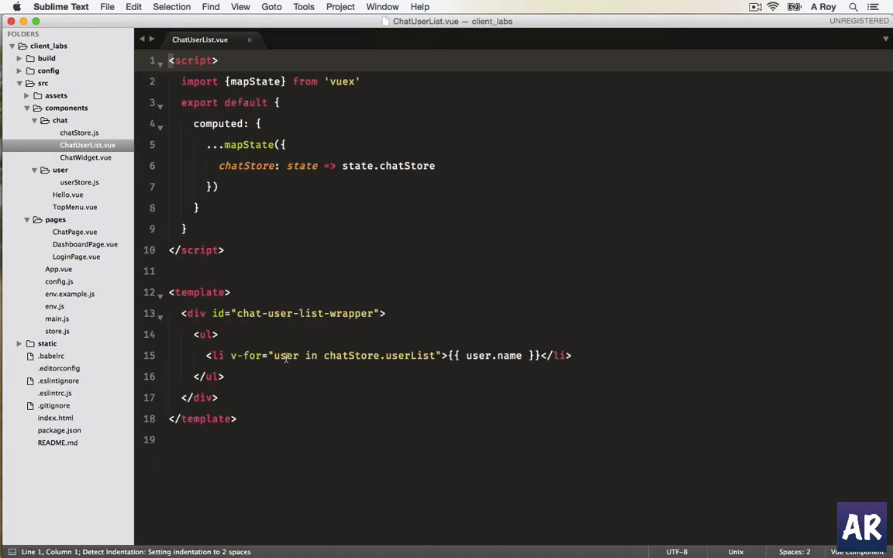
{"action": "left_click", "coordinate": [215, 335]}
{"action": "type", "text": " class=\"list-group\""}
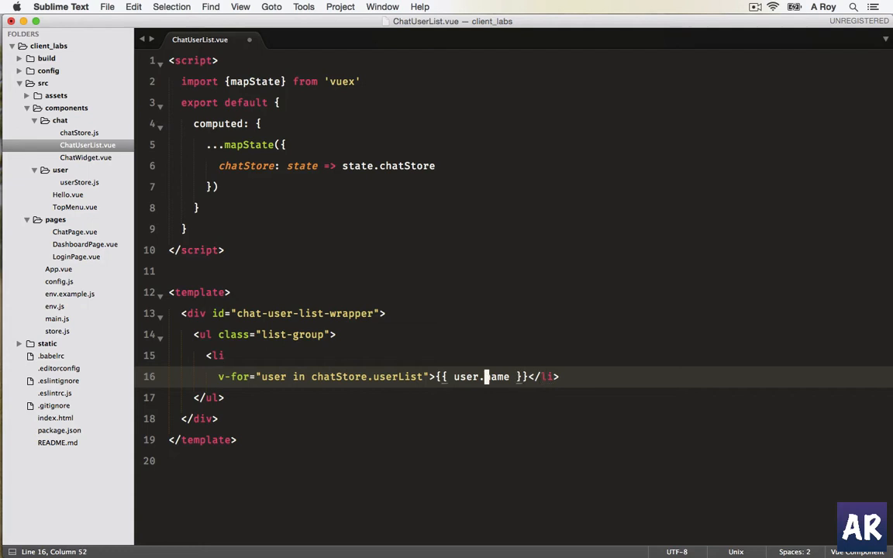
{"action": "key", "text": "enter"}
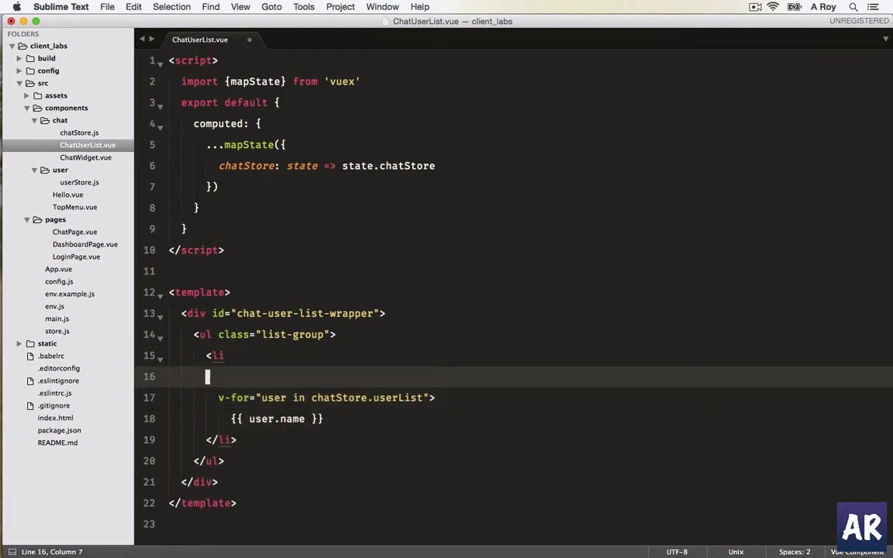
{"action": "type", "text": "class=\""}
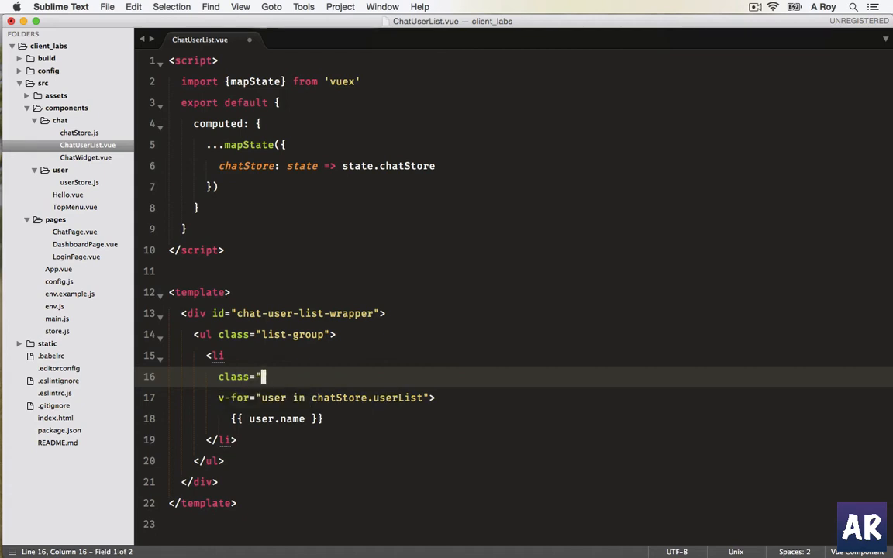
{"action": "type", "text": "list-group-item"}
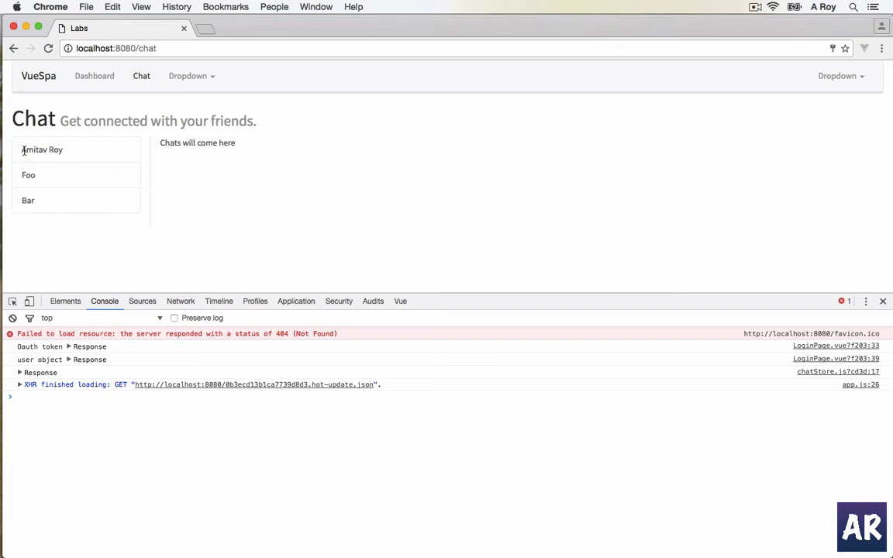
{"action": "mouse_move", "coordinate": [115, 181]}
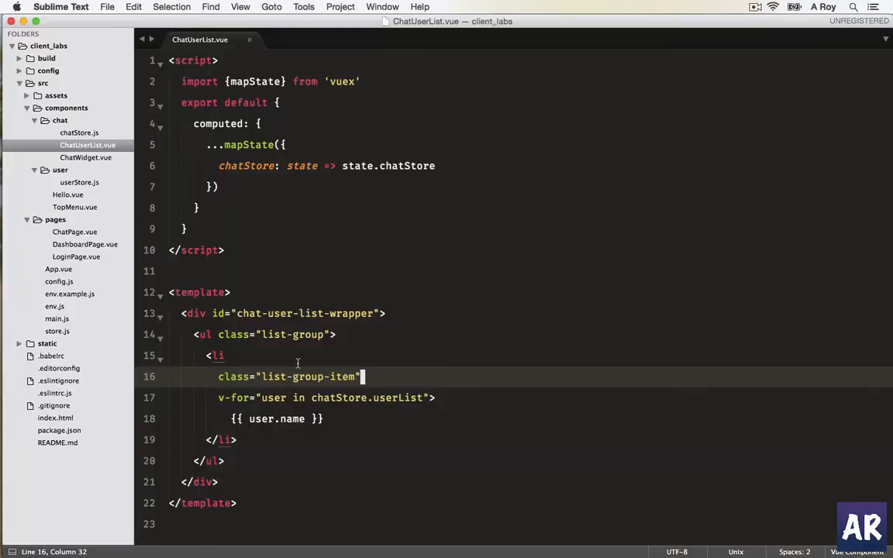
Add v-on:click="changeChatUser(user)" to the user list item.
{"action": "type", "text": "v-on:click="}
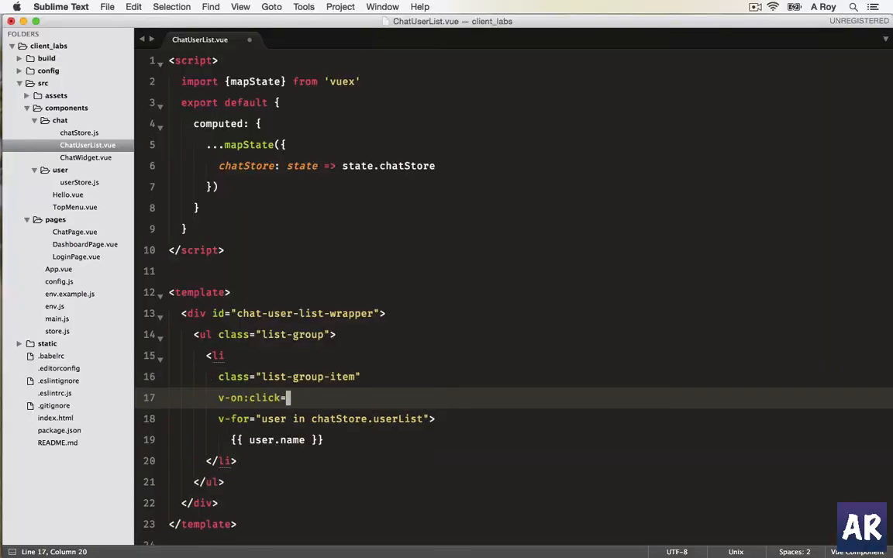
{"action": "type", "text": "\""}
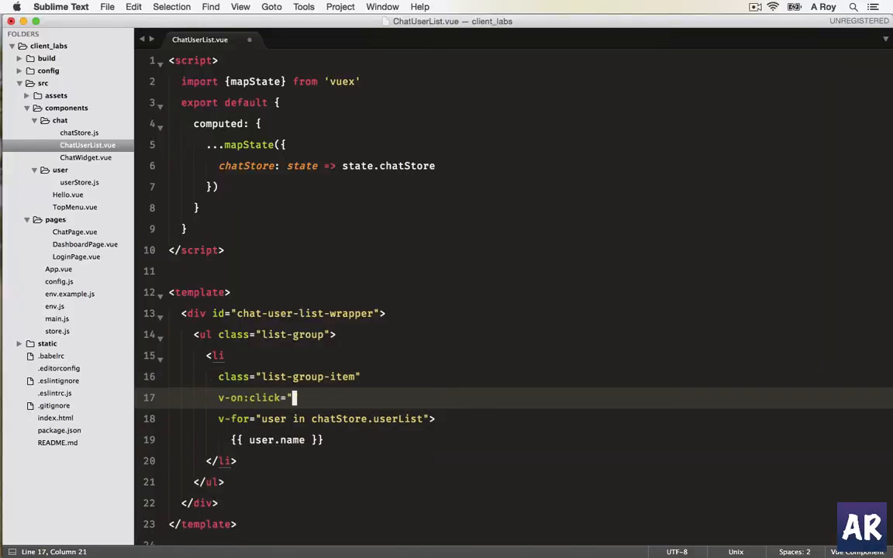
{"action": "type", "text": "change"}
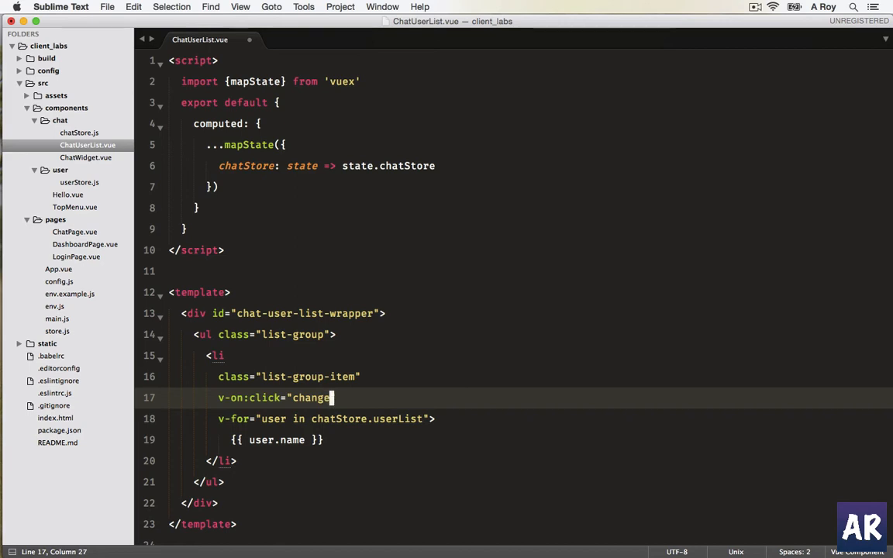
{"action": "type", "text": "ChatUser"}
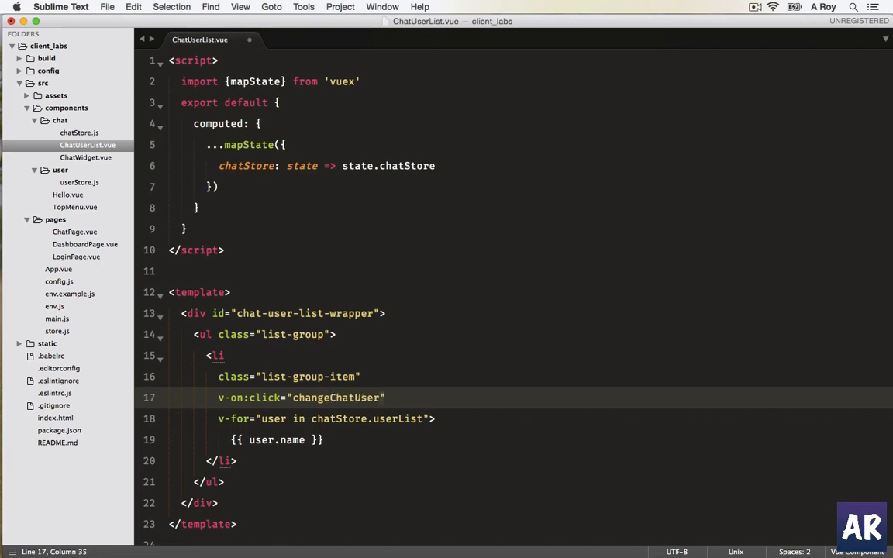
{"action": "type", "text": "(user)"}
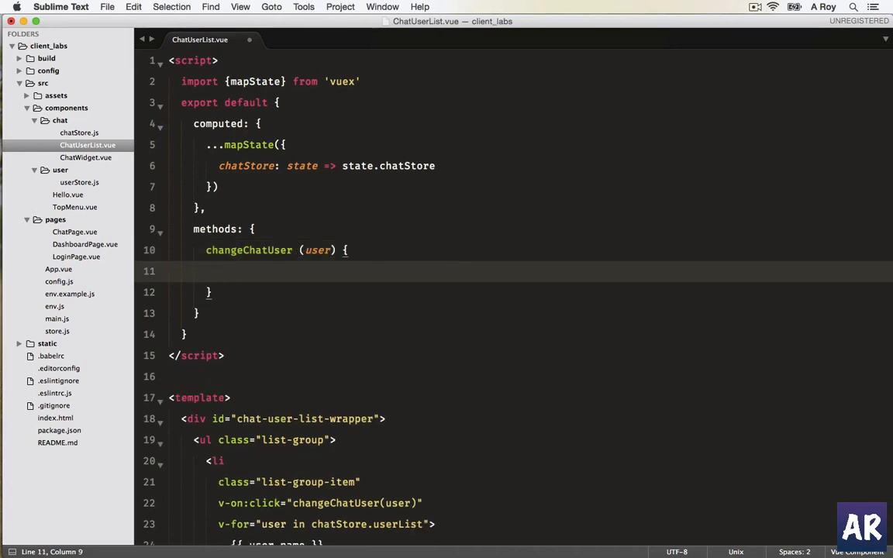
Write a changeChatUser(user) method calling this.$store.dispatch('setCurrentChatUser', user).
{"action": "type", "text": "this.$st"}
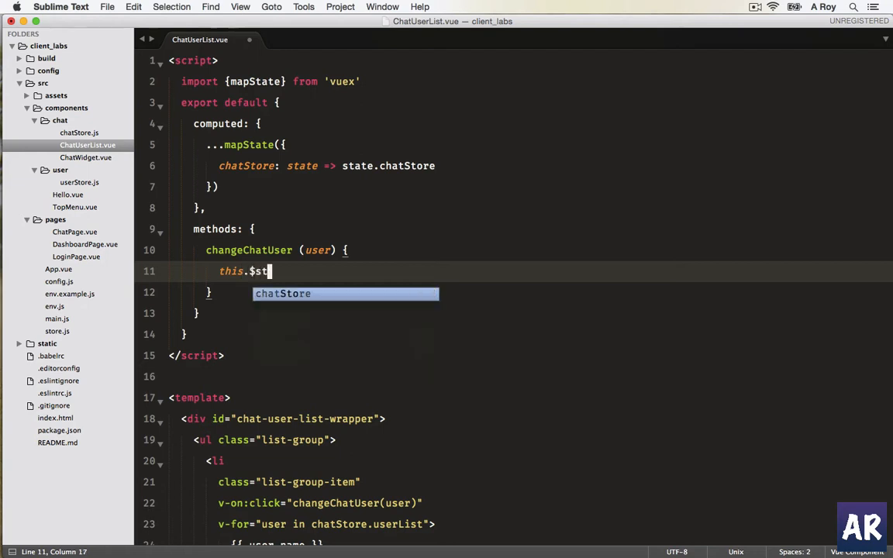
{"action": "type", "text": "ore.dis"}
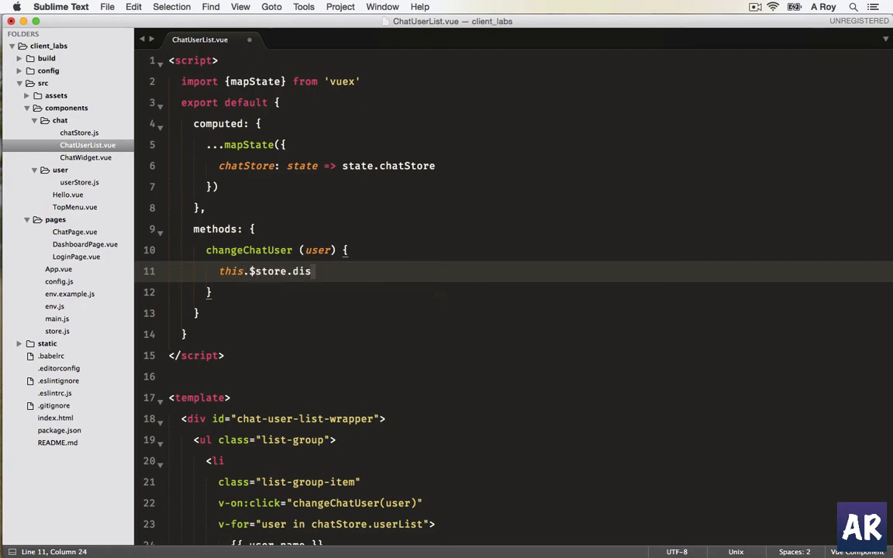
{"action": "type", "text": "patch('"}
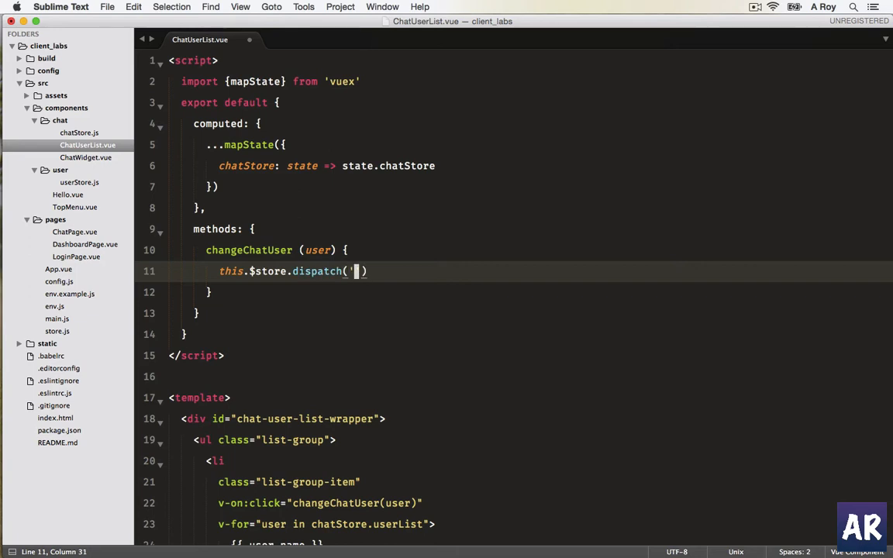
{"action": "type", "text": "setCurrent"}
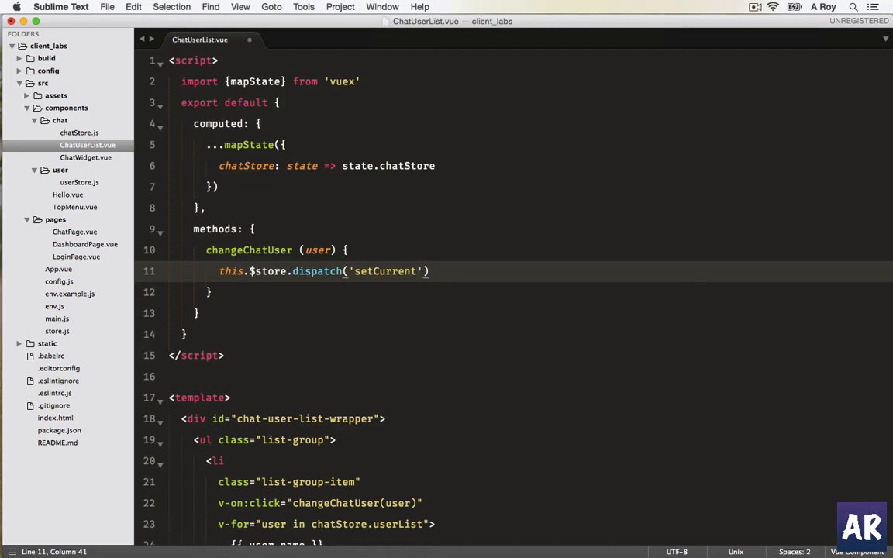
{"action": "type", "text": "ChatUser"}
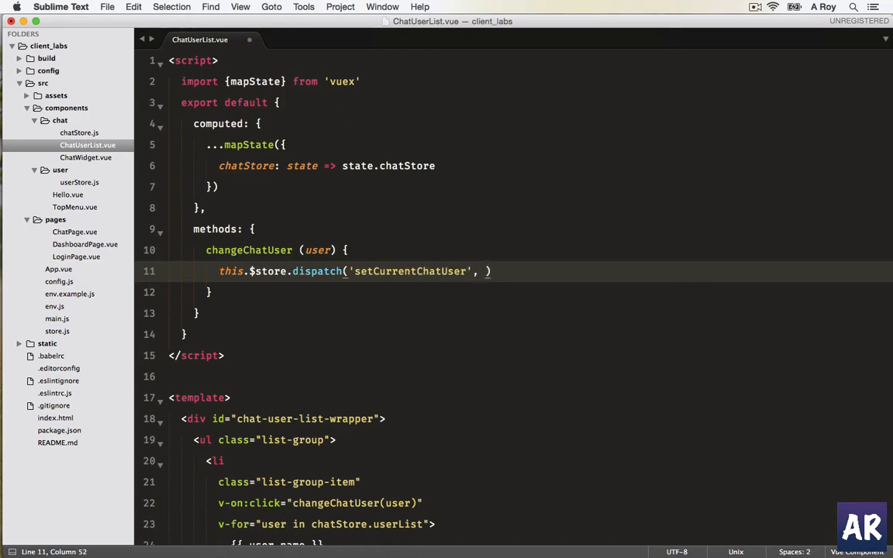
{"action": "type", "text": "user"}
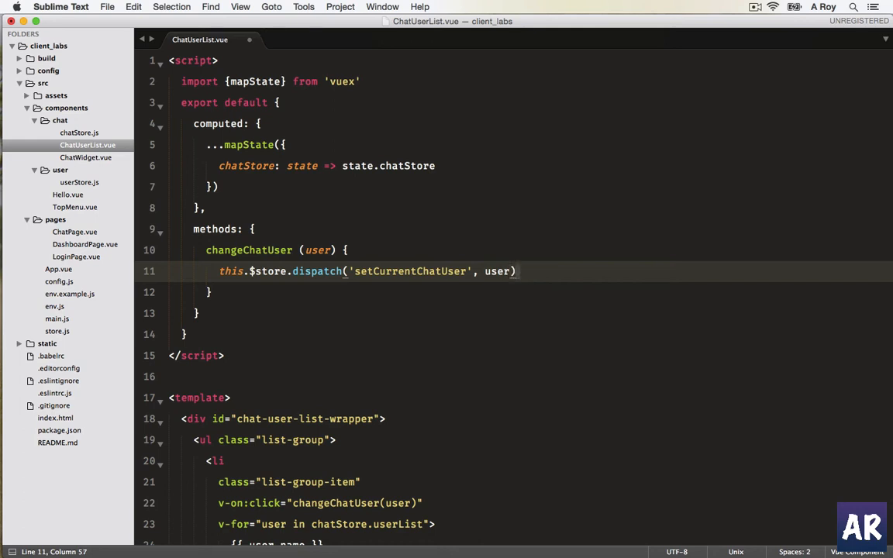
{"action": "scroll", "scroll_direction": "down", "scroll_amount": 3}
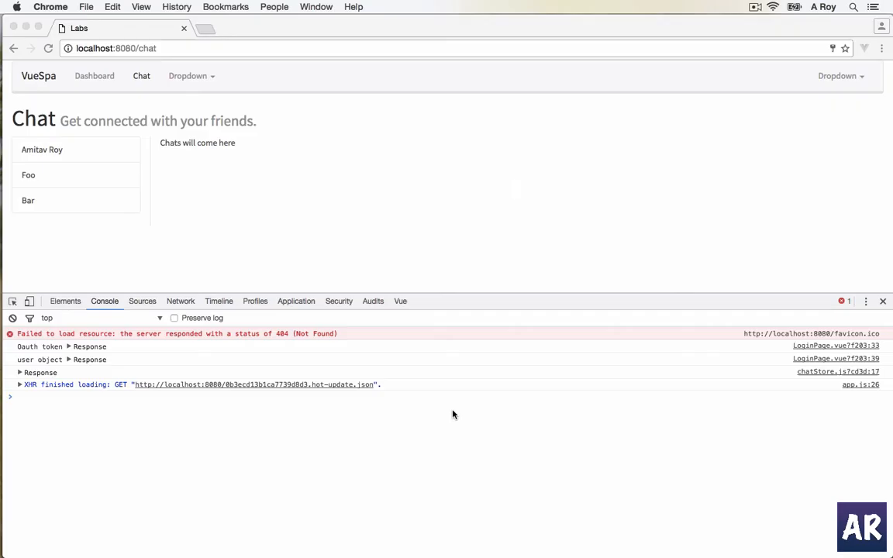
{"action": "mouse_move", "coordinate": [113, 167]}
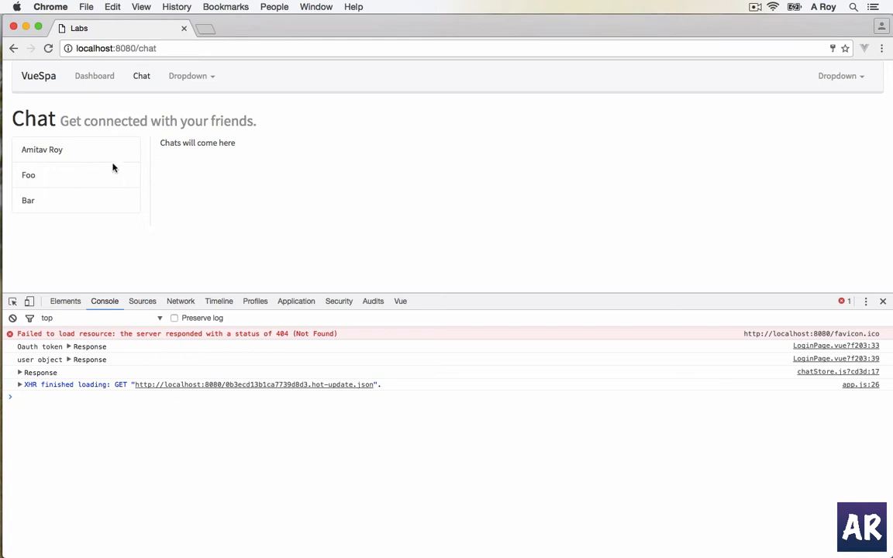
{"action": "mouse_move", "coordinate": [96, 153]}
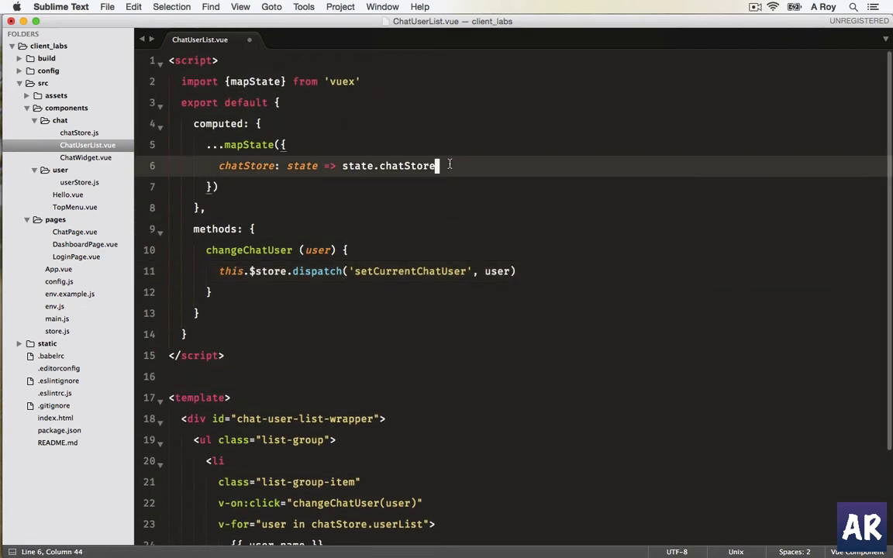
Map userStore state and add a v-if comparing user.name with userStore.authUser.name to hide the logged-in user.
{"action": "type", "text": ","}
{"action": "type", "text": "userStore:"}
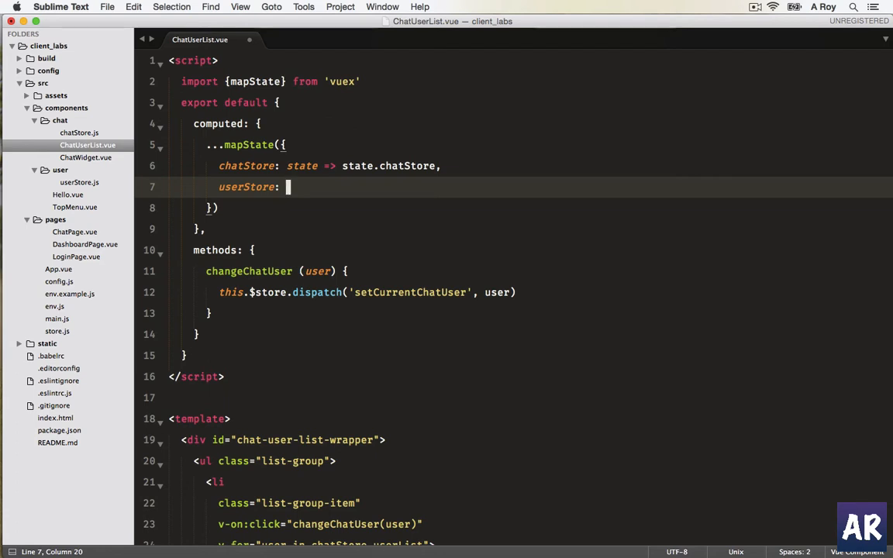
{"action": "type", "text": "state => state.userStore"}
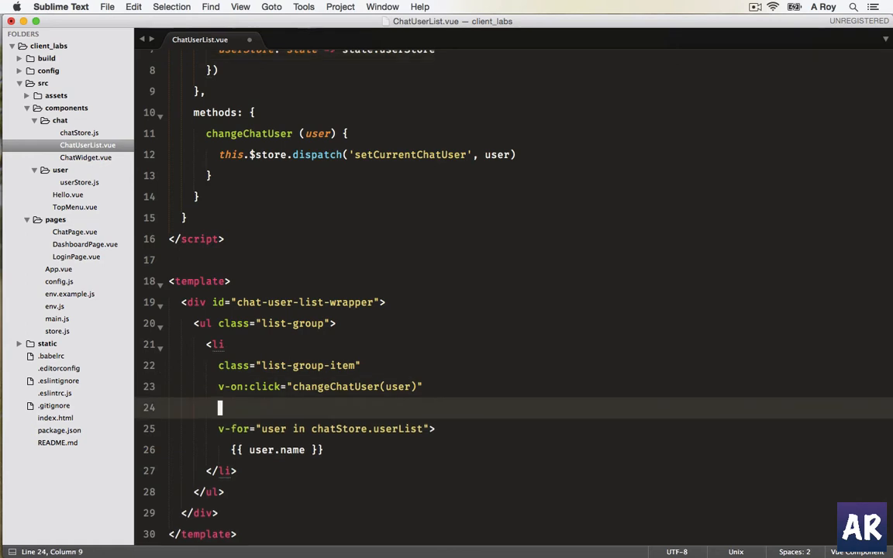
{"action": "type", "text": "v-if=\""}
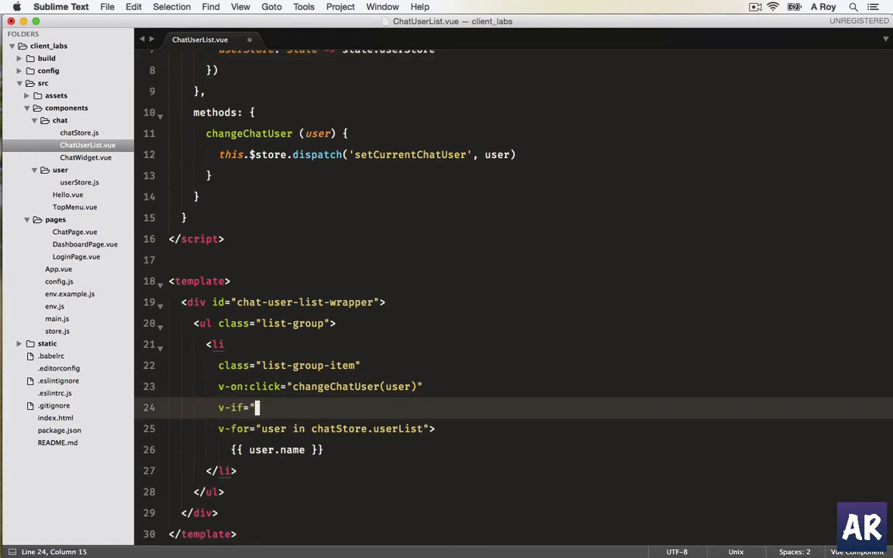
{"action": "type", "text": "user.name !"}
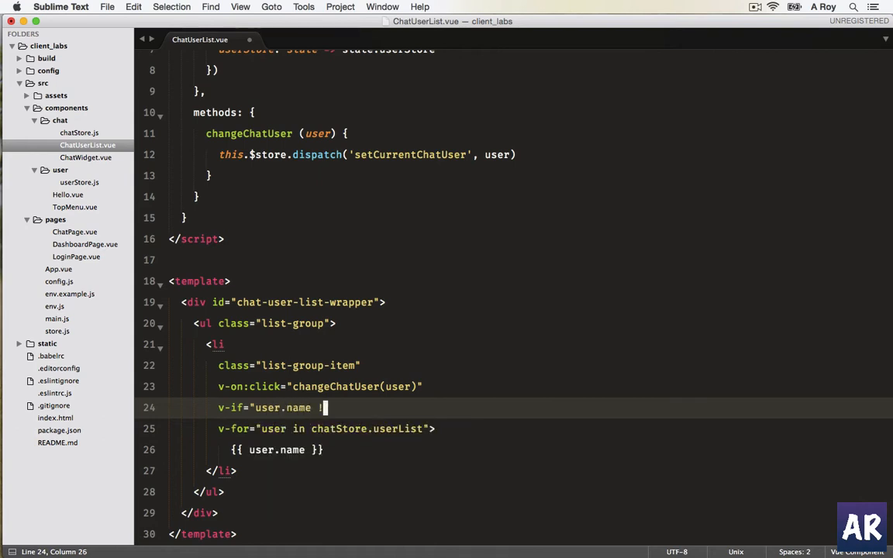
{"action": "type", "text": "=="}
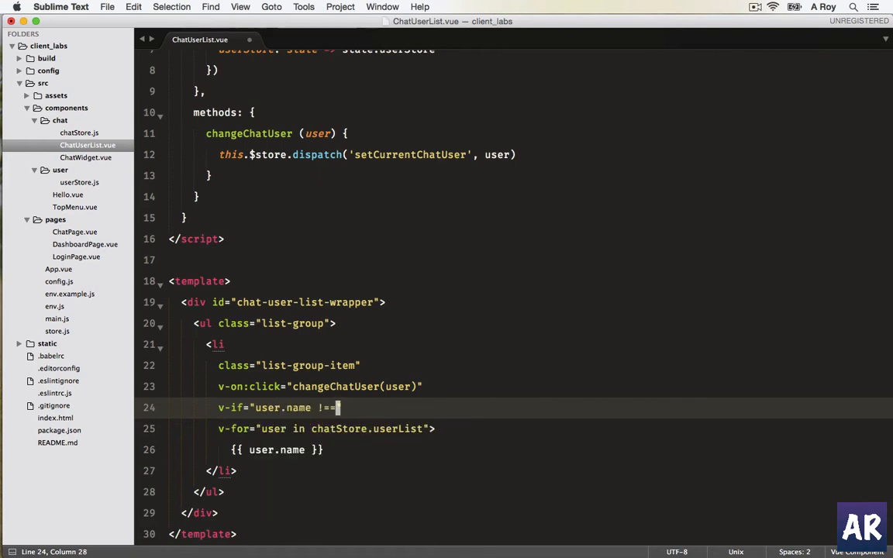
{"action": "type", "text": "userStore.auth"}
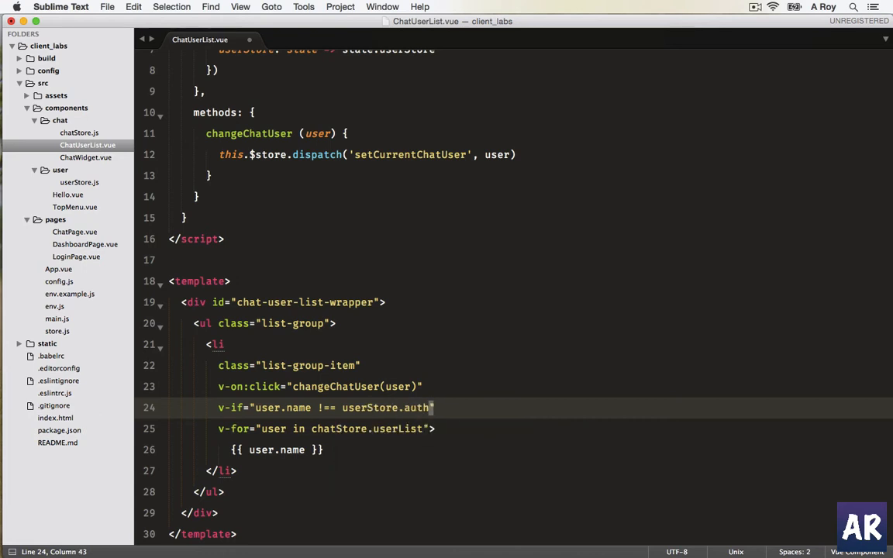
{"action": "type", "text": "User.nam"}
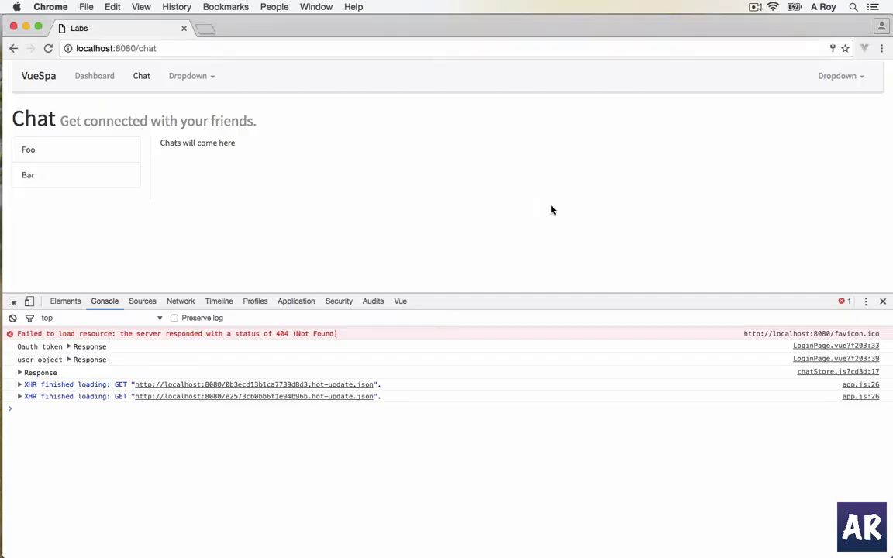
{"action": "mouse_move", "coordinate": [111, 172]}
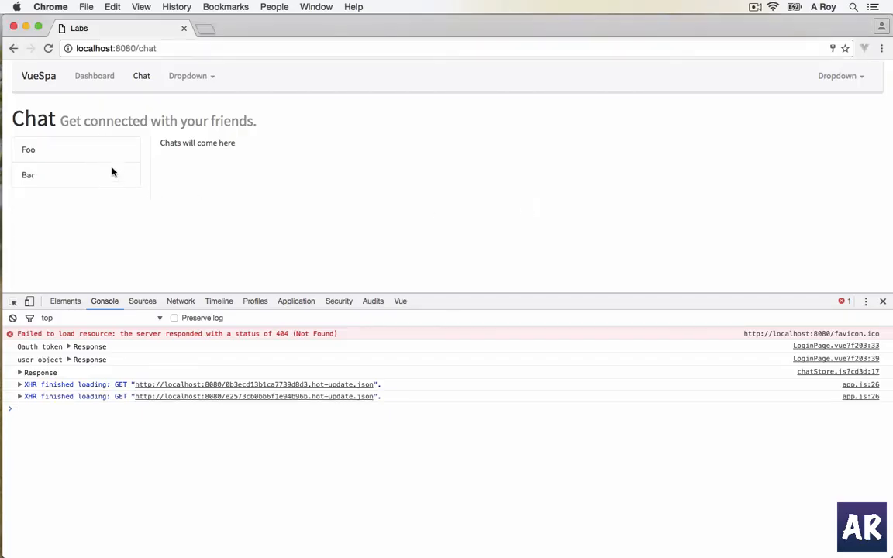
Switch to chatStore.js and add a currentChatUser: null entry to its state.
{"action": "key", "text": "cmd+tab"}
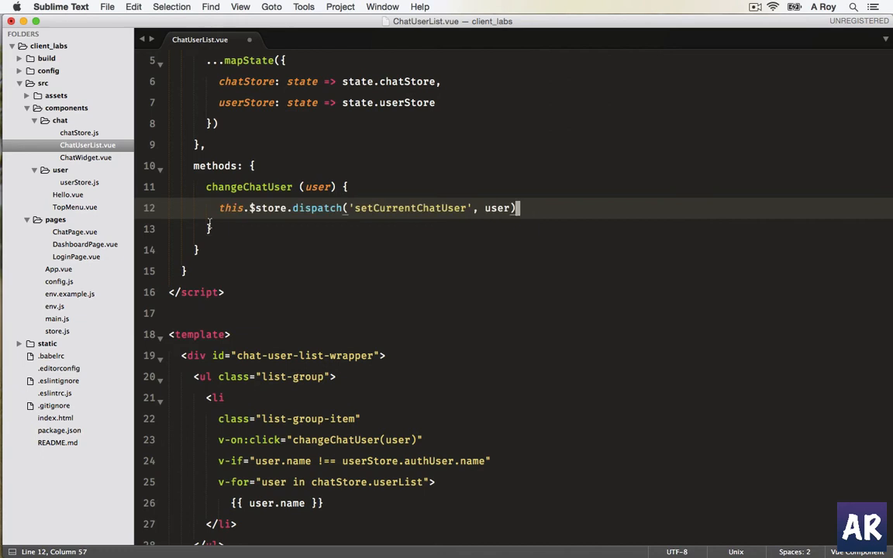
{"action": "double_click", "coordinate": [409, 207]}
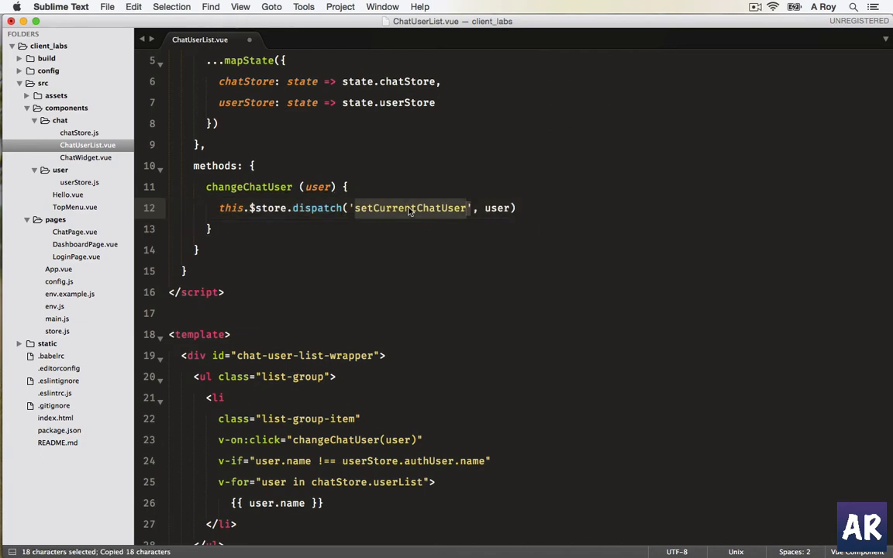
{"action": "left_click", "coordinate": [79, 133]}
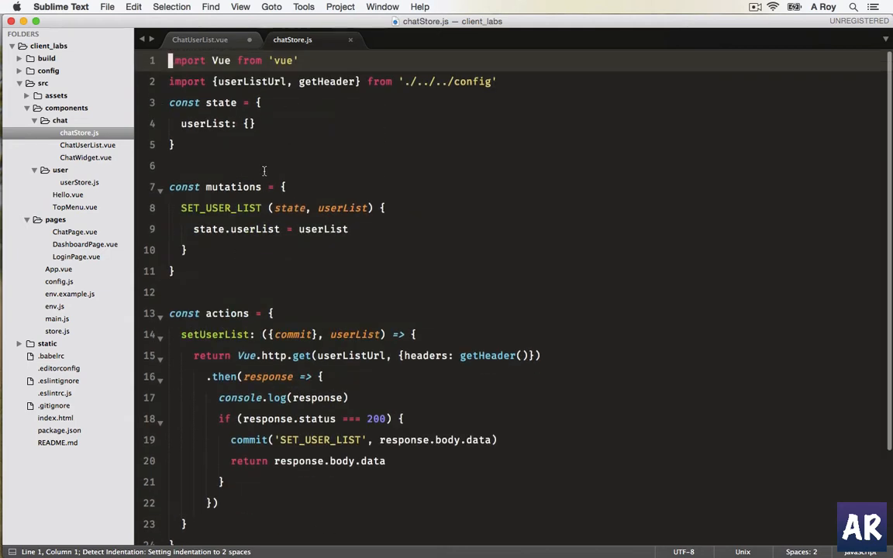
{"action": "left_click", "coordinate": [255, 124]}
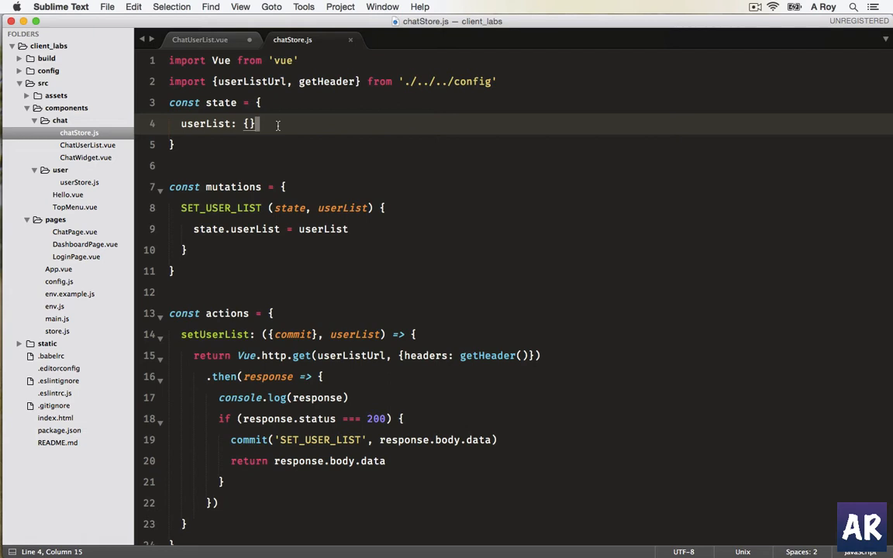
{"action": "type", "text": "current"}
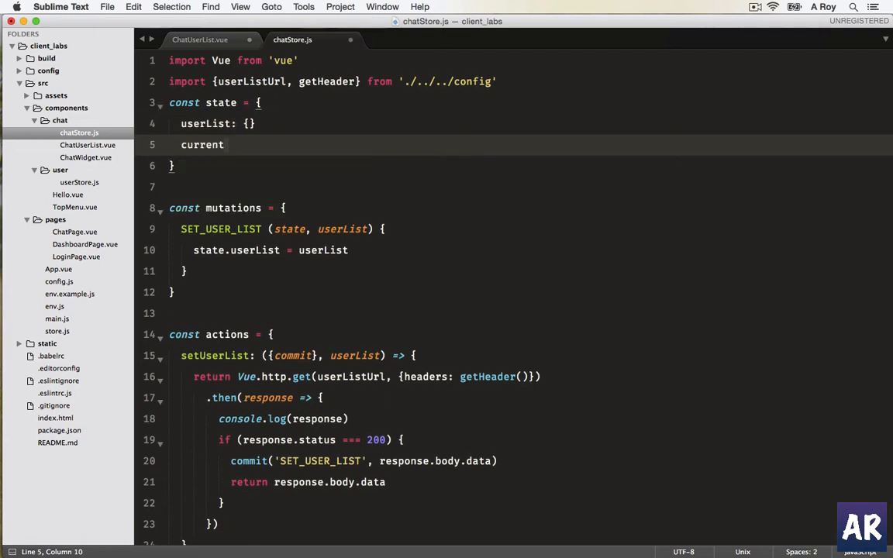
{"action": "type", "text": "ChatUser: null"}
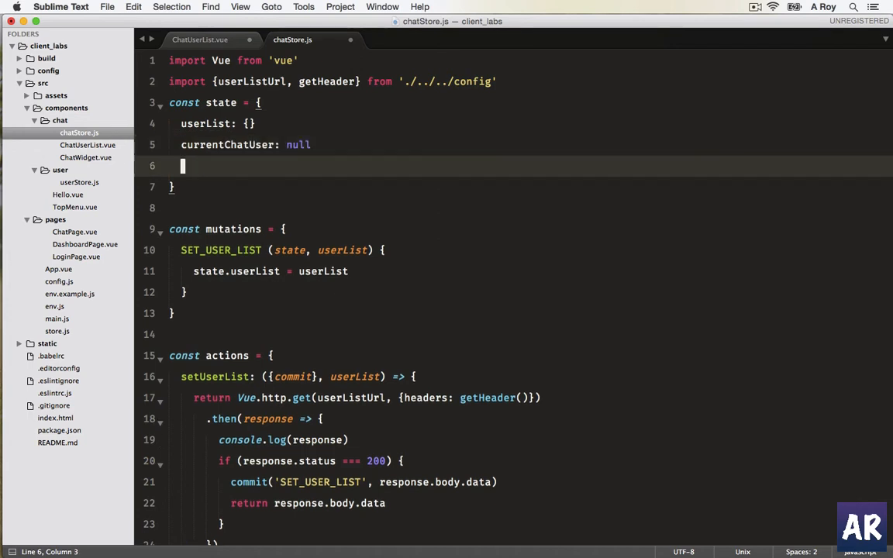
{"action": "key", "text": "Backspace"}
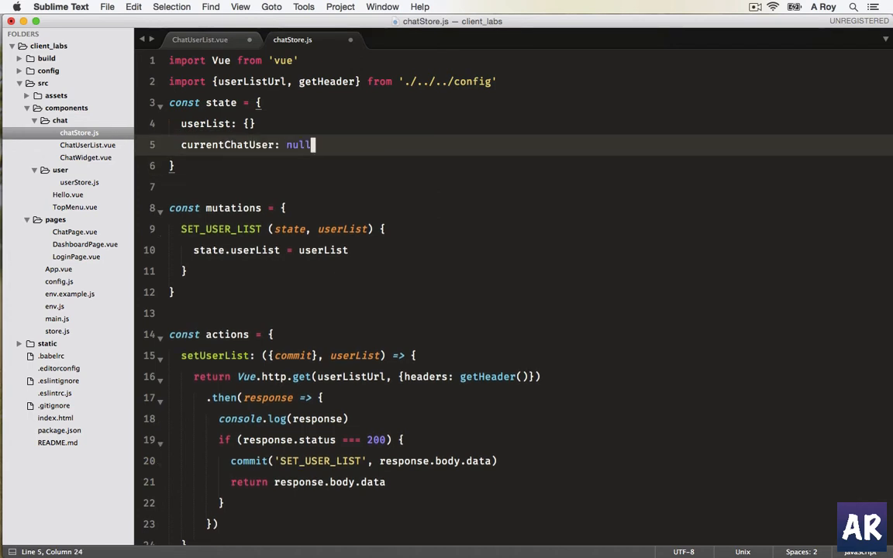
Add a SET_CURRENT_CHAT_USER(state, user) mutation assigning state.currentChatUser = user.
{"action": "scroll", "scroll_direction": "down", "scroll_amount": 3}
{"action": "type", "text": ","}
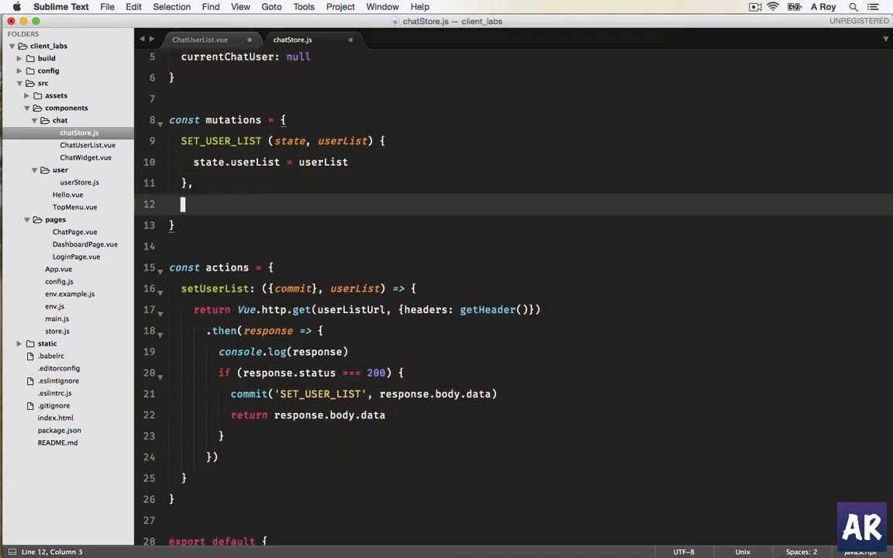
{"action": "type", "text": "SET_CURRENT_"}
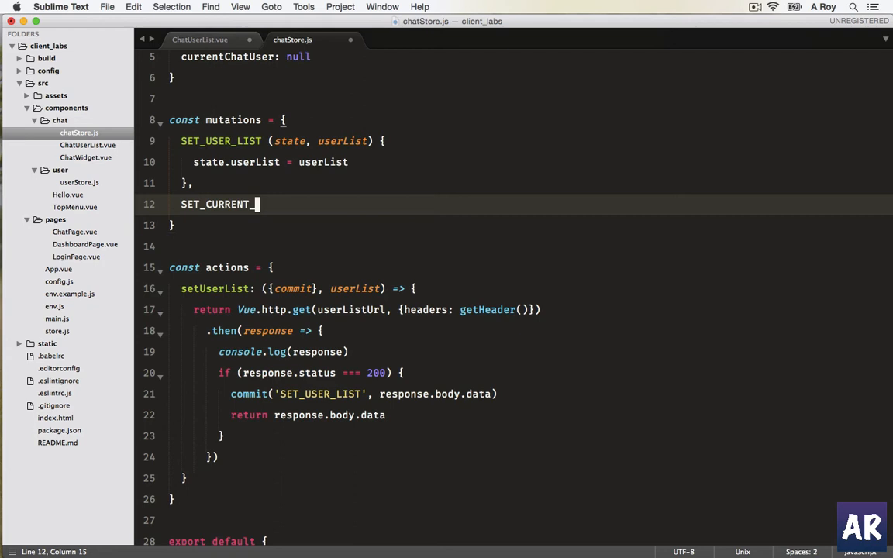
{"action": "type", "text": "CHAT"}
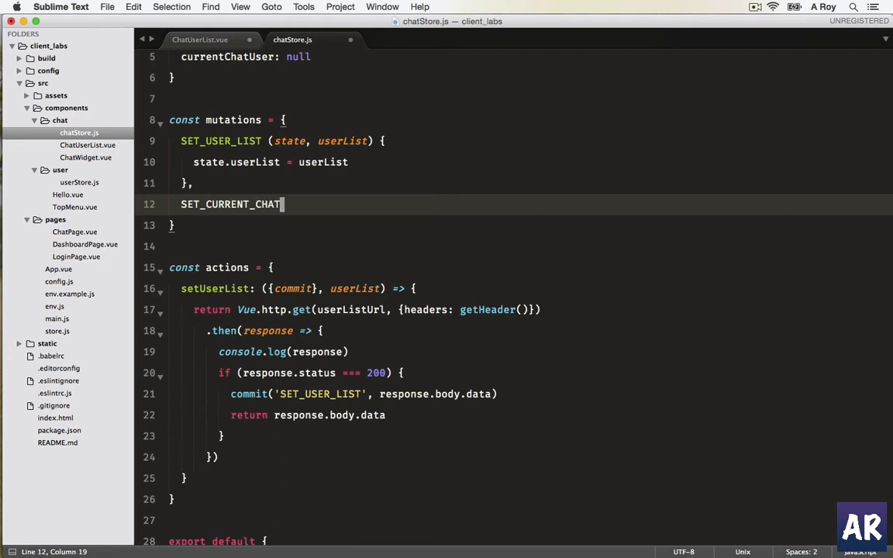
{"action": "type", "text": "_USER ("}
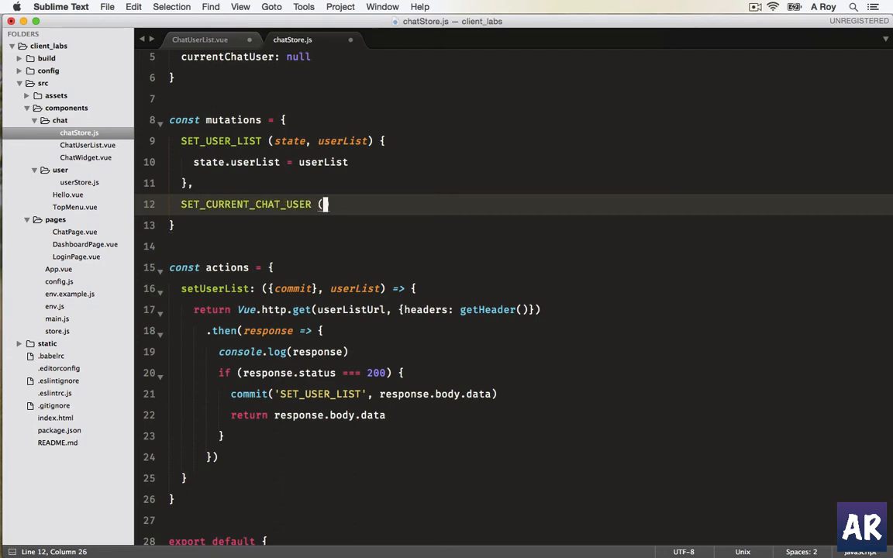
{"action": "type", "text": "state, user) {"}
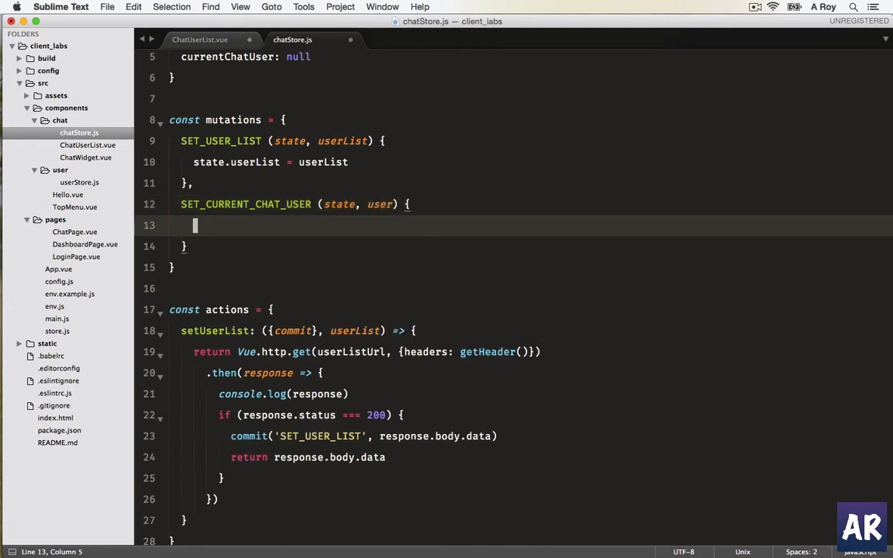
{"action": "type", "text": "state"}
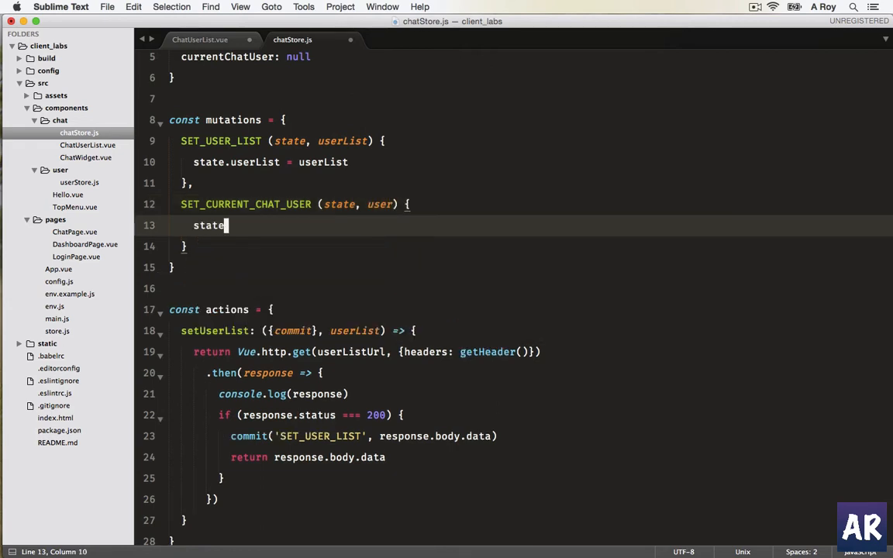
{"action": "type", "text": ".currentChatUser ="}
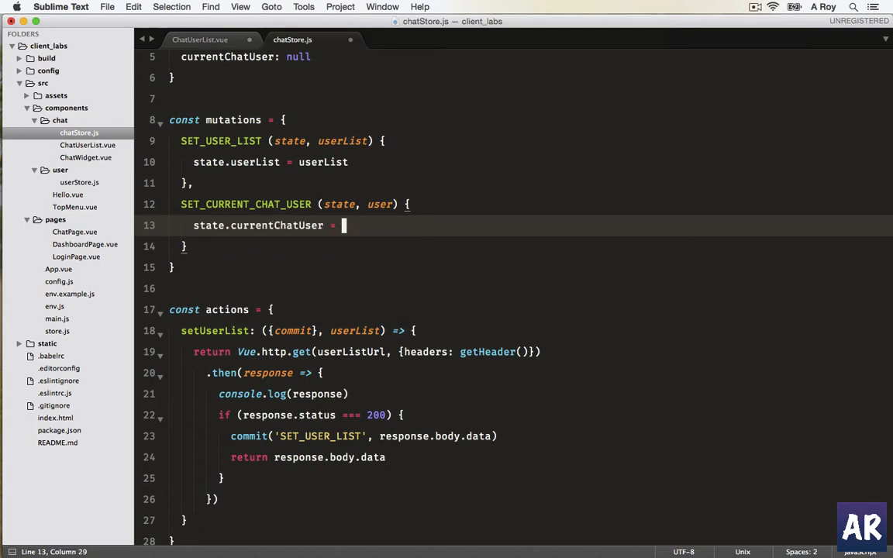
{"action": "type", "text": "user"}
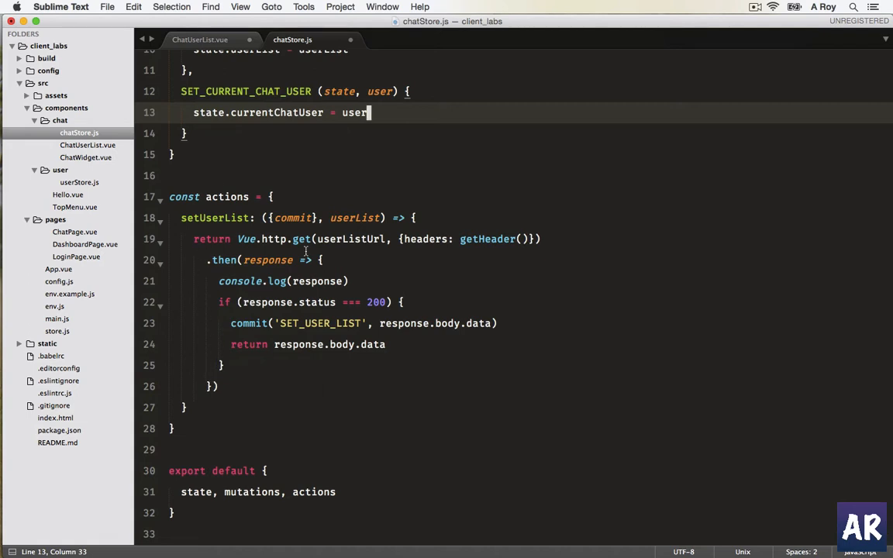
{"action": "mouse_move", "coordinate": [303, 266]}
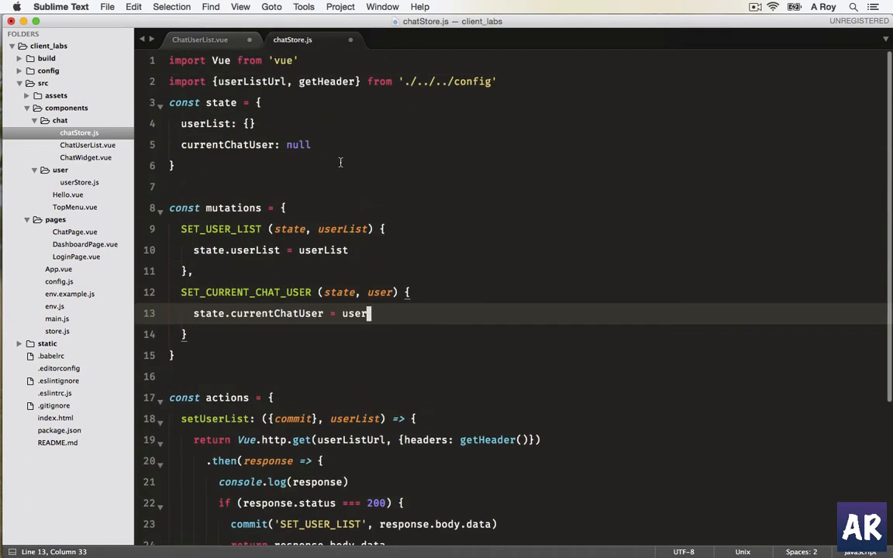
Add a conversation: null entry to the chat store state.
{"action": "left_click", "coordinate": [313, 146]}
{"action": "type", "text": "conversaiont"}
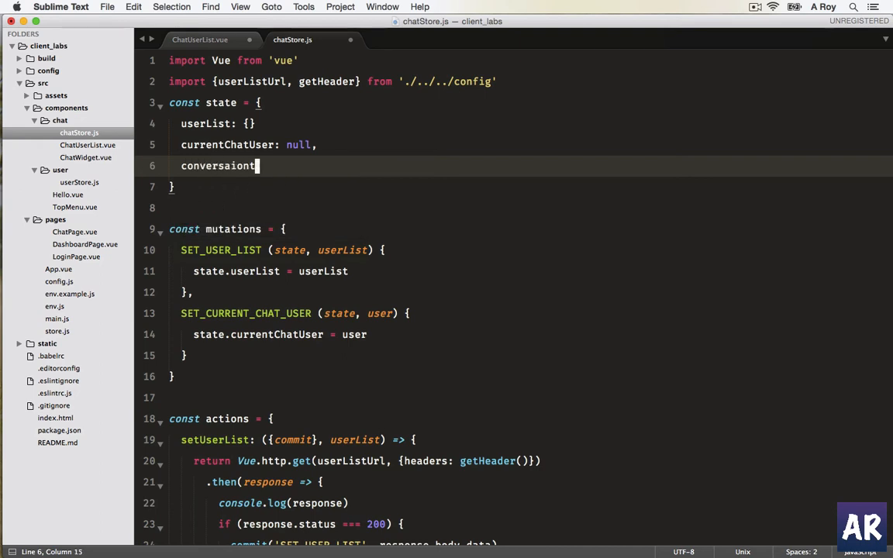
{"action": "key", "text": "backspace"}
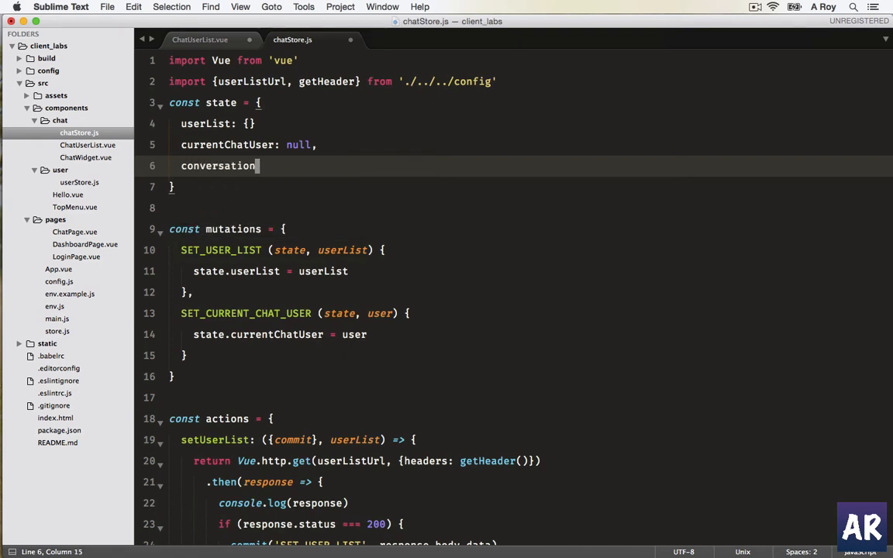
{"action": "type", "text": ": null"}
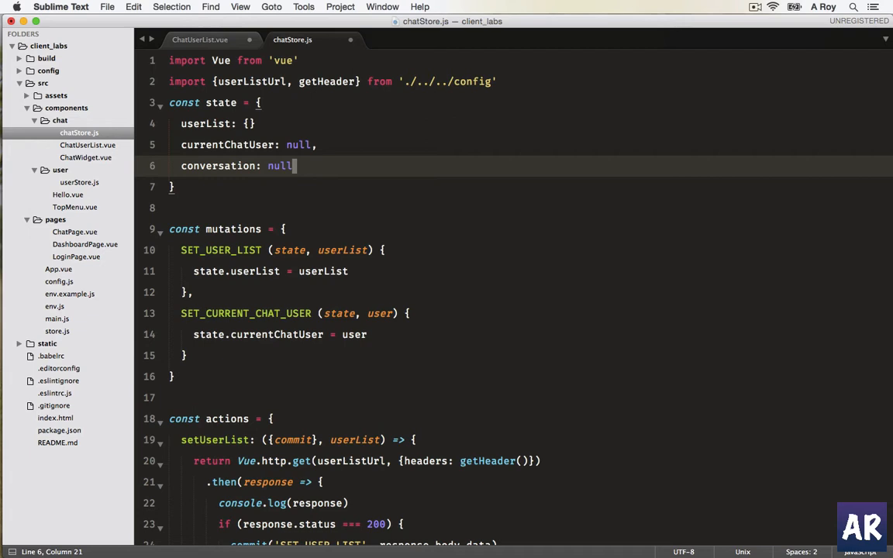
{"action": "scroll", "scroll_direction": "down", "scroll_amount": 3}
{"action": "type", "text": ","}
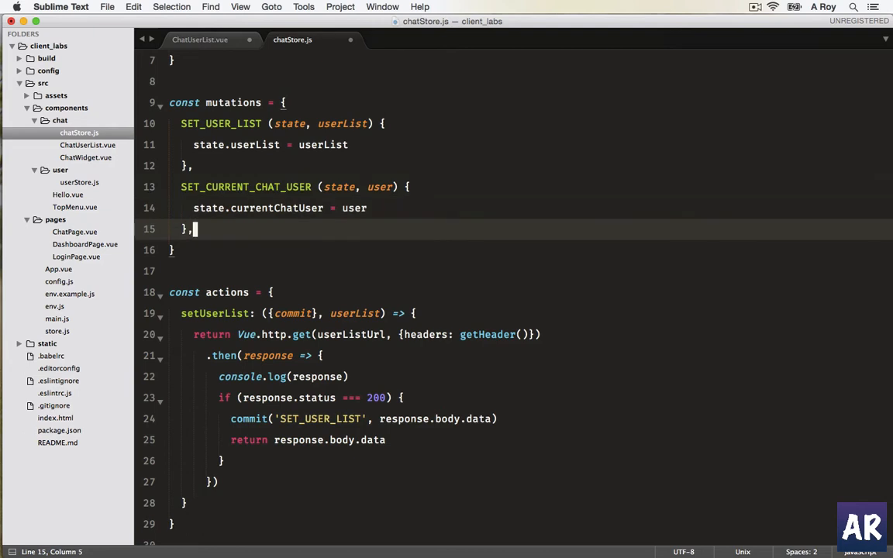
Add a SET_CONVERSATION(state, conversation) mutation assigning state.conversation = conversation.
{"action": "type", "text": "SET_"}
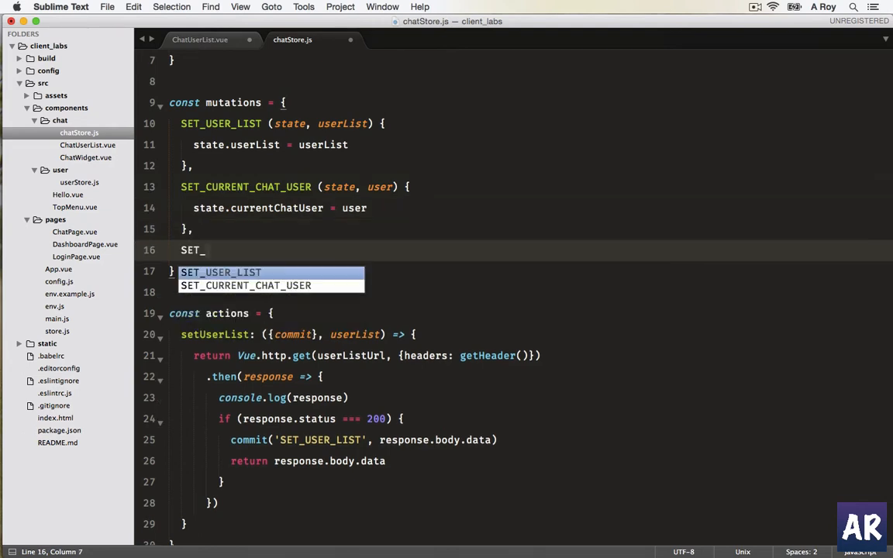
{"action": "type", "text": "CONVE"}
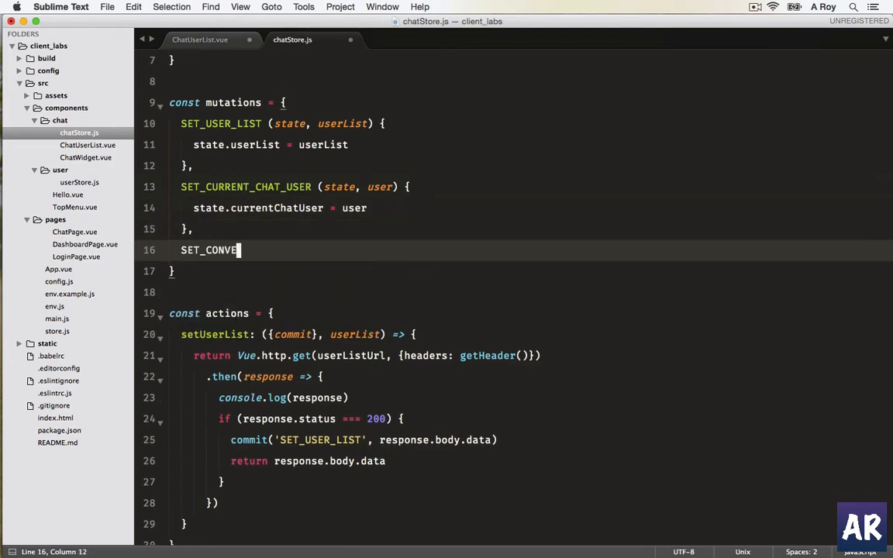
{"action": "type", "text": "RSATION (state"}
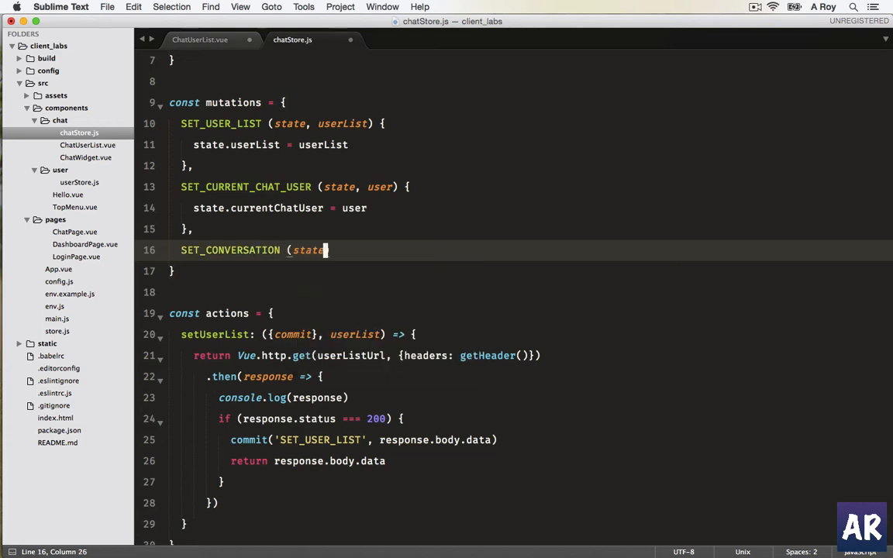
{"action": "type", "text": ", )"}
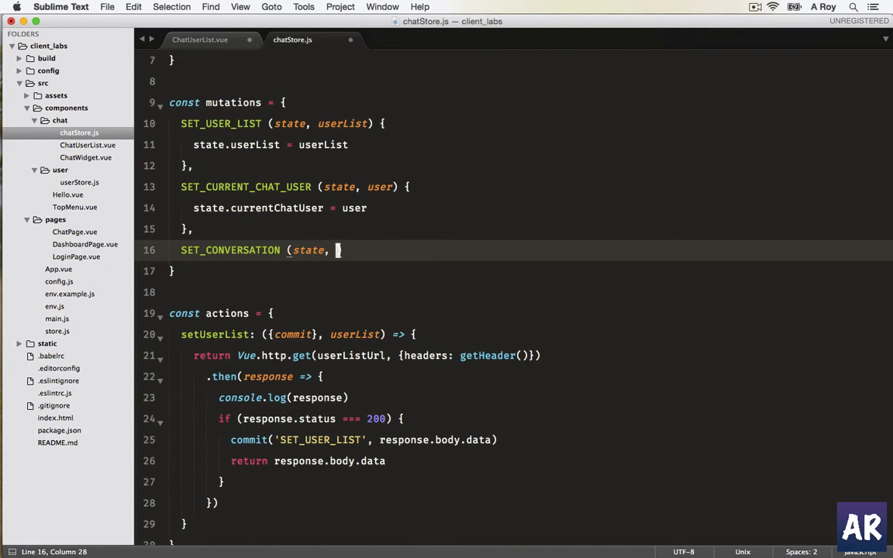
{"action": "type", "text": "conversation) {"}
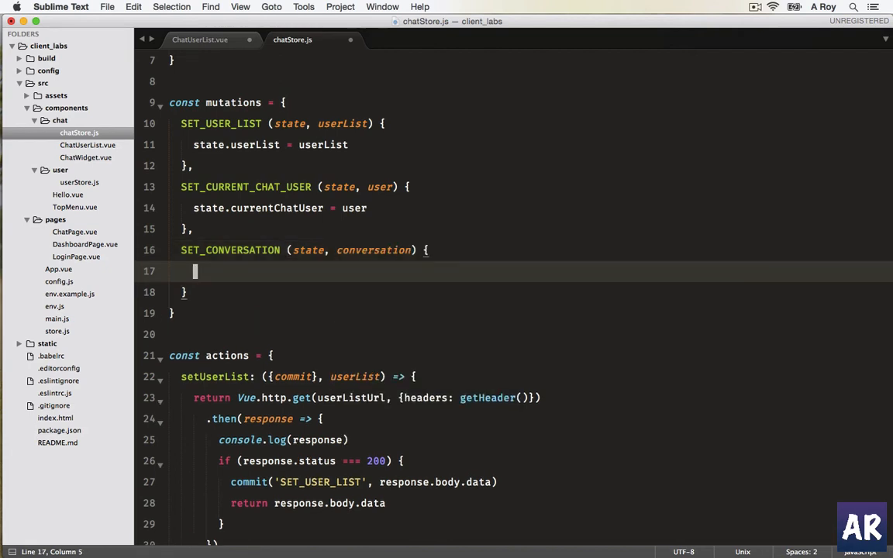
{"action": "type", "text": "state.conversation = conversation"}
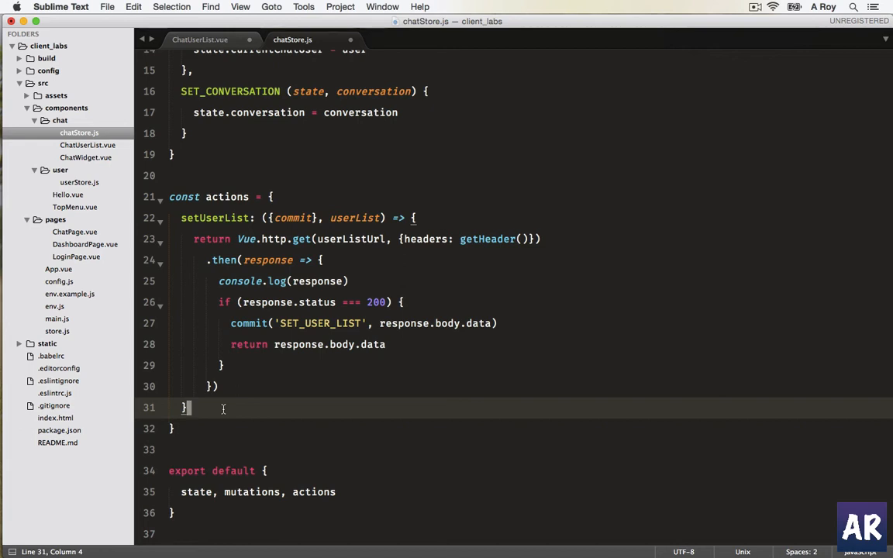
Declare a setCurrentChatUser: ({commit}, user) => action in chatStore.js with an empty body.
{"action": "type", "text": "set"}
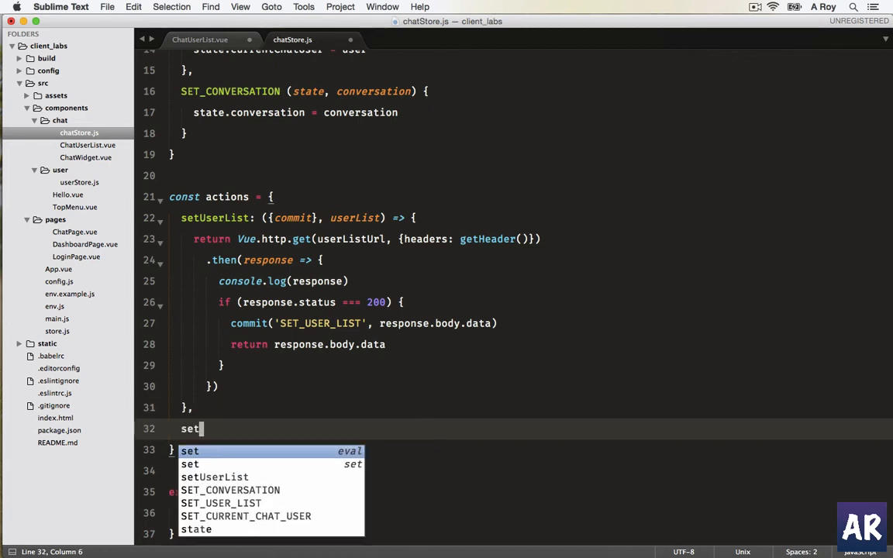
{"action": "left_click", "coordinate": [200, 40]}
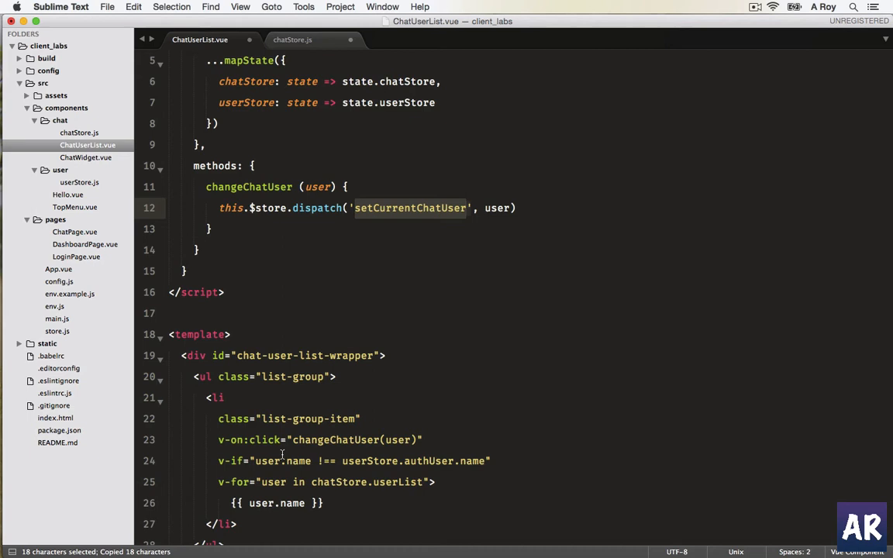
{"action": "left_click", "coordinate": [293, 41]}
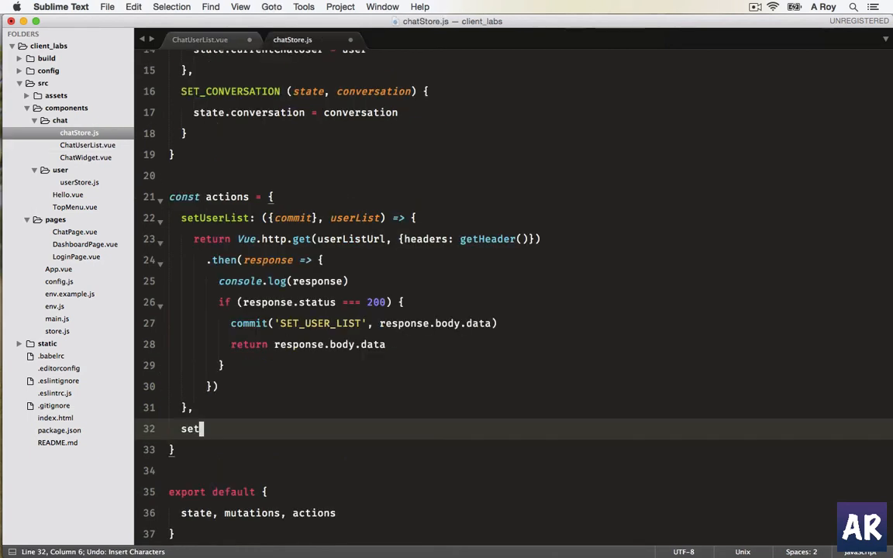
{"action": "type", "text": "CurrentChatUser"}
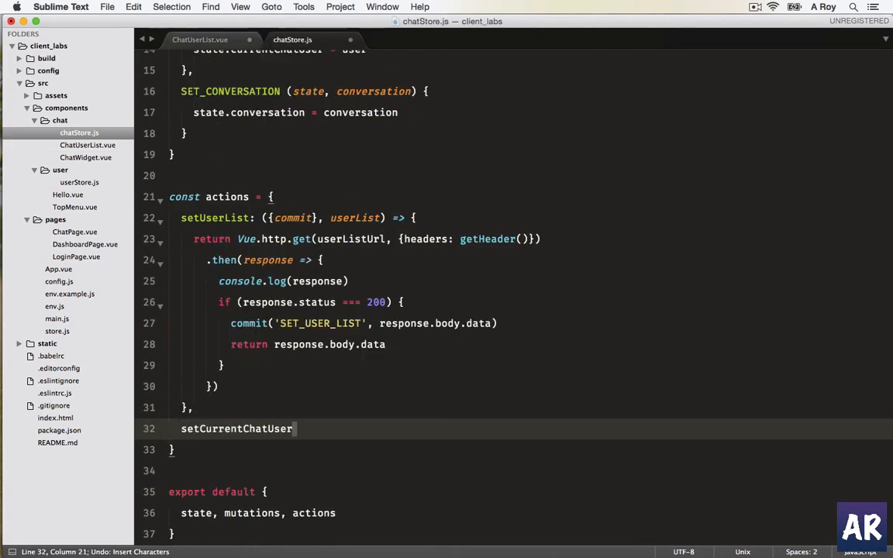
{"action": "type", "text": ": ("}
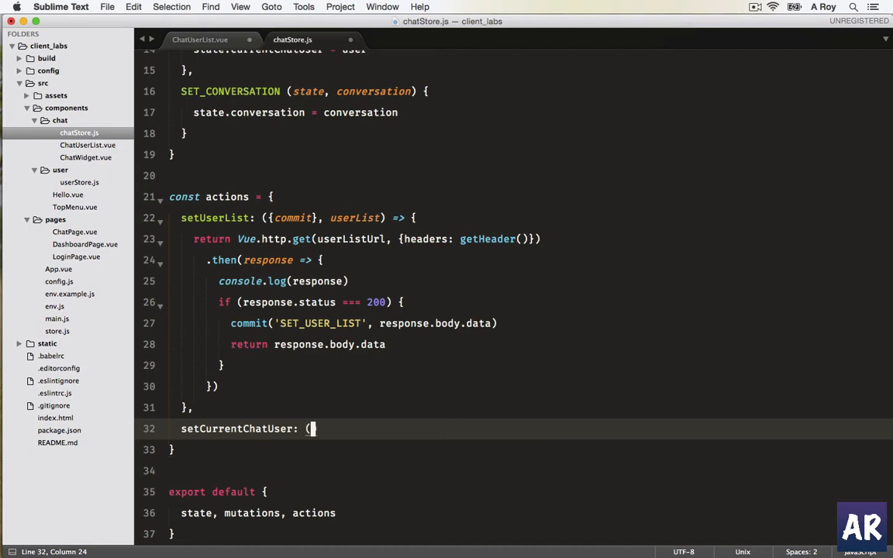
{"action": "type", "text": "{commit}"}
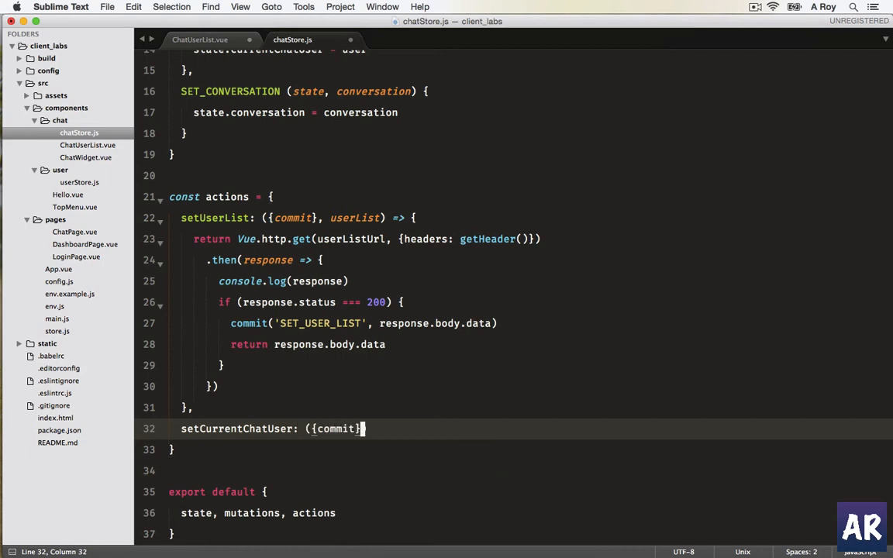
{"action": "type", "text": ","}
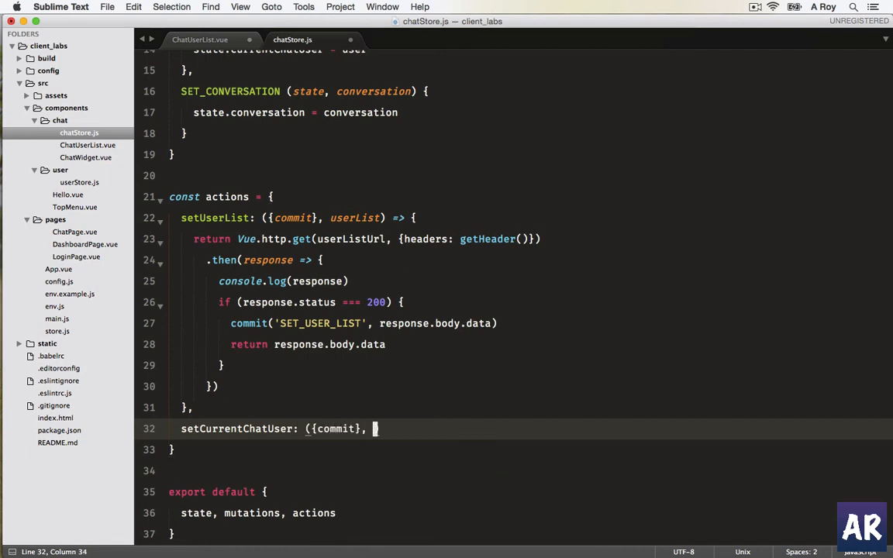
{"action": "type", "text": "user) => {"}
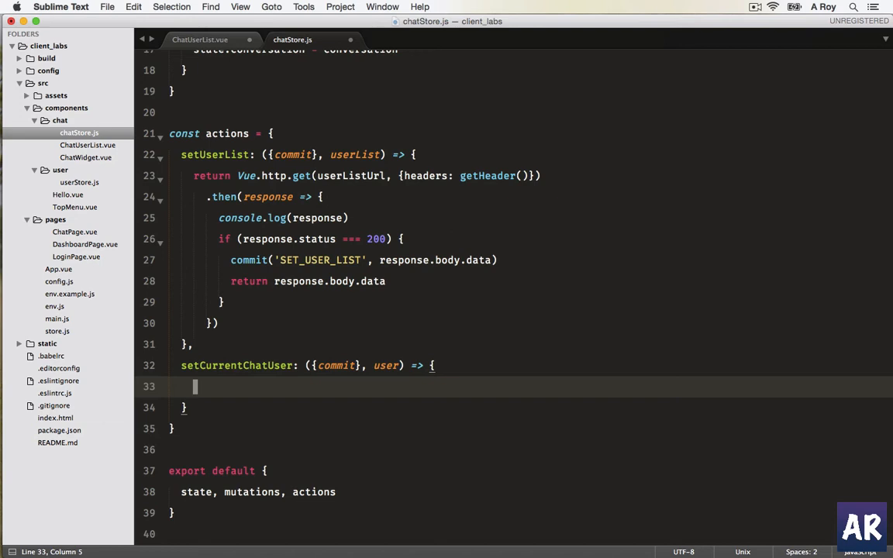
Build let postData = {id: user.id} inside the action.
{"action": "type", "text": "let"}
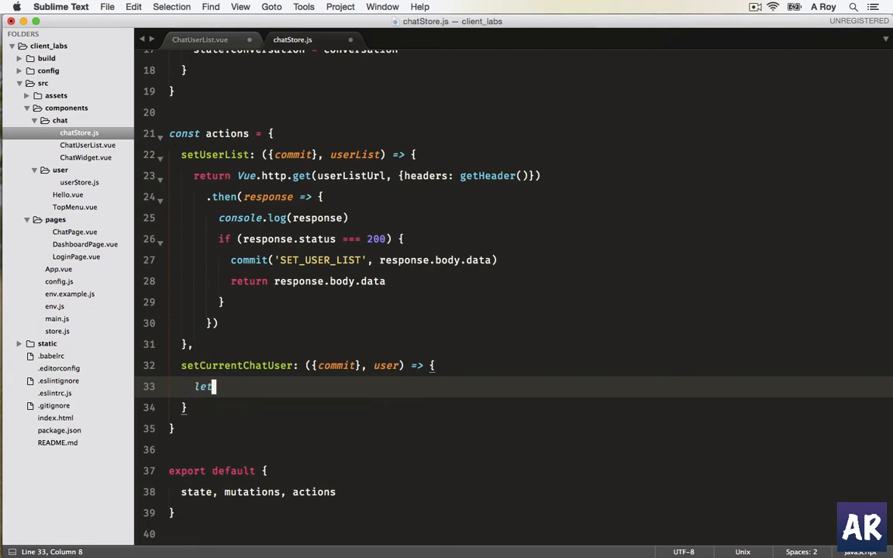
{"action": "type", "text": "postData"}
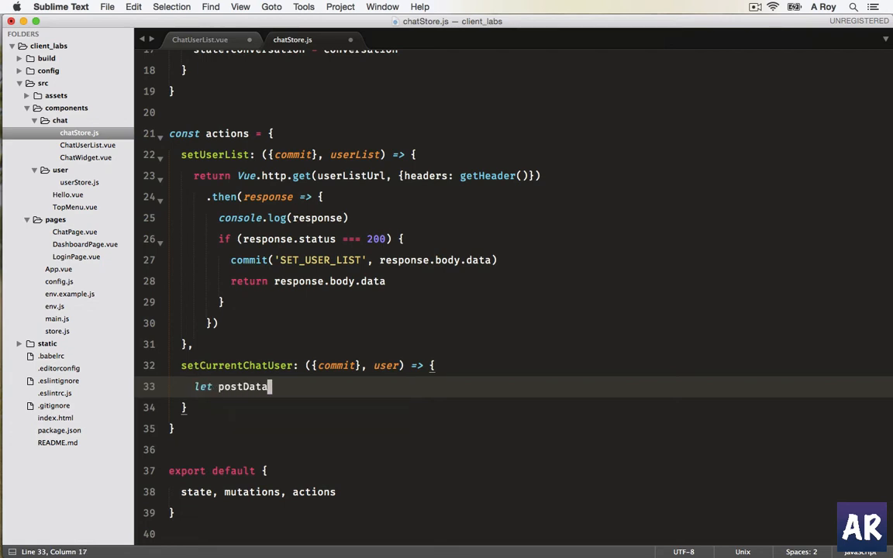
{"action": "type", "text": "="}
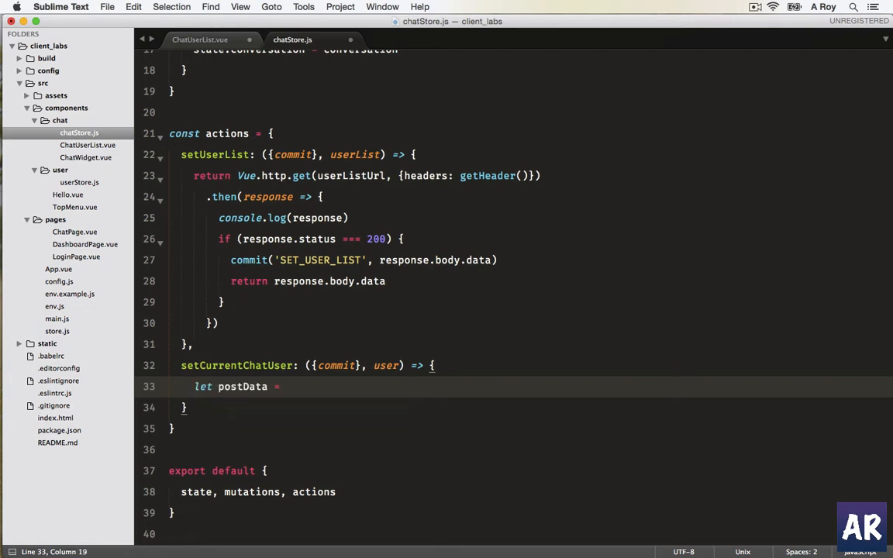
{"action": "type", "text": "{id: u"}
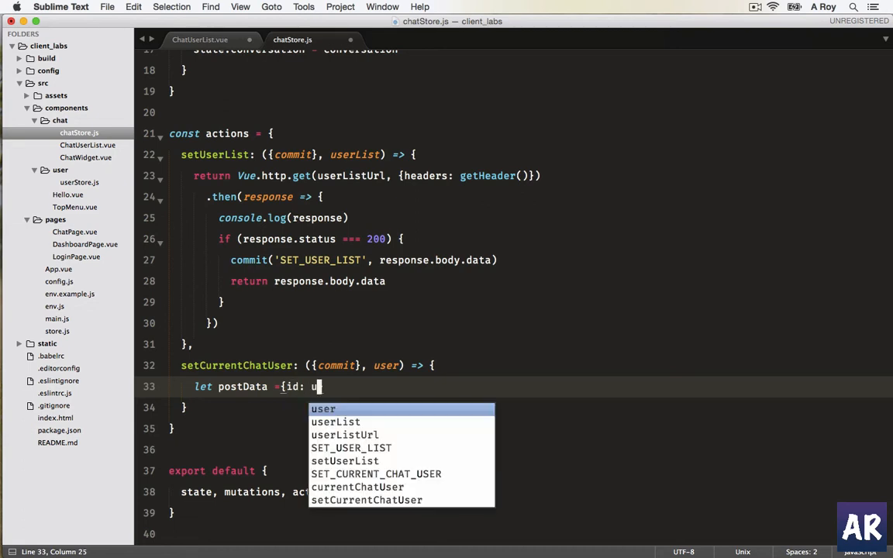
{"action": "type", "text": "ser.id}"}
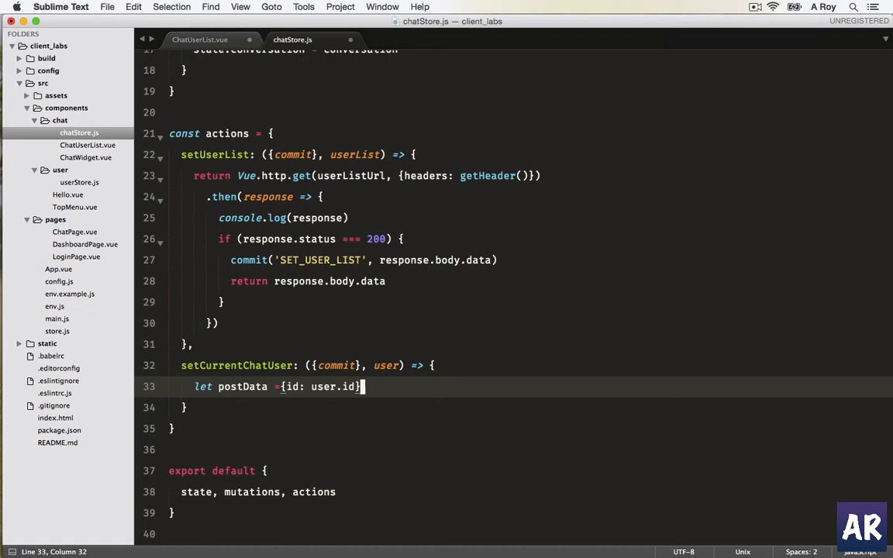
Return Vue.http.post(getUserConversationUrl, postData, {headers: getHeader()}).
{"action": "type", "text": "return Vue."}
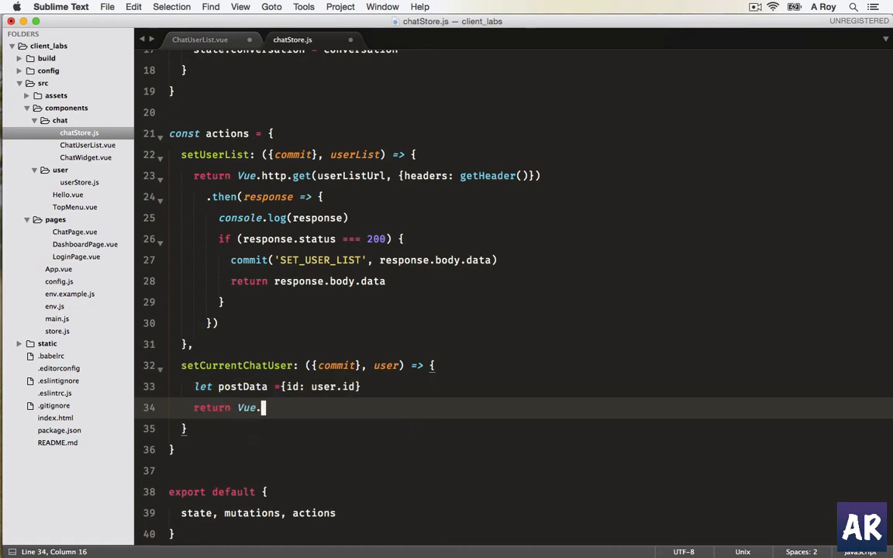
{"action": "type", "text": "http."}
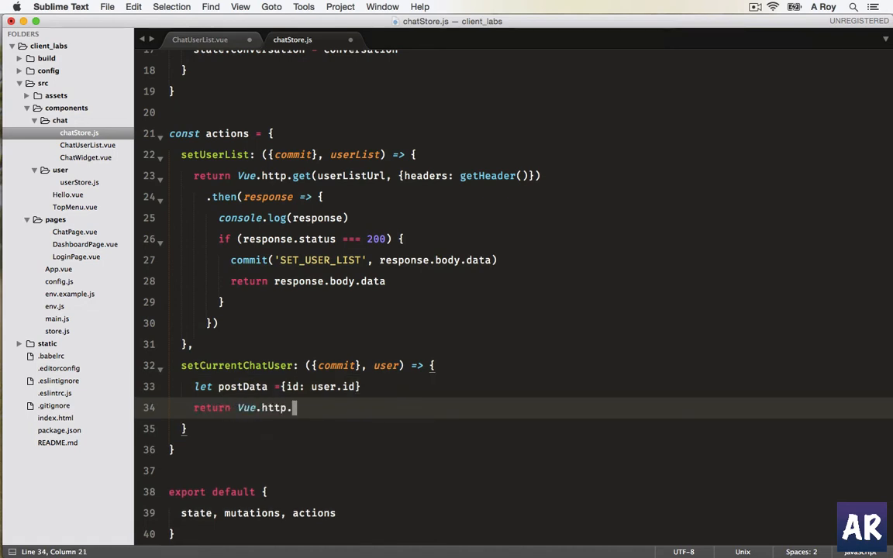
{"action": "type", "text": "post("}
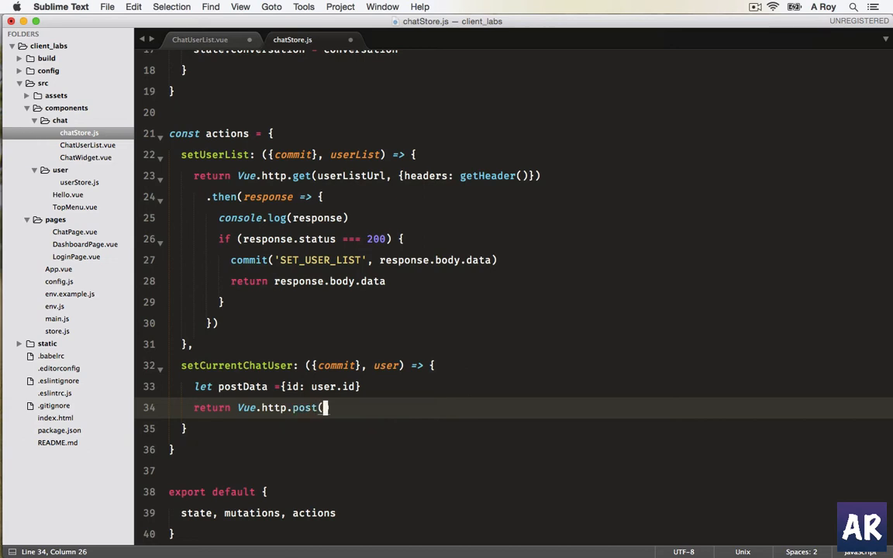
{"action": "type", "text": "getUser"}
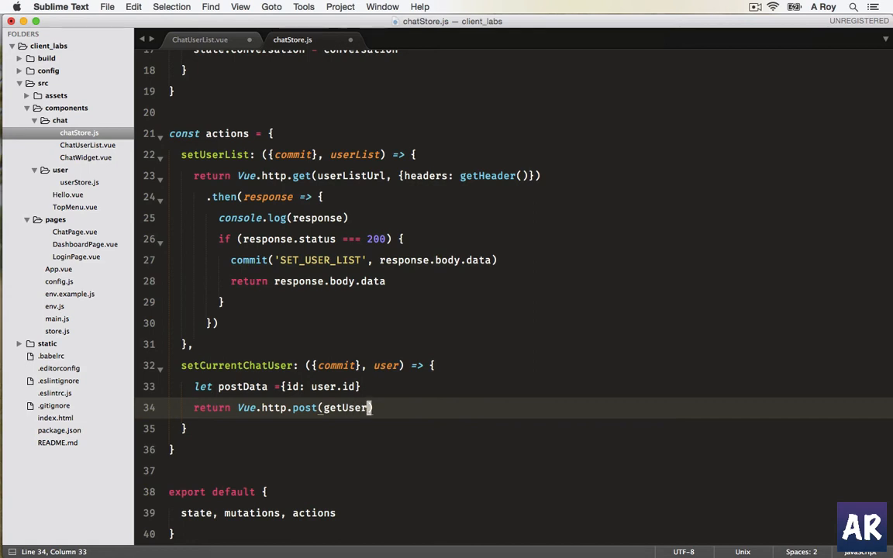
{"action": "type", "text": "Conversation"}
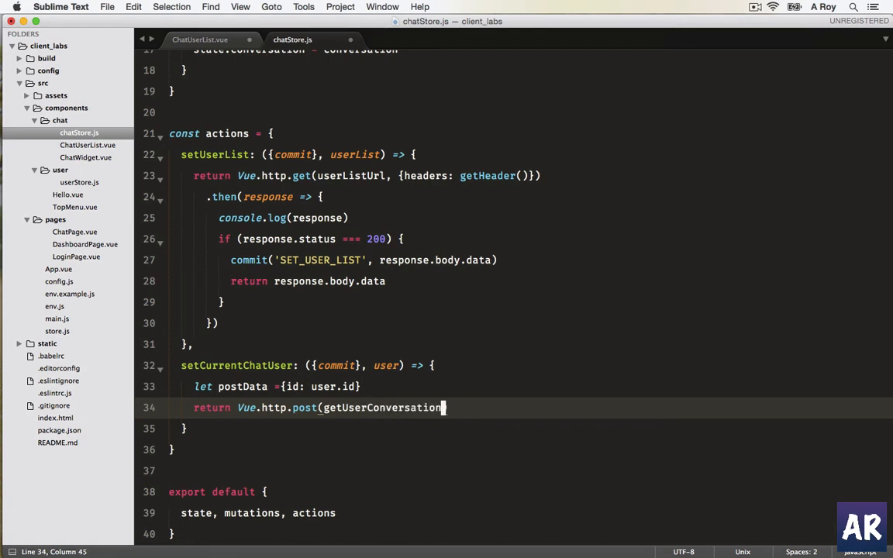
{"action": "type", "text": "Url"}
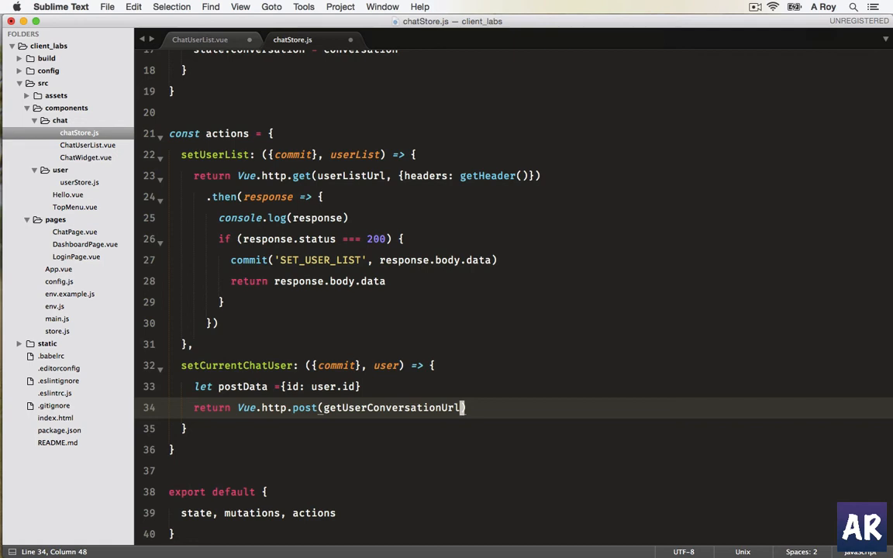
{"action": "type", "text": ", postData"}
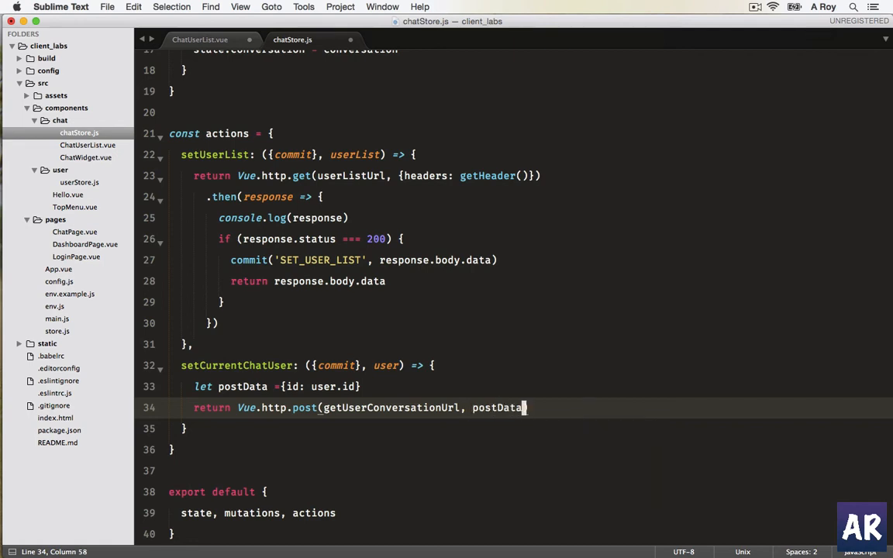
{"action": "type", "text": ", {headers: getHeader("}
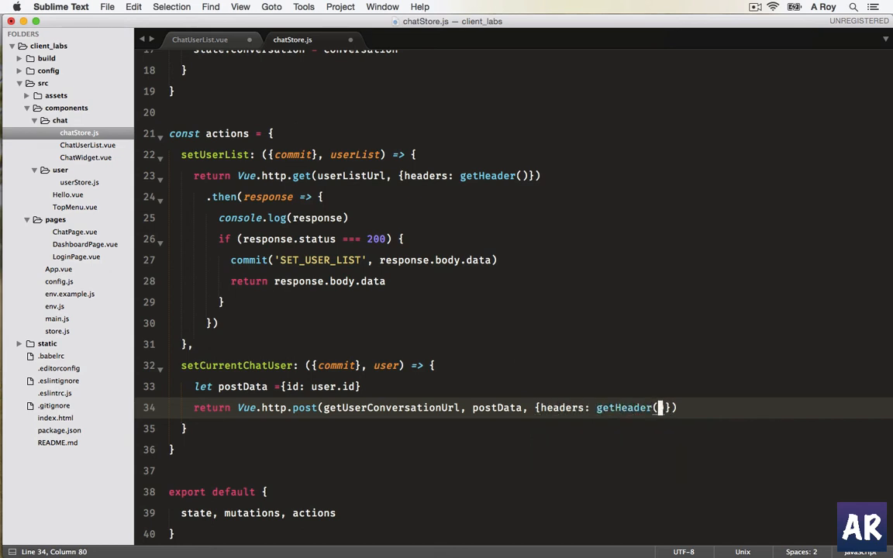
{"action": "type", "text": ")"}
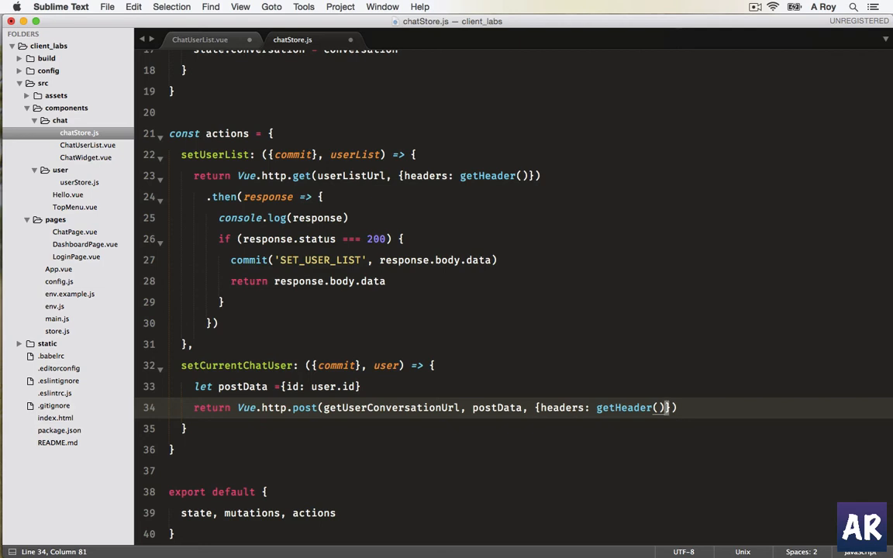
Chain .then(response => ...) committing SET_CURRENT_CHAT_USER with the user.
{"action": "type", "text": ".ten"}
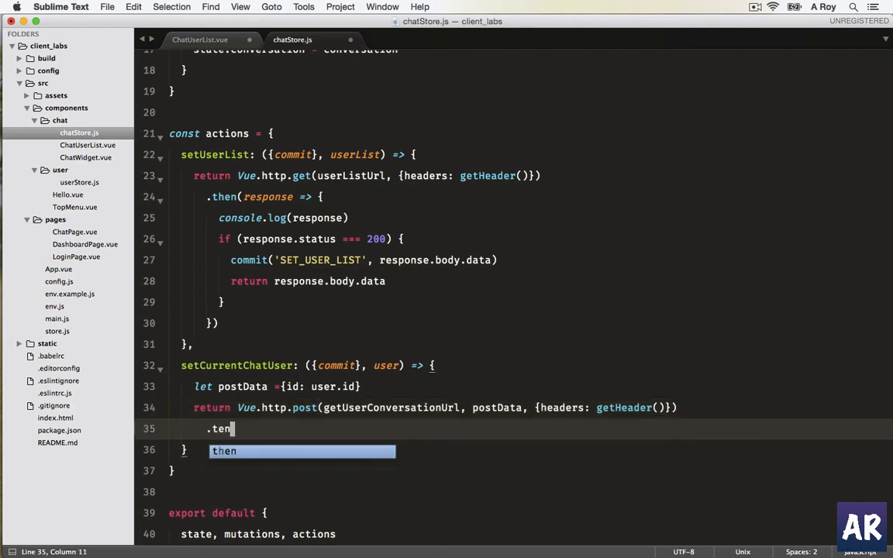
{"action": "type", "text": "n(response => {"}
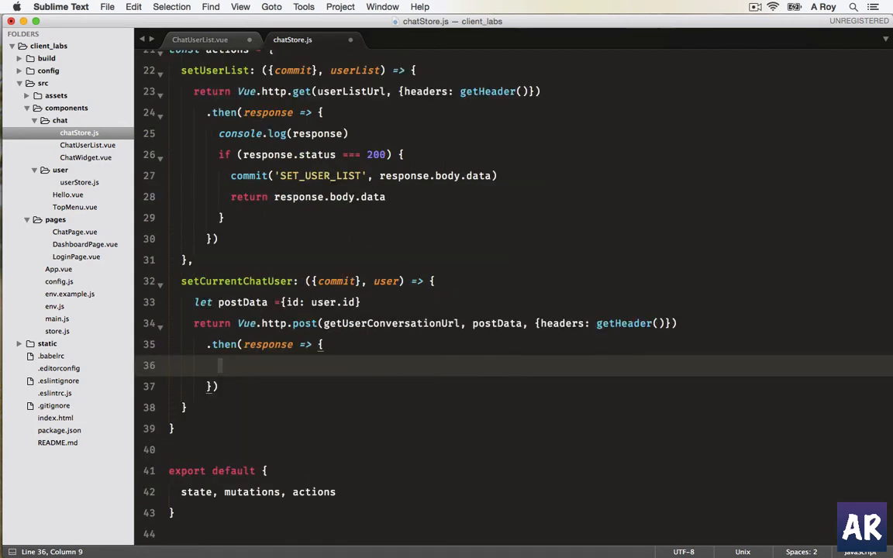
{"action": "type", "text": "commit"}
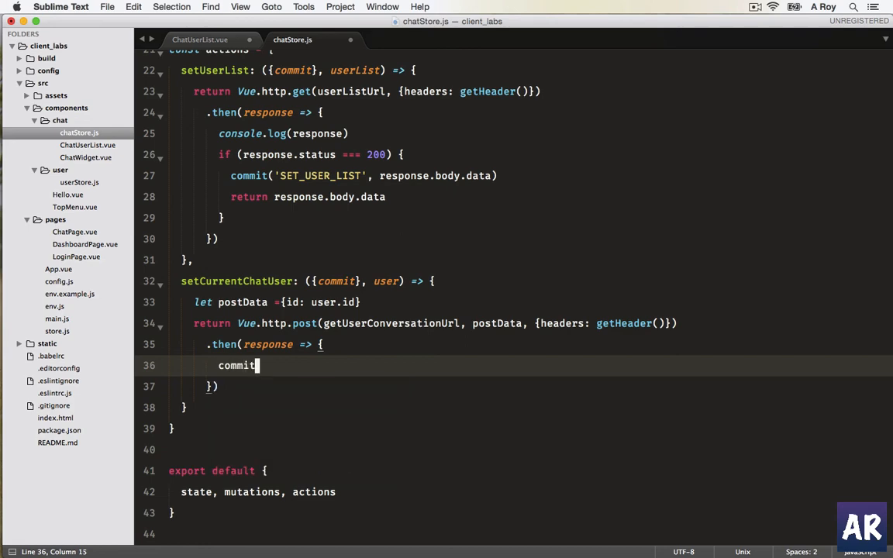
{"action": "type", "text": "('SET_CURRENT_CHAT_USER',"}
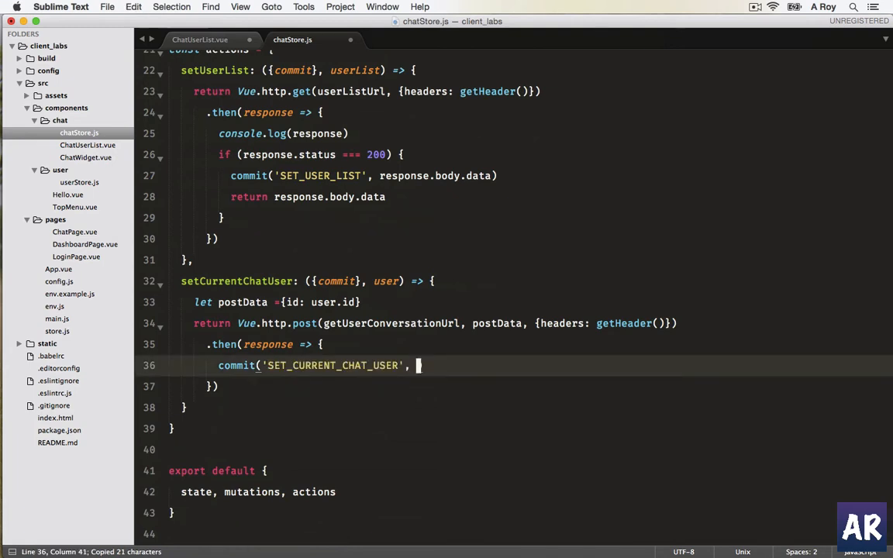
{"action": "type", "text": "user"}
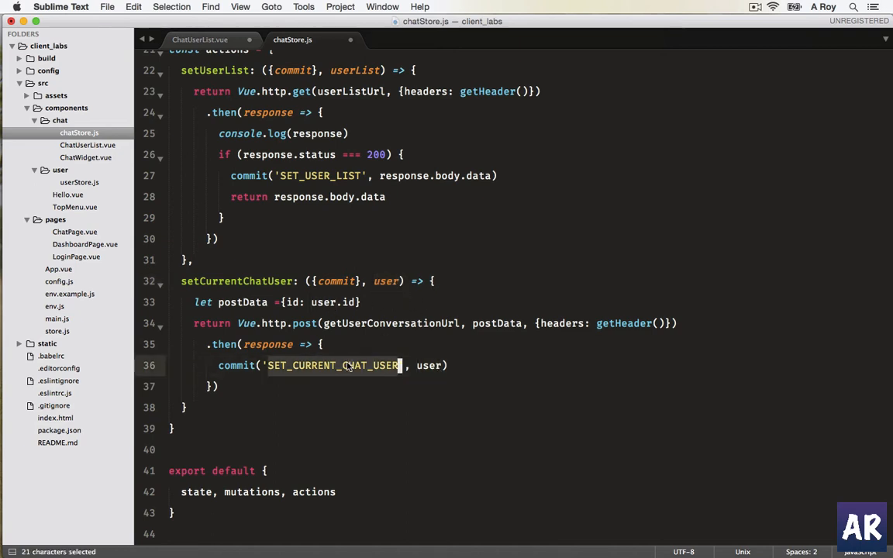
Commit SET_CONVERSATION with response.body.data in the same handler.
{"action": "type", "text": "commit('SET_CONVERSATION',"}
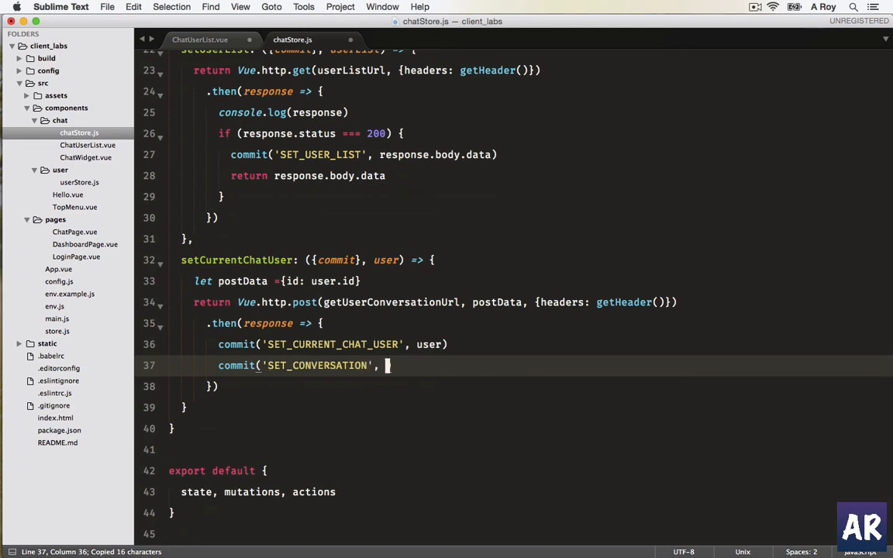
{"action": "type", "text": "response"}
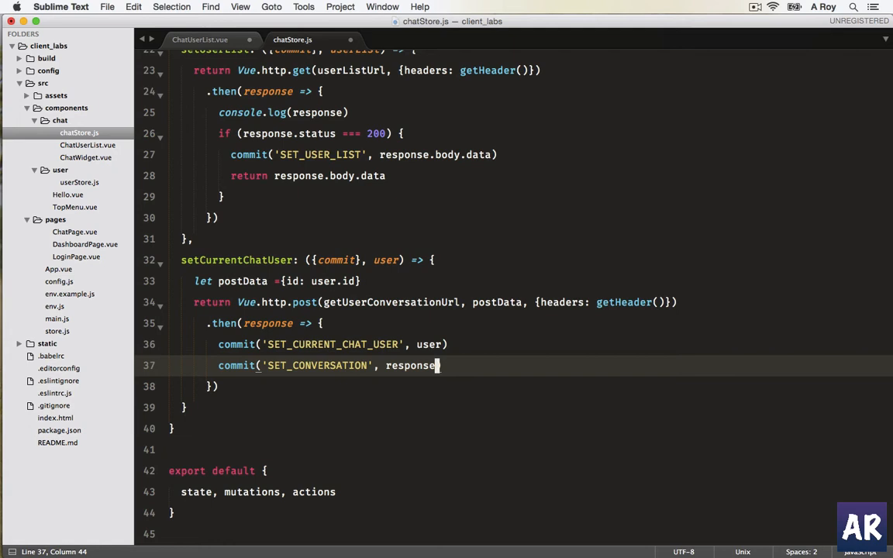
{"action": "type", "text": ".body"}
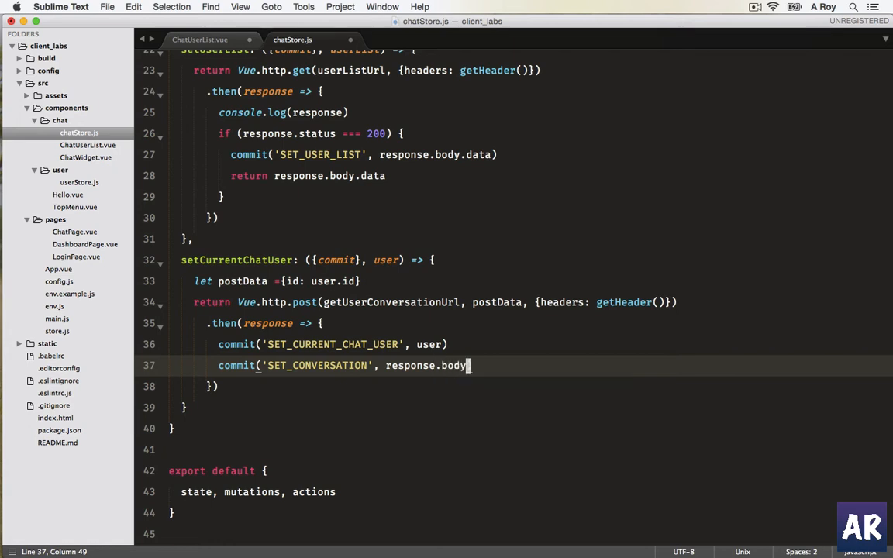
{"action": "type", "text": ".data)"}
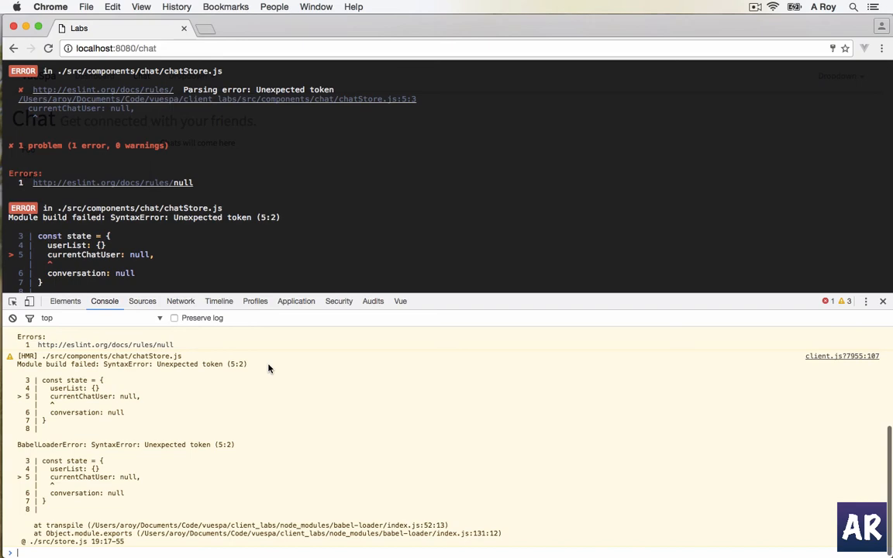
{"action": "mouse_move", "coordinate": [344, 113]}
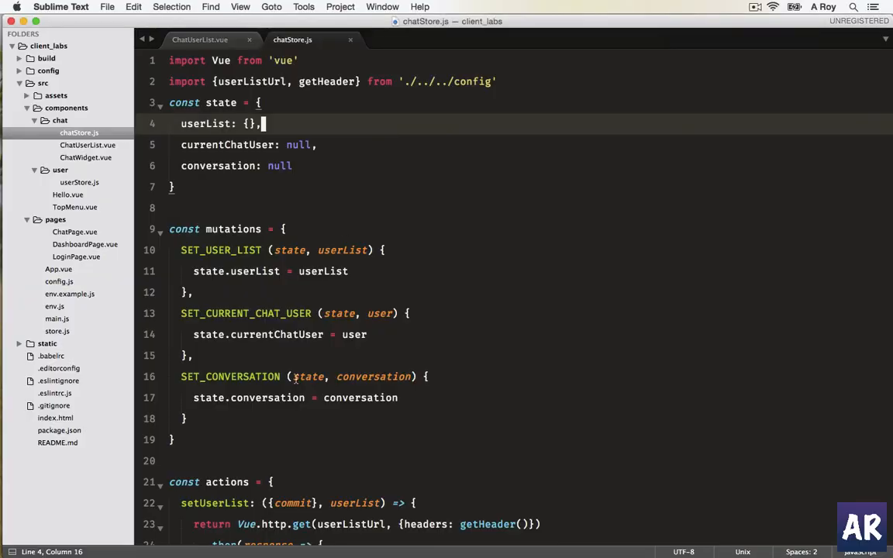
Locate the getUserConversationUrl config import and jump to config.js via the 'conf' quick-open search.
{"action": "scroll", "scroll_direction": "down", "scroll_amount": 3}
{"action": "type", "text": ", getUserConversationUrl"}
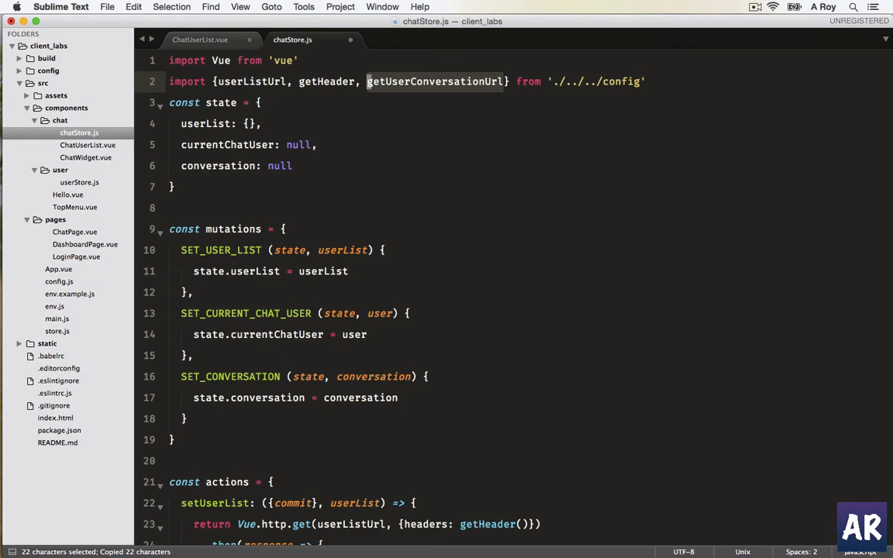
{"action": "type", "text": "conf"}
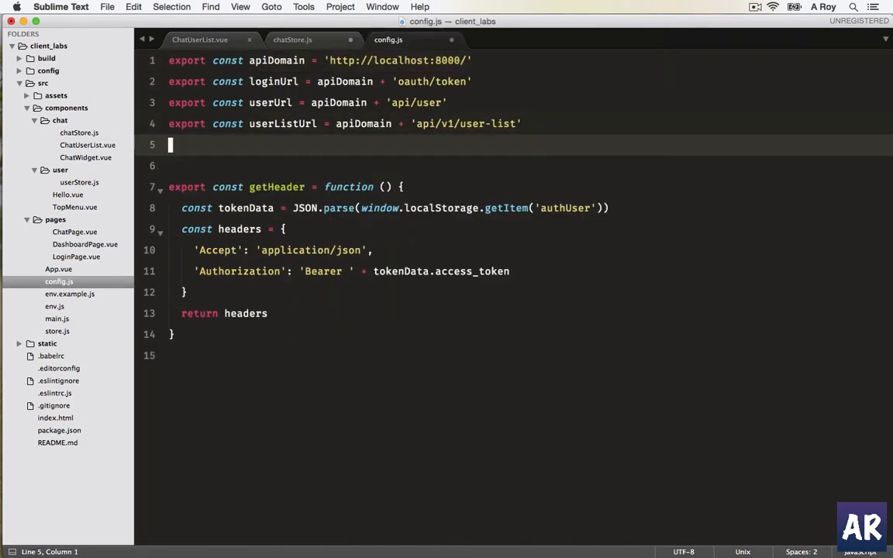
Export getUserConversationUrl = apiDomain + 'api/v1/get-user-conversation' in config.js and save.
{"action": "type", "text": "export const"}
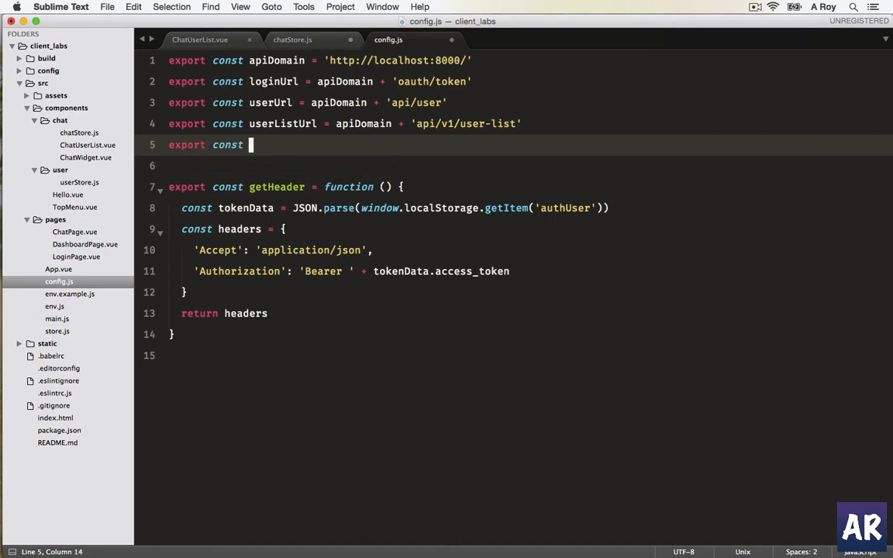
{"action": "type", "text": "getUserConversationUrl = apiDomain + 'api"}
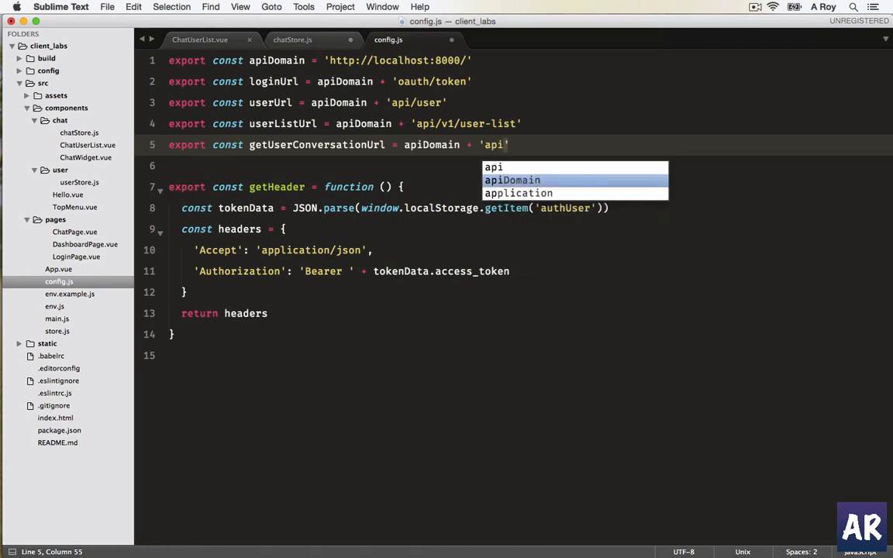
{"action": "type", "text": "v1/"}
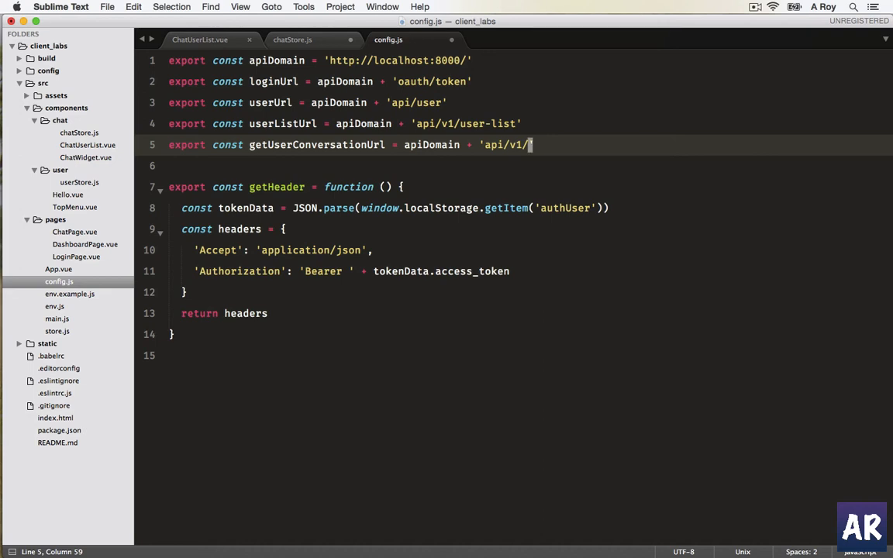
{"action": "type", "text": "get-ue"}
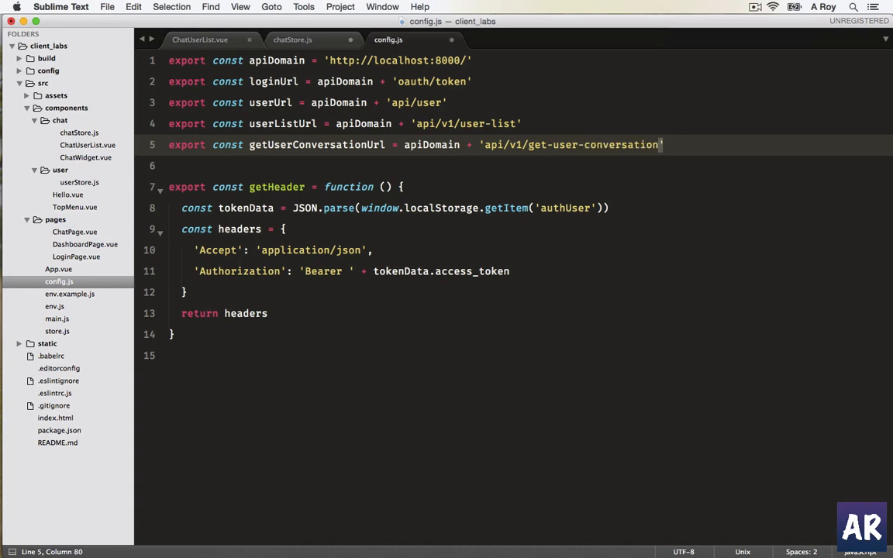
{"action": "key", "text": "cmd+s"}
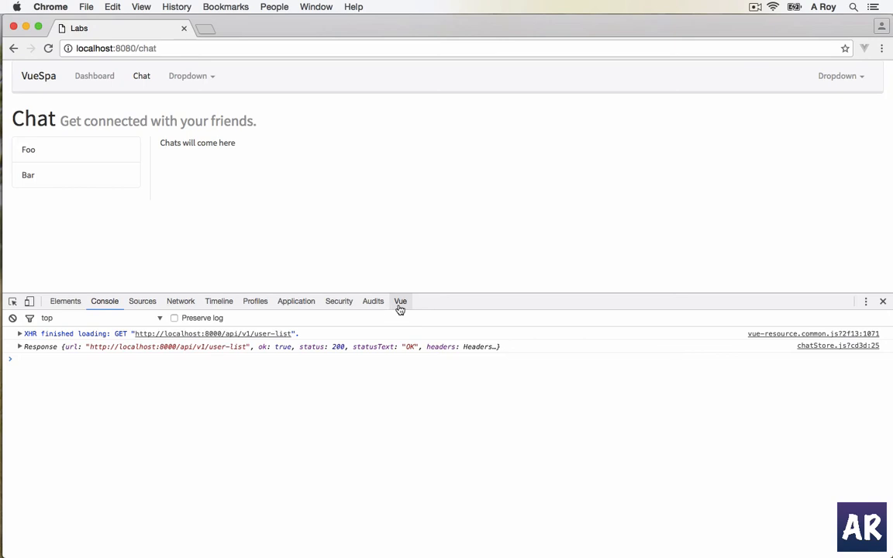
Show the Vue devtools, then comment out the post request lines in setCurrentChatUser within chatStore.js.
{"action": "left_click", "coordinate": [400, 301]}
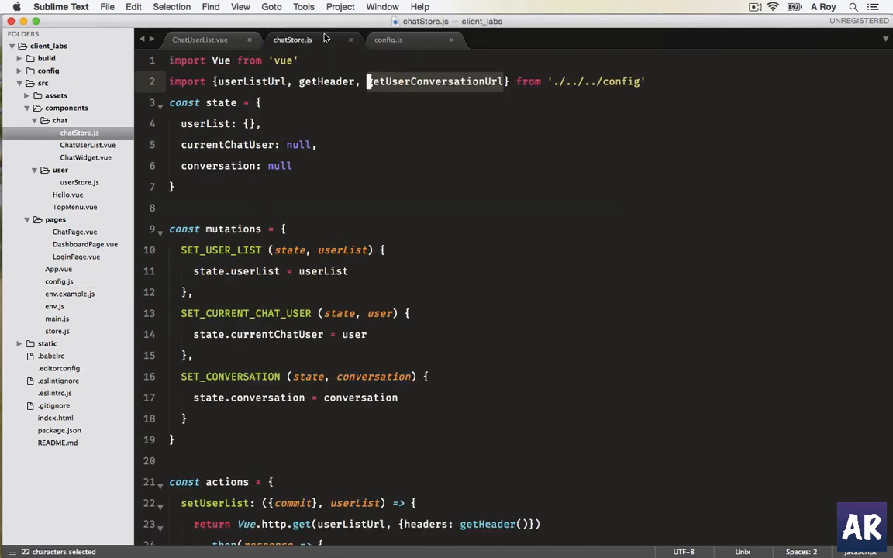
{"action": "scroll", "scroll_direction": "down", "scroll_amount": 3}
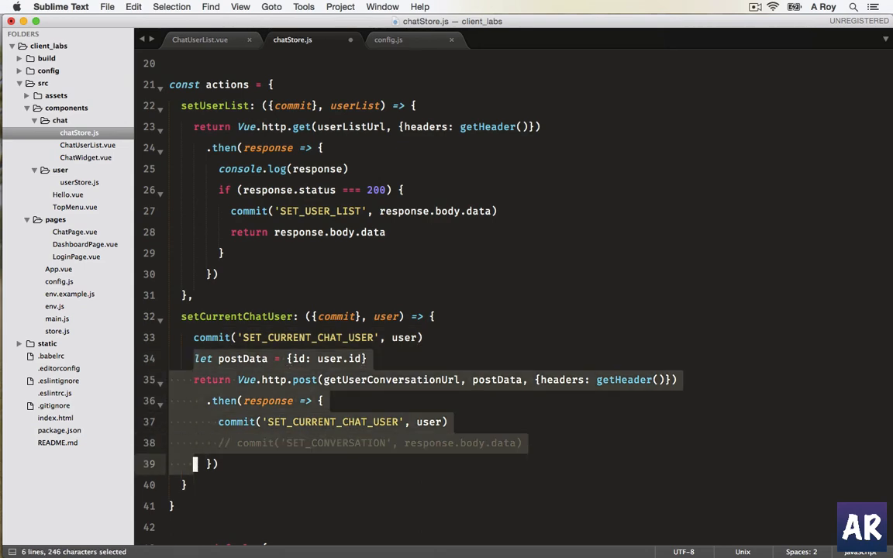
{"action": "key", "text": "cmd+/"}
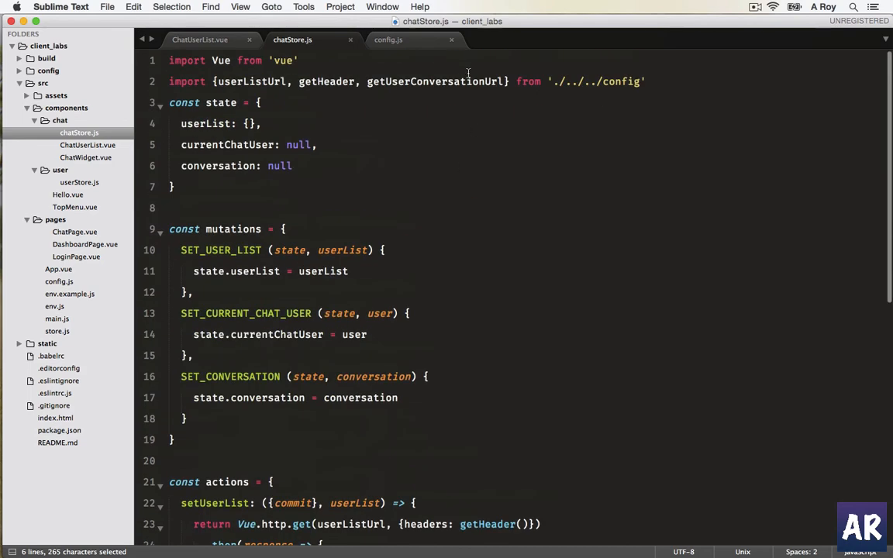
{"action": "key", "text": "delete"}
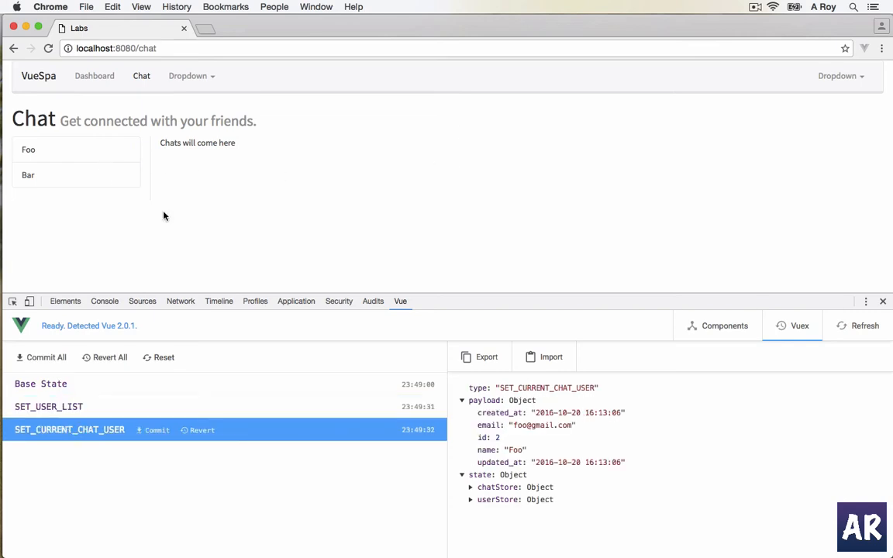
Expand userStore and chatStore in the Vuex state tree to see currentChatUser is Foo.
{"action": "left_click", "coordinate": [474, 499]}
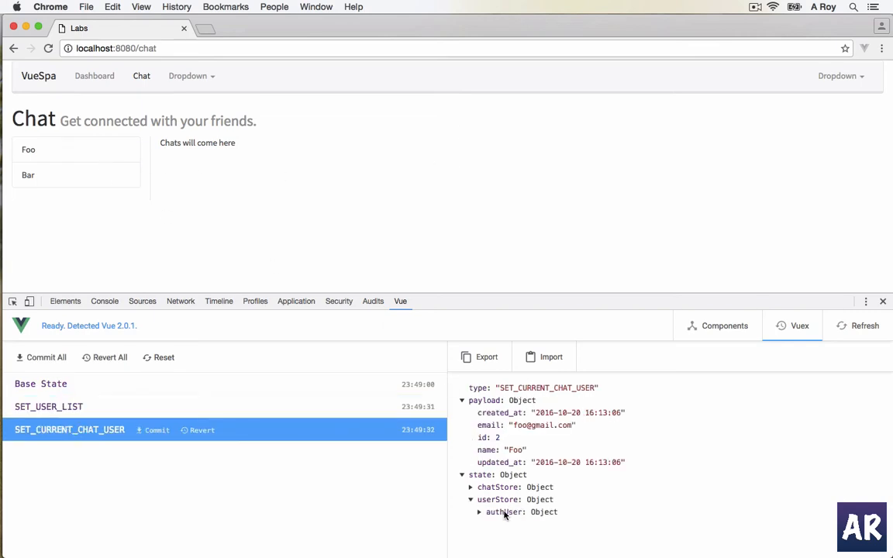
{"action": "left_click", "coordinate": [477, 486]}
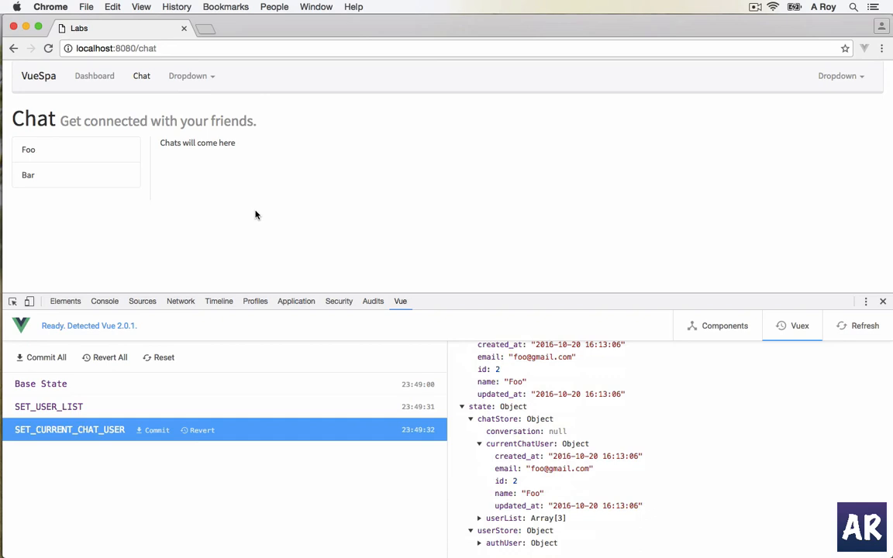
{"action": "mouse_move", "coordinate": [644, 180]}
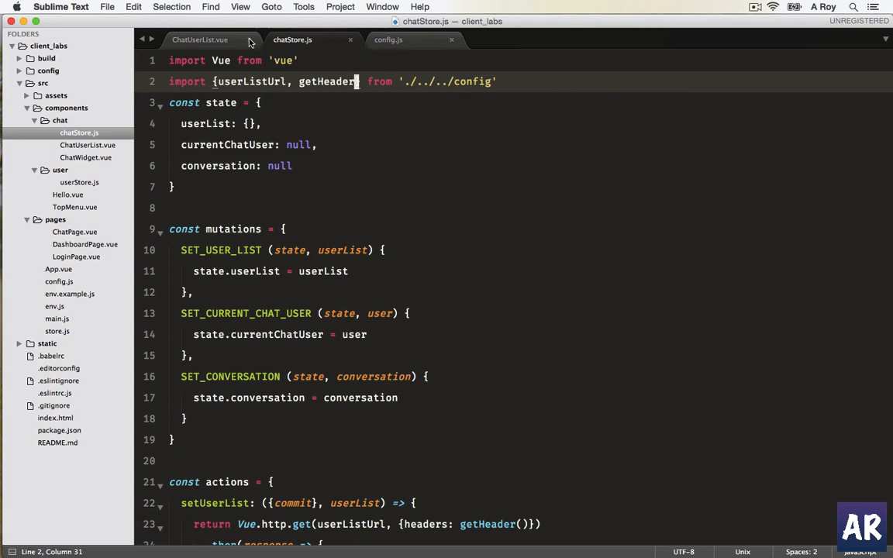
In ChatUserList.vue, start userActiveStyle(user) returning false when this.chatStore.currentChatUser is null.
{"action": "left_click", "coordinate": [202, 40]}
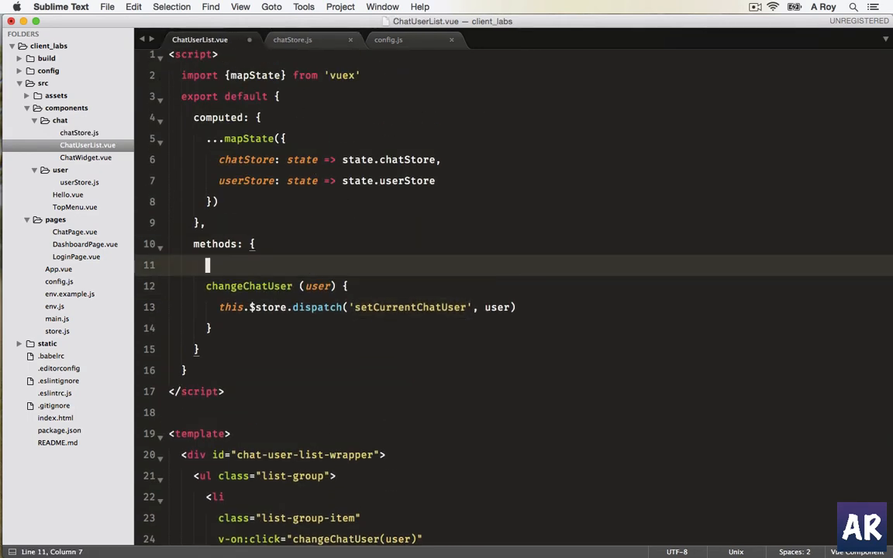
{"action": "type", "text": "userAc"}
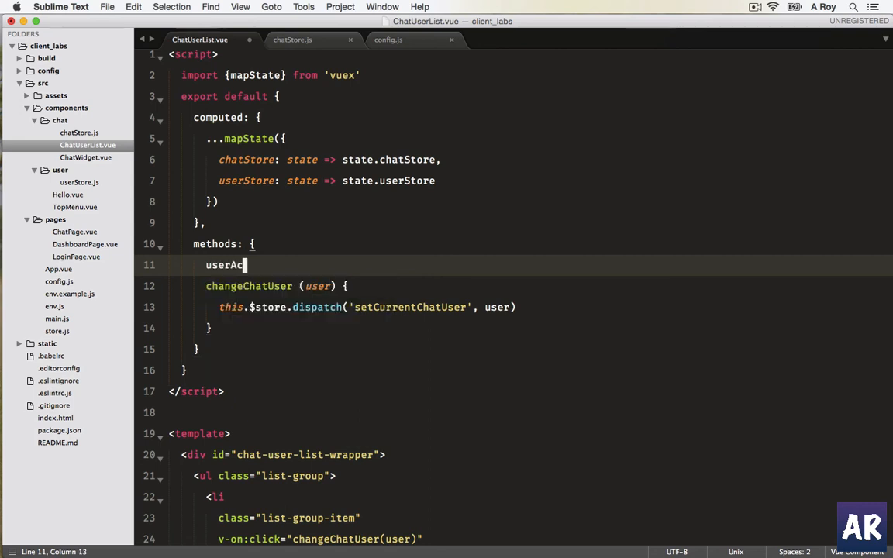
{"action": "type", "text": "tiveS"}
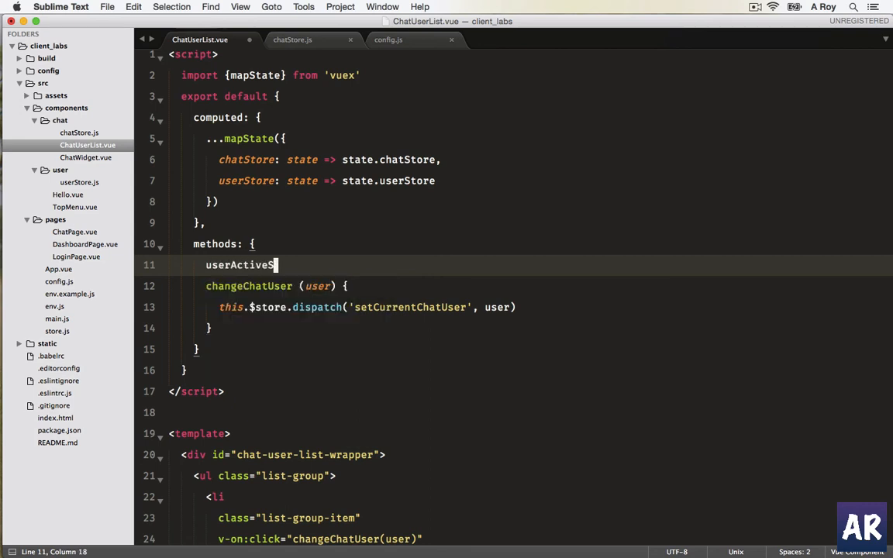
{"action": "type", "text": "tyle"}
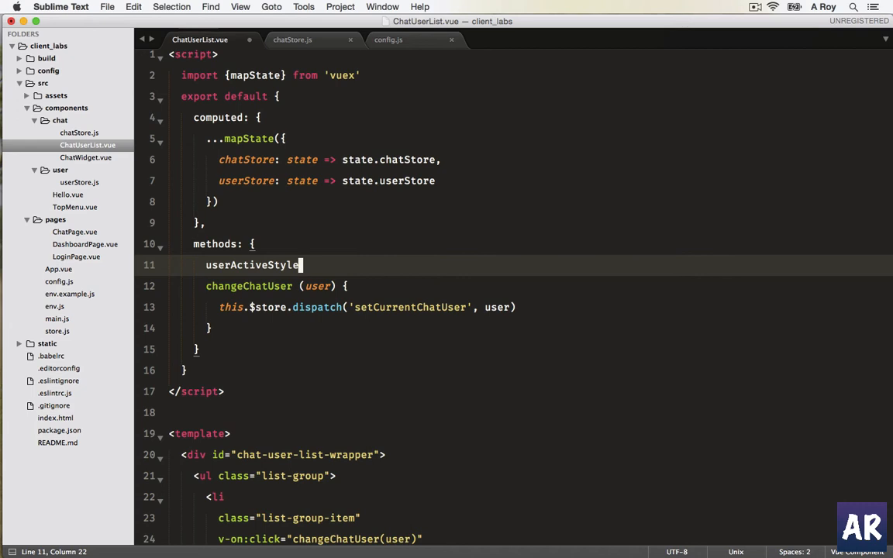
{"action": "type", "text": "(user"}
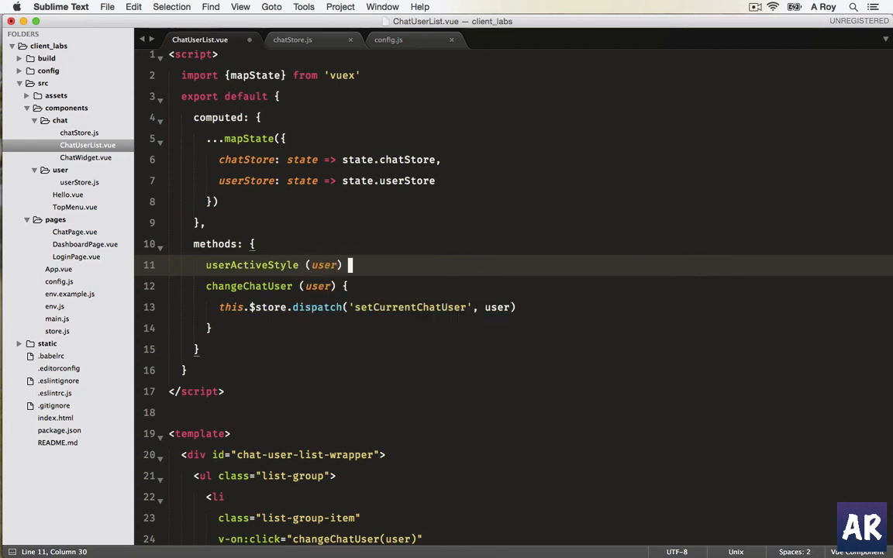
{"action": "type", "text": "{"}
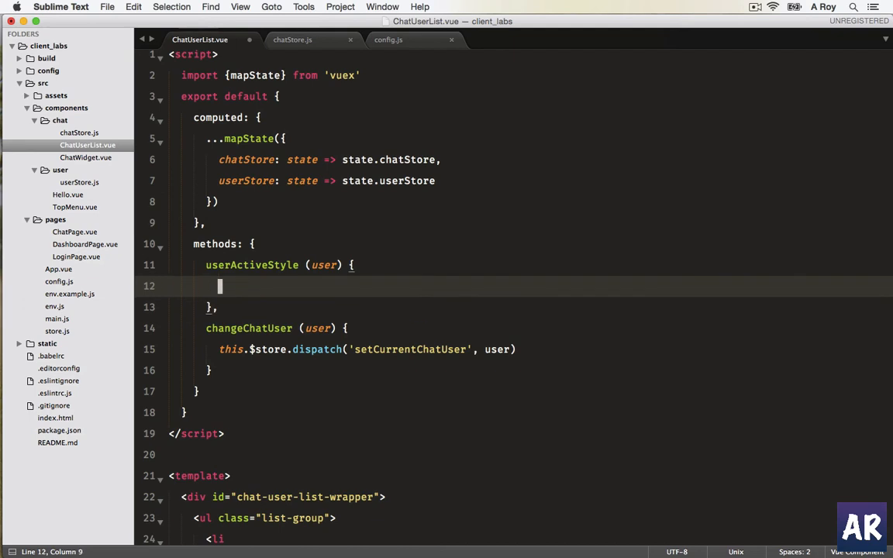
{"action": "type", "text": "if (ch"}
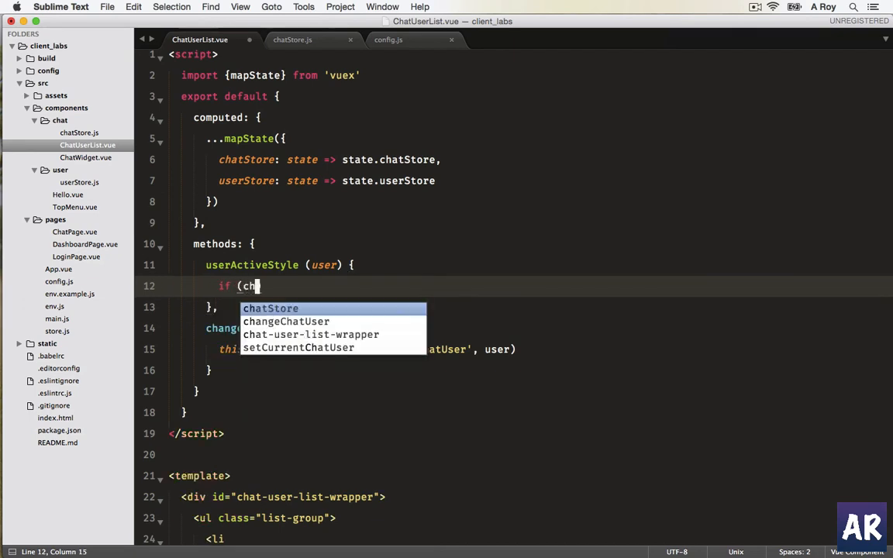
{"action": "type", "text": "atStore.)"}
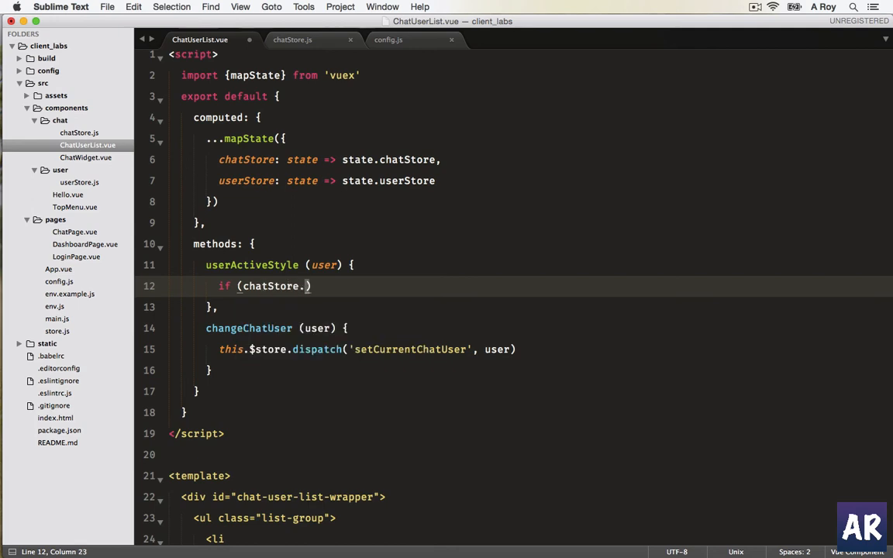
{"action": "left_click", "coordinate": [241, 285]}
{"action": "type", "text": "this."}
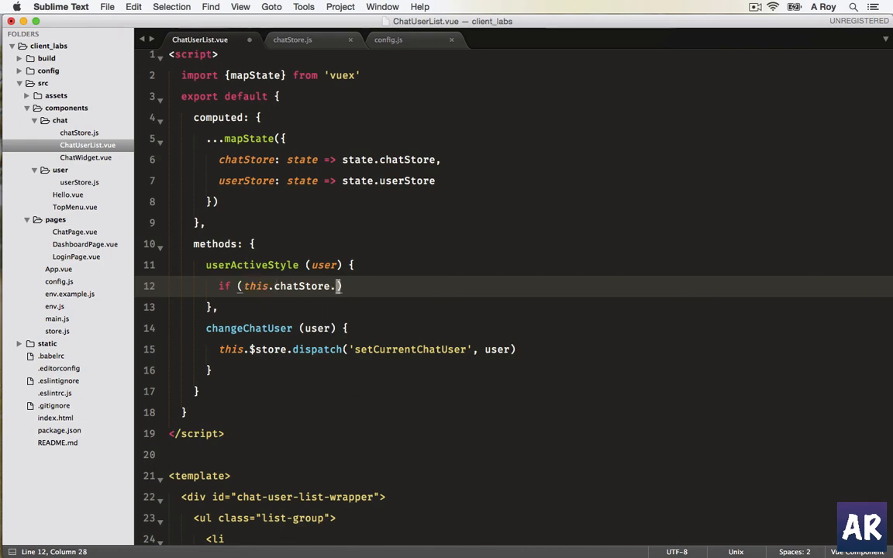
{"action": "type", "text": "curr"}
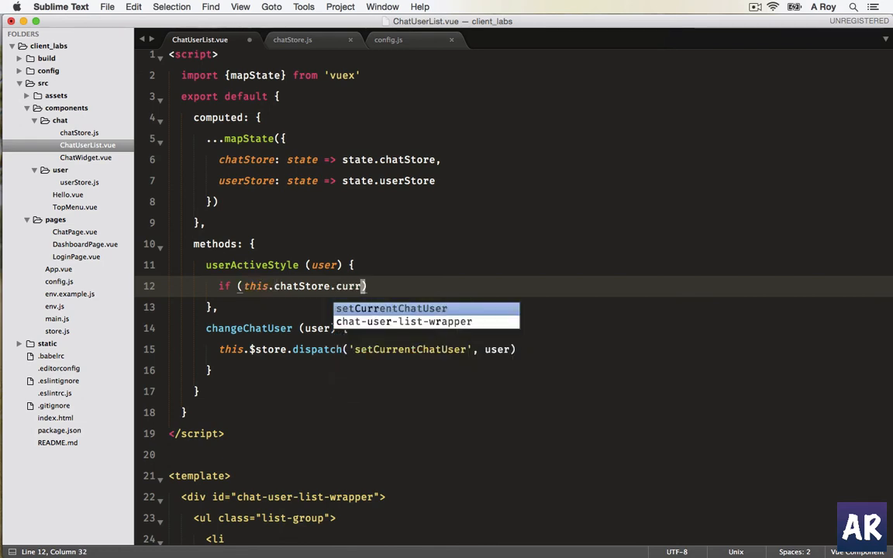
{"action": "type", "text": "ent"}
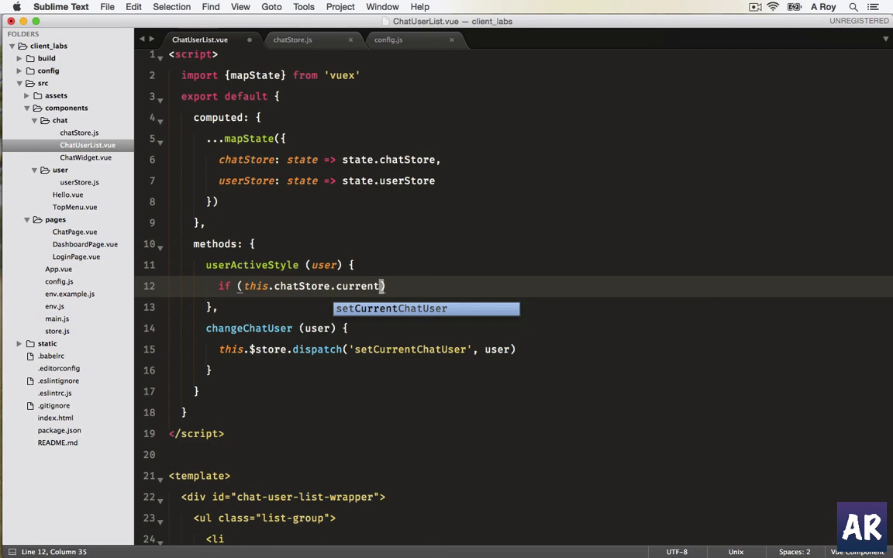
{"action": "type", "text": "ChatUser"}
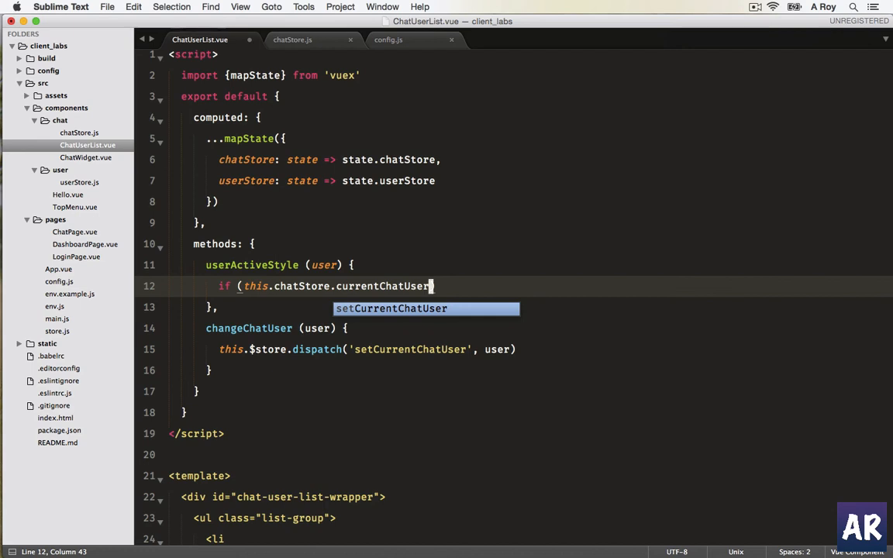
{"action": "type", "text": "=== n"}
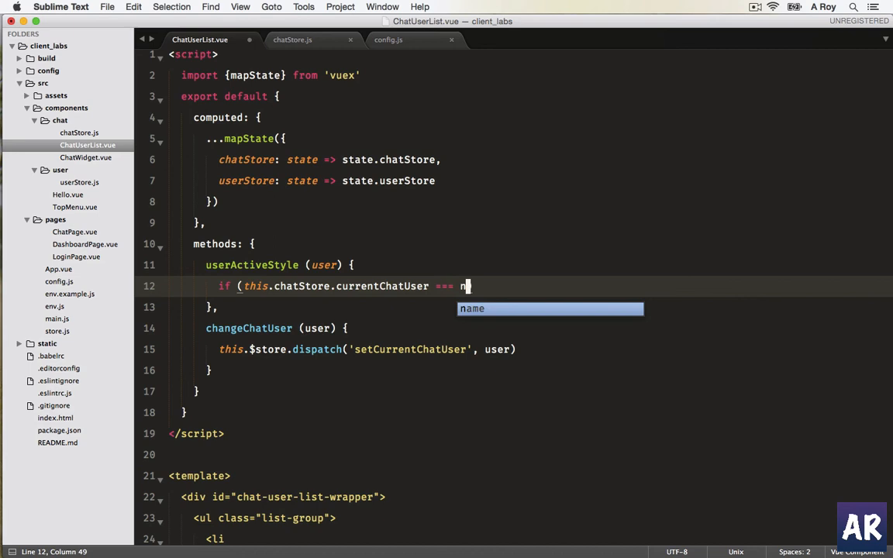
{"action": "type", "text": "ull) {"}
{"action": "type", "text": "re"}
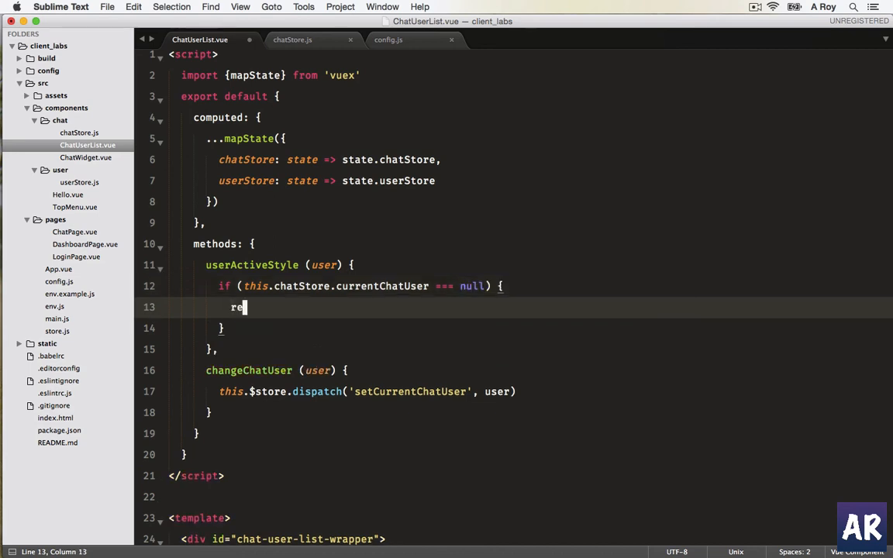
{"action": "type", "text": "turn false"}
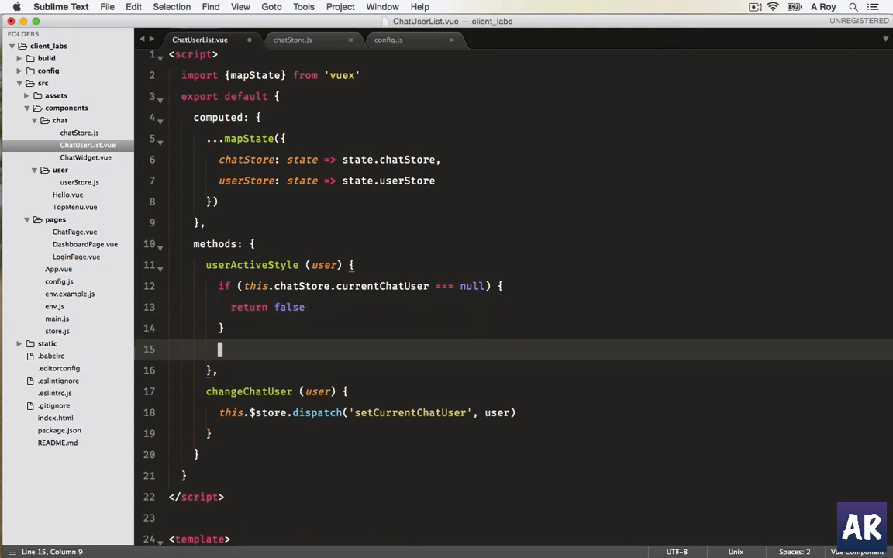
Return true when currentChatUser.id === user.id, otherwise return false.
{"action": "type", "text": "if (this.chatStore.)"}
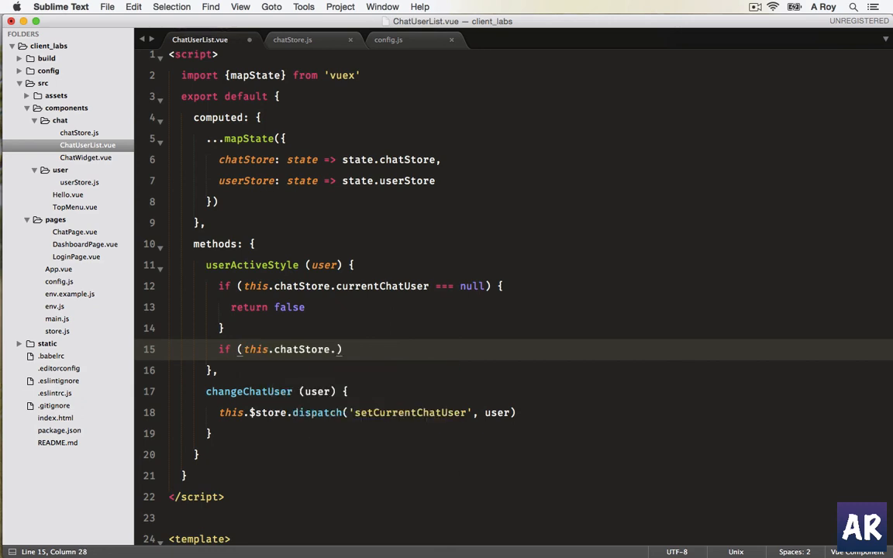
{"action": "type", "text": "cure"}
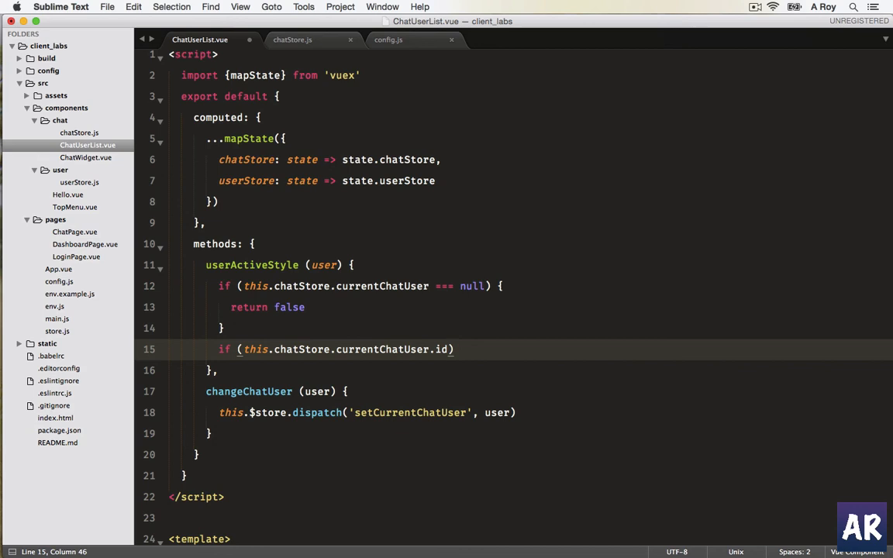
{"action": "type", "text": "==="}
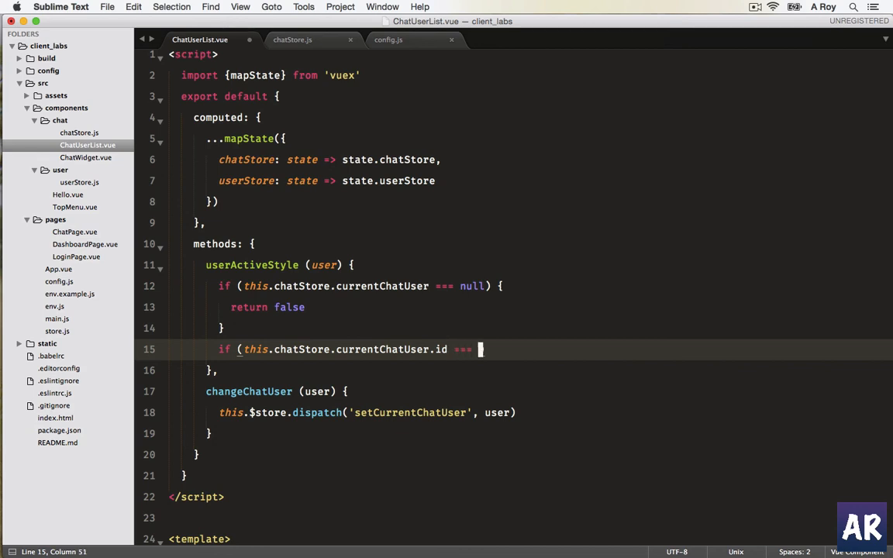
{"action": "type", "text": "user."}
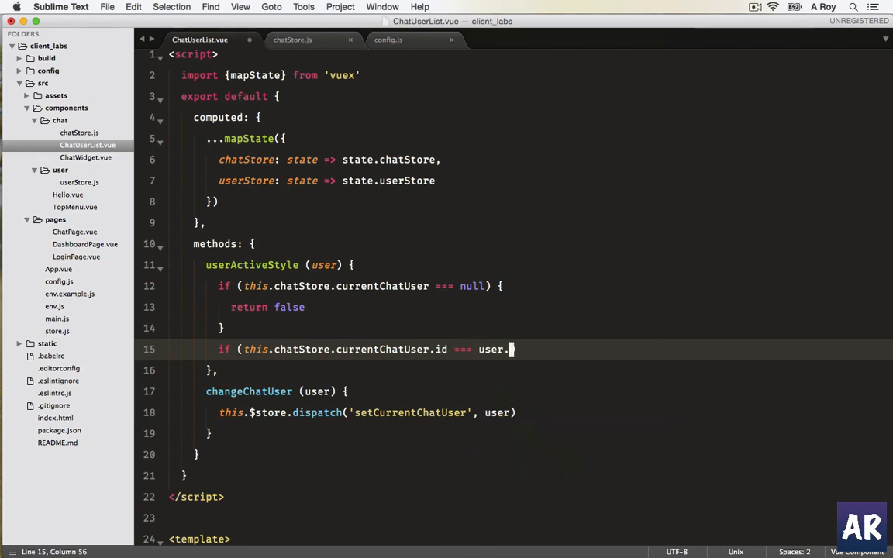
{"action": "type", "text": "id) {"}
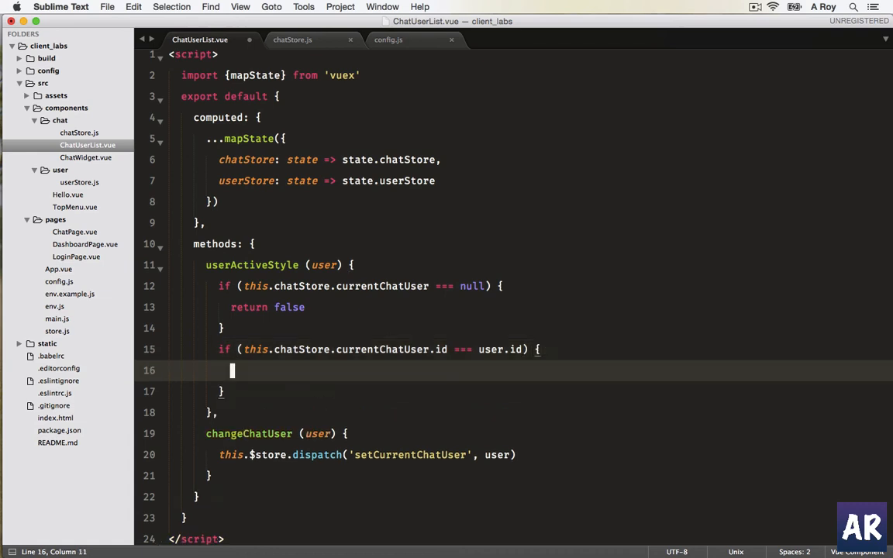
{"action": "type", "text": "return true"}
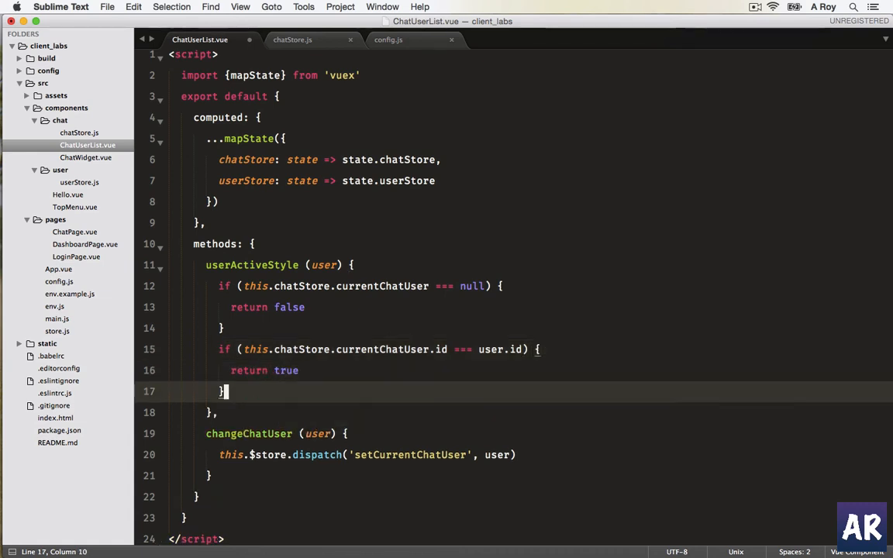
{"action": "key", "text": "Enter"}
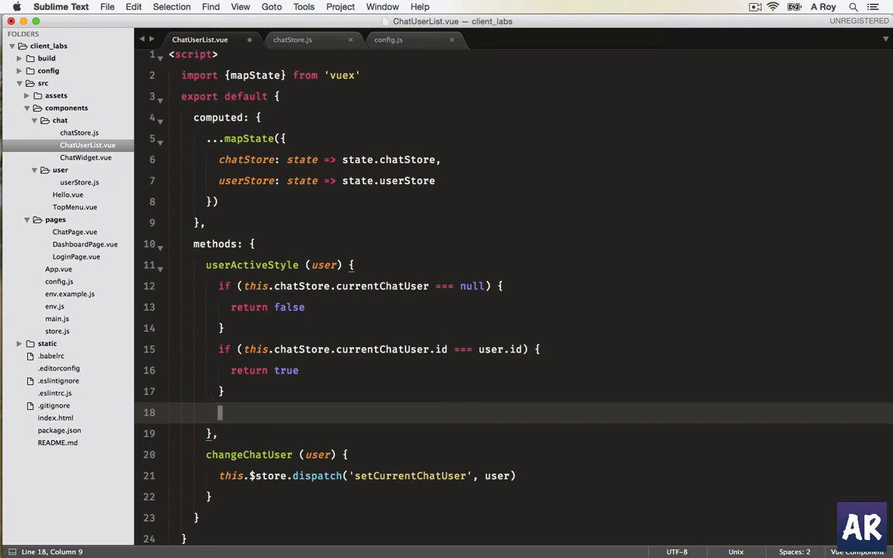
{"action": "type", "text": "return"}
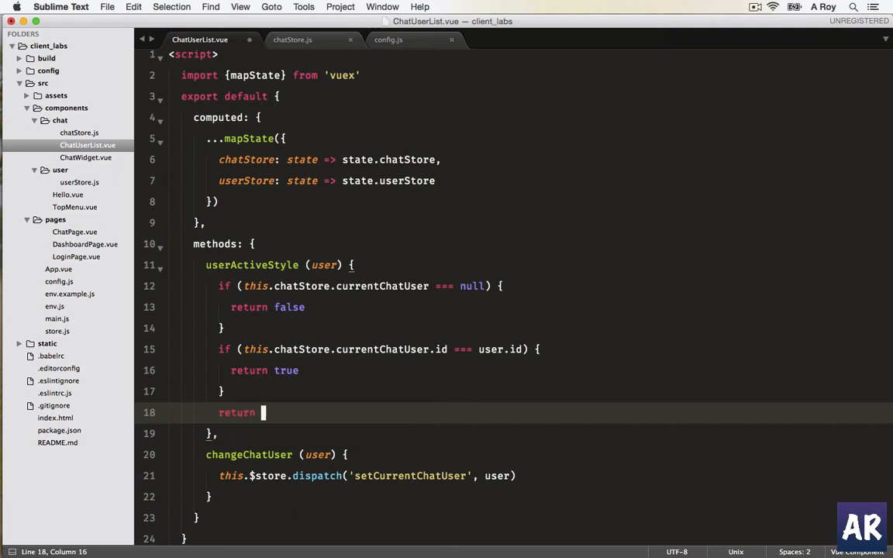
{"action": "type", "text": "false"}
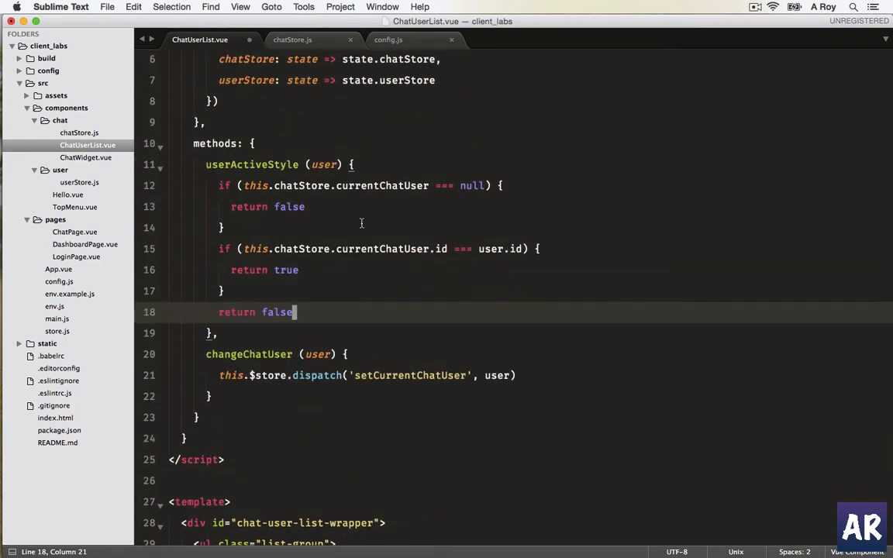
{"action": "mouse_move", "coordinate": [358, 189]}
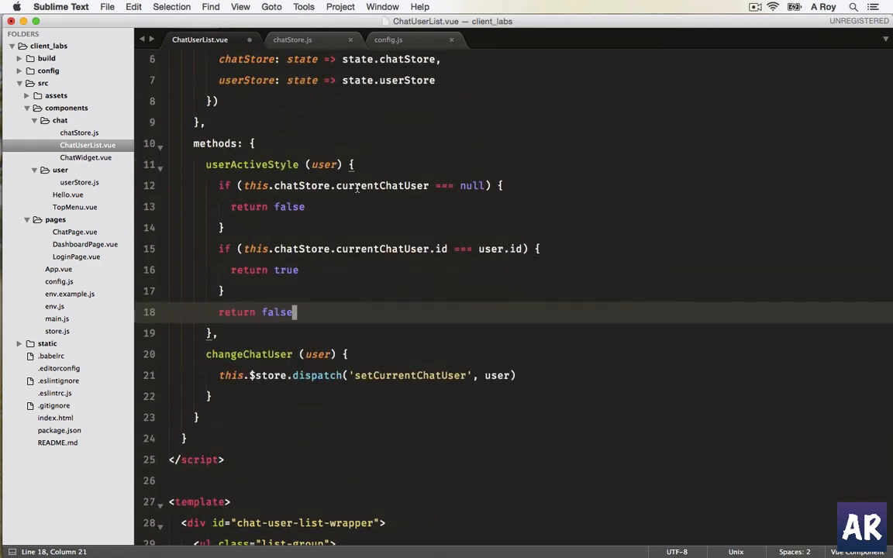
Select currentChatUser and scroll down to the list item template in ChatUserList.vue.
{"action": "double_click", "coordinate": [383, 186]}
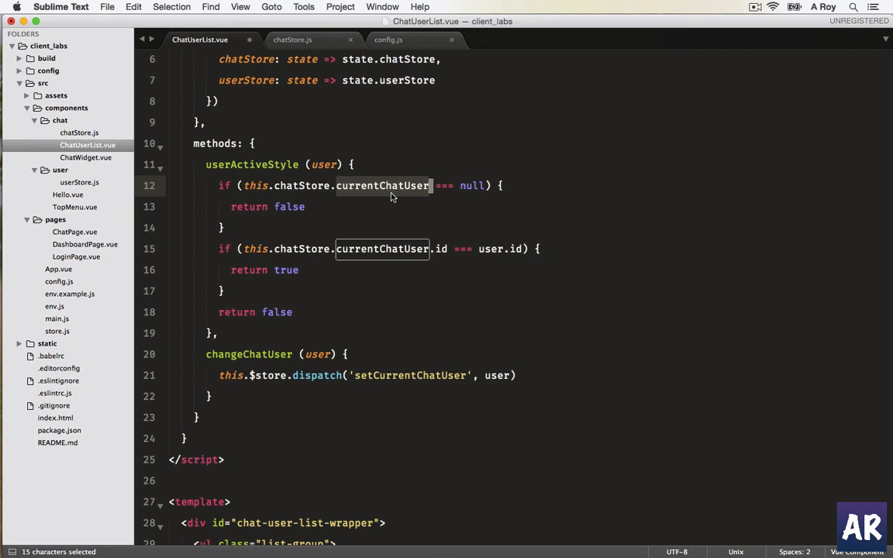
{"action": "mouse_move", "coordinate": [307, 183]}
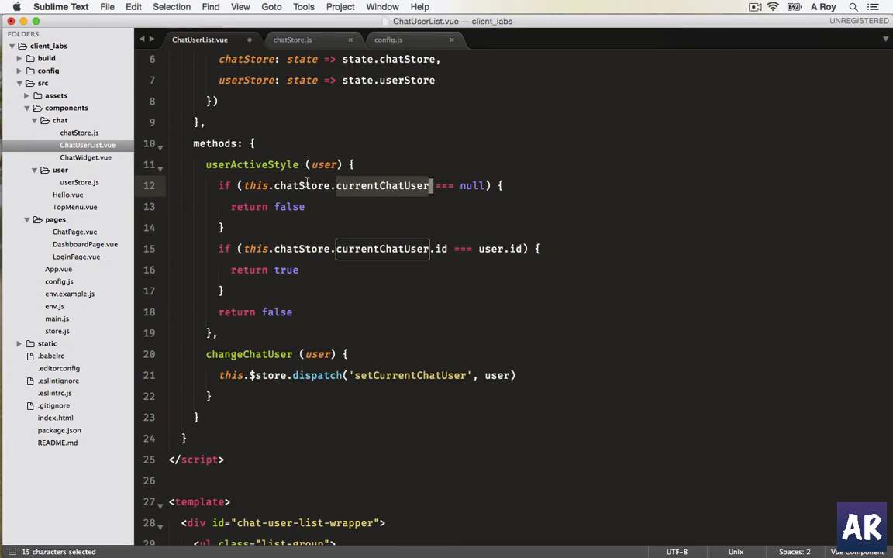
{"action": "mouse_move", "coordinate": [310, 208]}
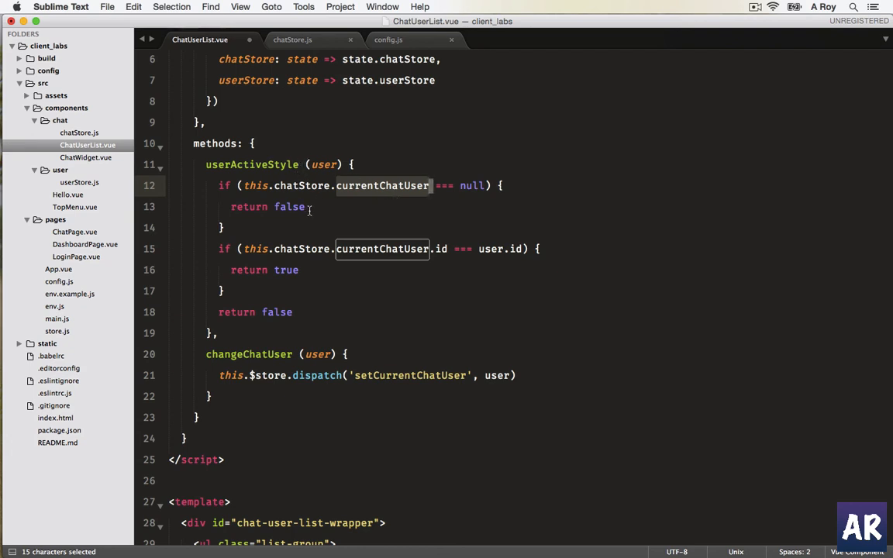
{"action": "mouse_move", "coordinate": [313, 298]}
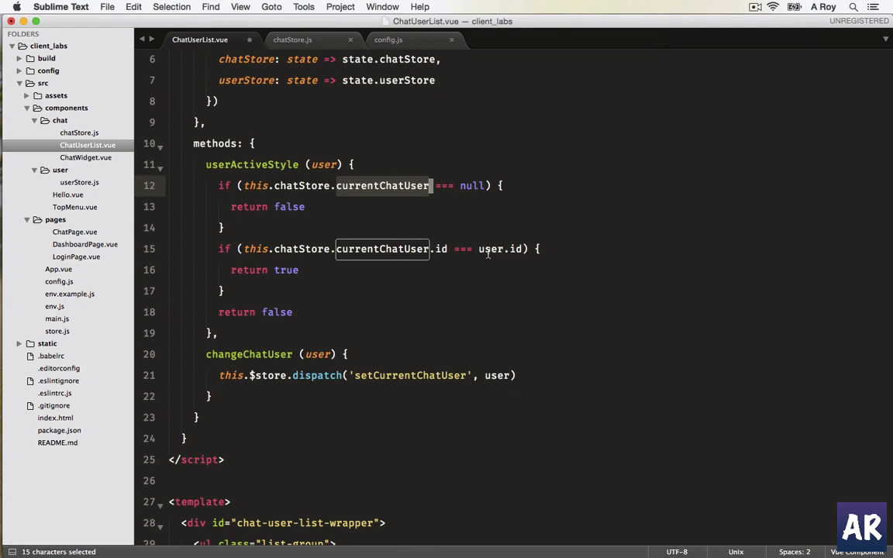
{"action": "mouse_move", "coordinate": [341, 232]}
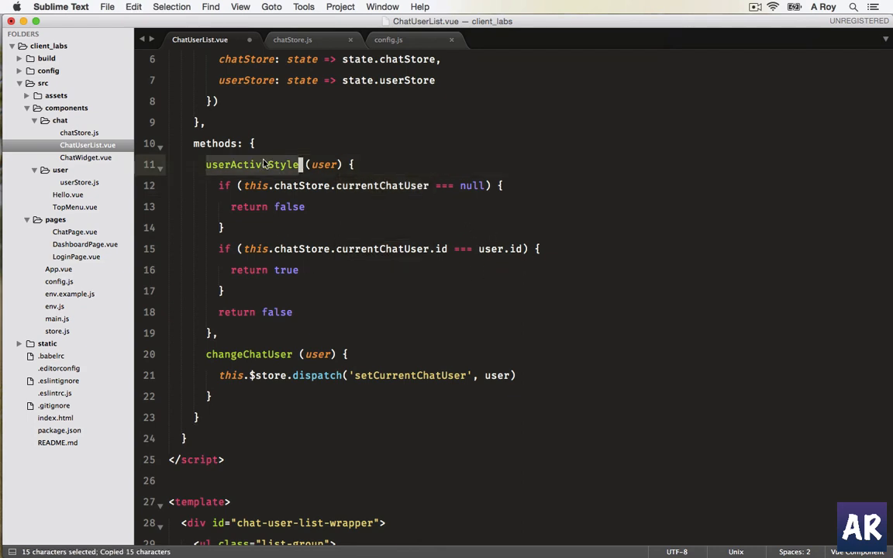
{"action": "scroll", "scroll_direction": "down", "scroll_amount": 3}
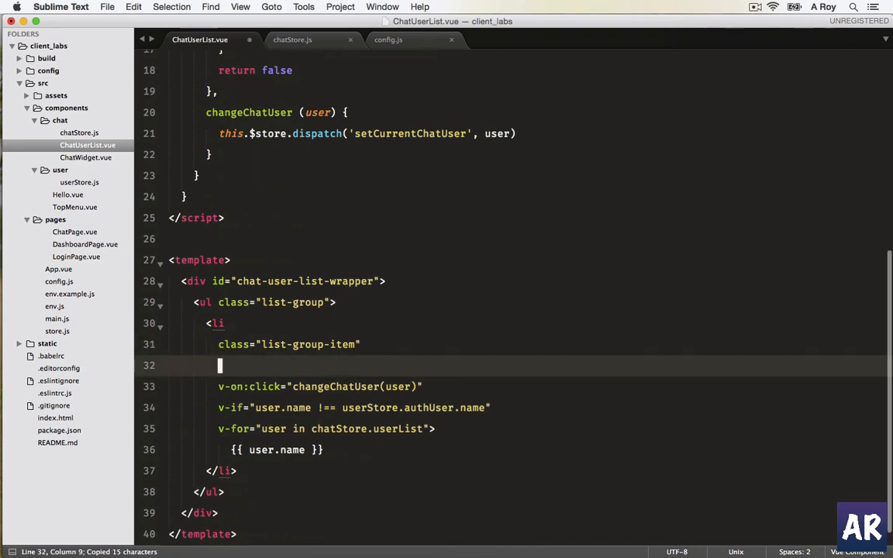
Add :class="{active: userActiveStyle(user)}" to the chat list item.
{"action": "type", "text": ":class="}
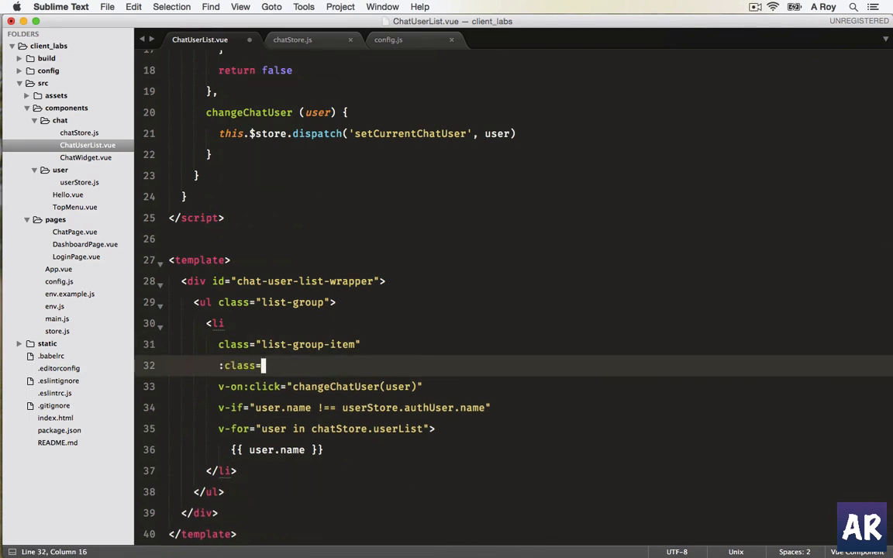
{"action": "type", "text": "\""}
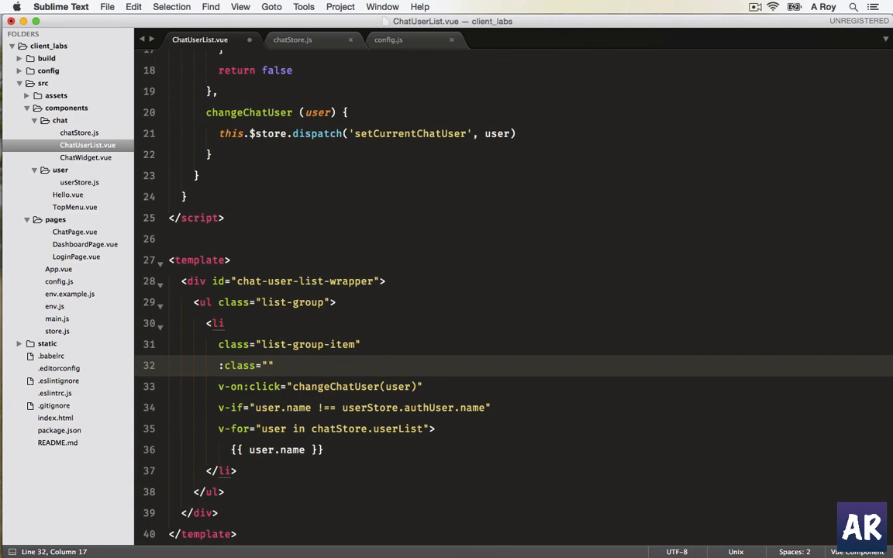
{"action": "type", "text": "{{actie"}
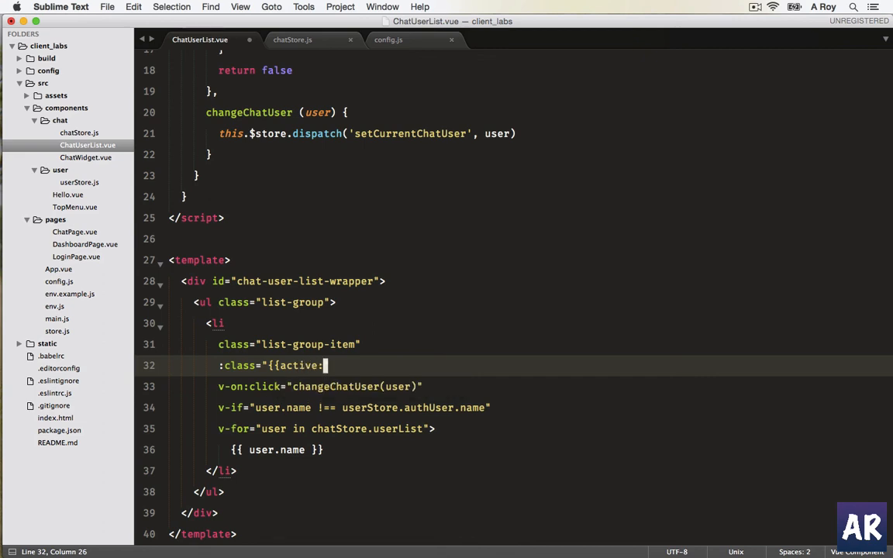
{"action": "type", "text": "ue"}
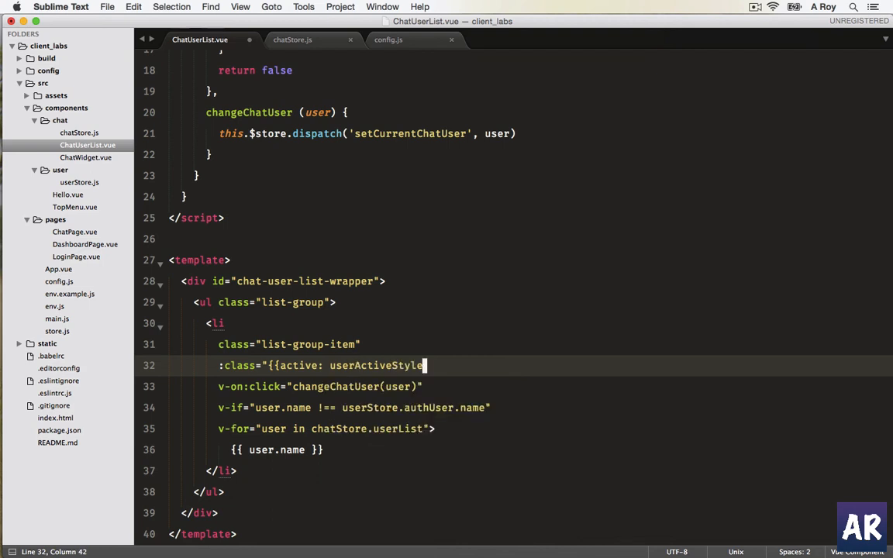
{"action": "type", "text": "(ue"}
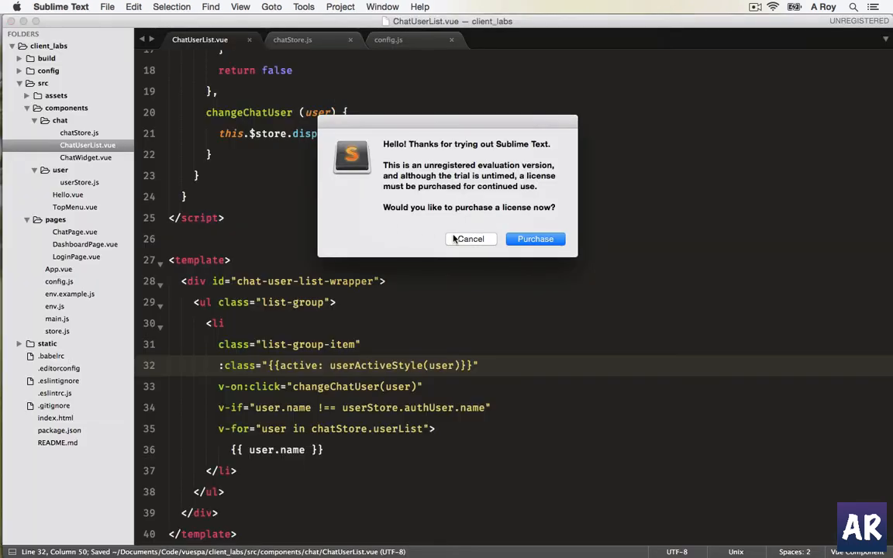
Cancel the unregistered license dialog and switch back to the Chrome chat page.
{"action": "left_click", "coordinate": [471, 239]}
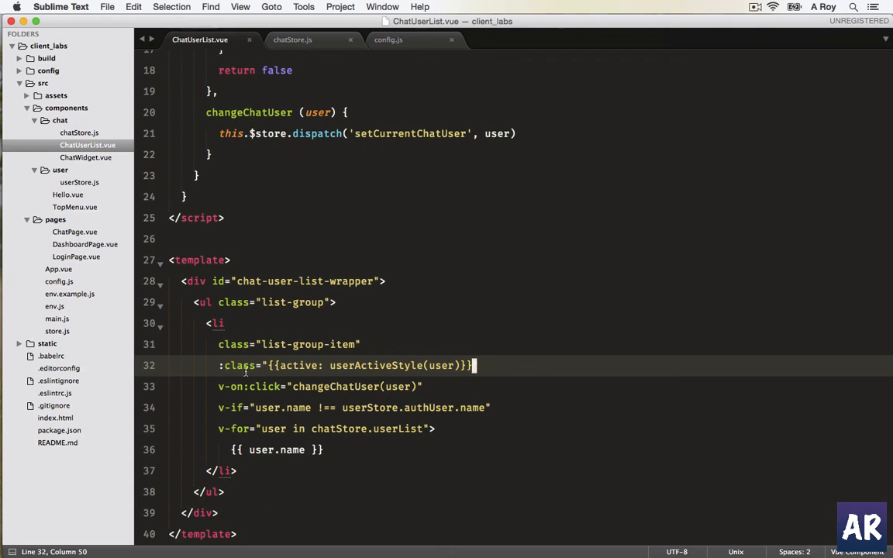
{"action": "left_click", "coordinate": [276, 365]}
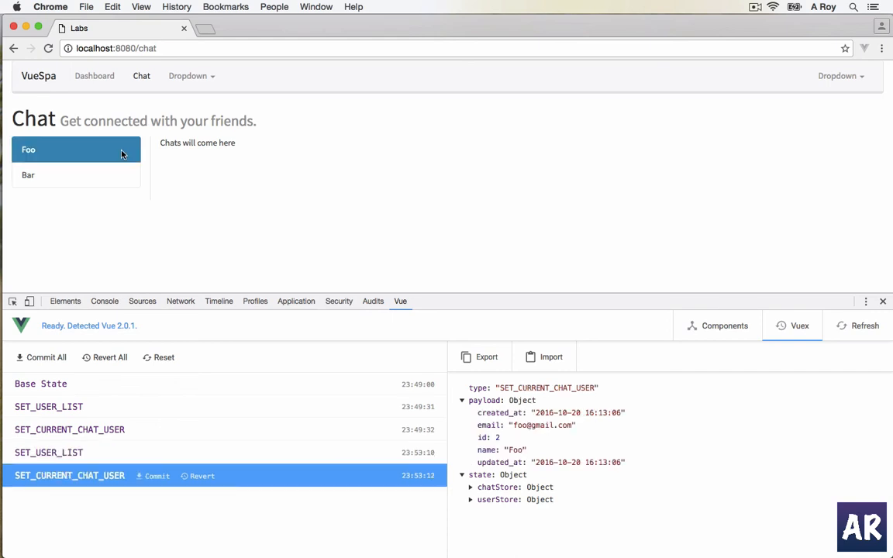
Select Bar, visit Dashboard and back to Chat, select Foo, then show the console log.
{"action": "left_click", "coordinate": [74, 174]}
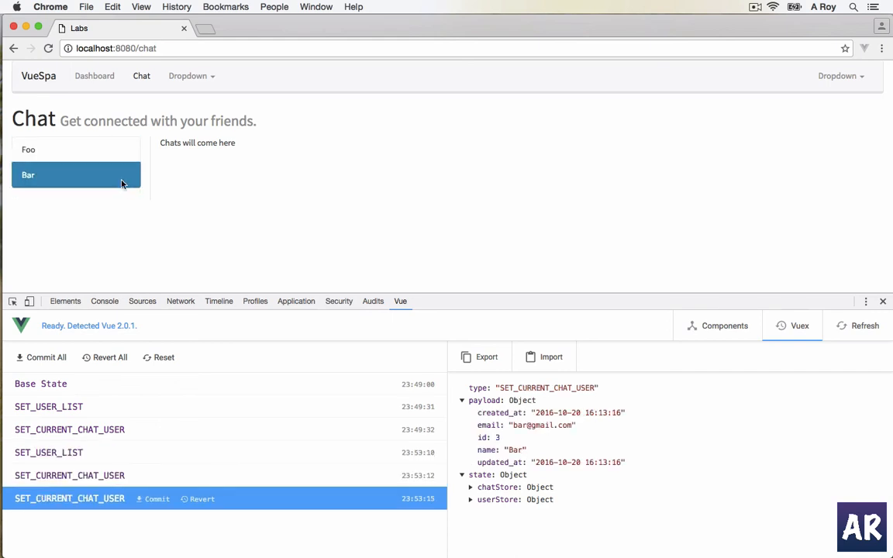
{"action": "left_click", "coordinate": [93, 74]}
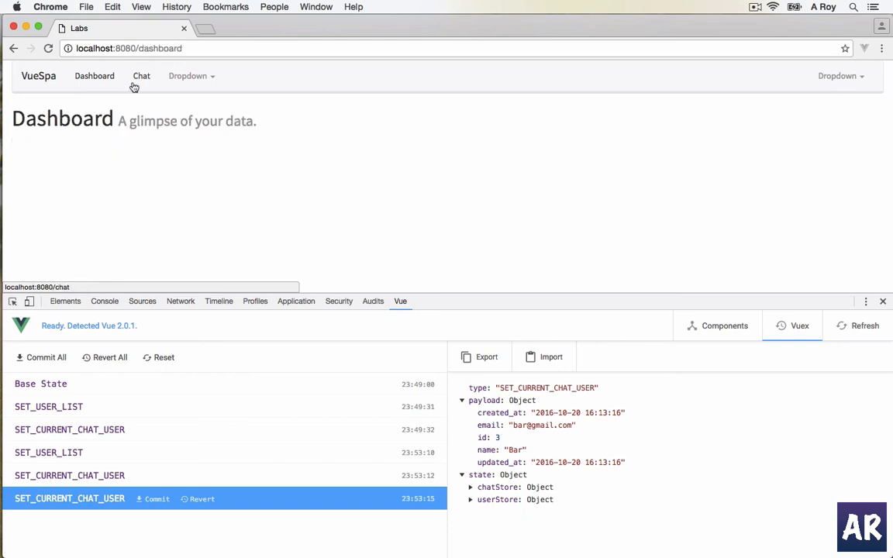
{"action": "left_click", "coordinate": [141, 74]}
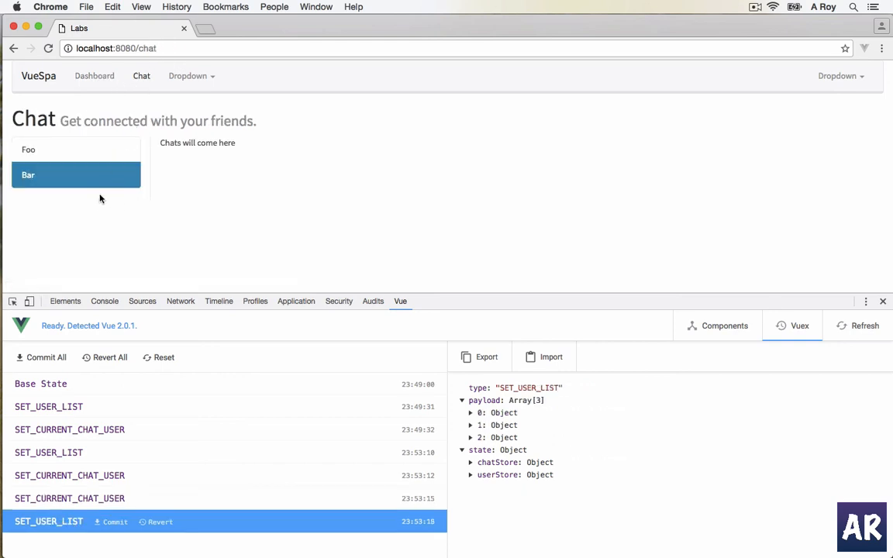
{"action": "mouse_move", "coordinate": [185, 217]}
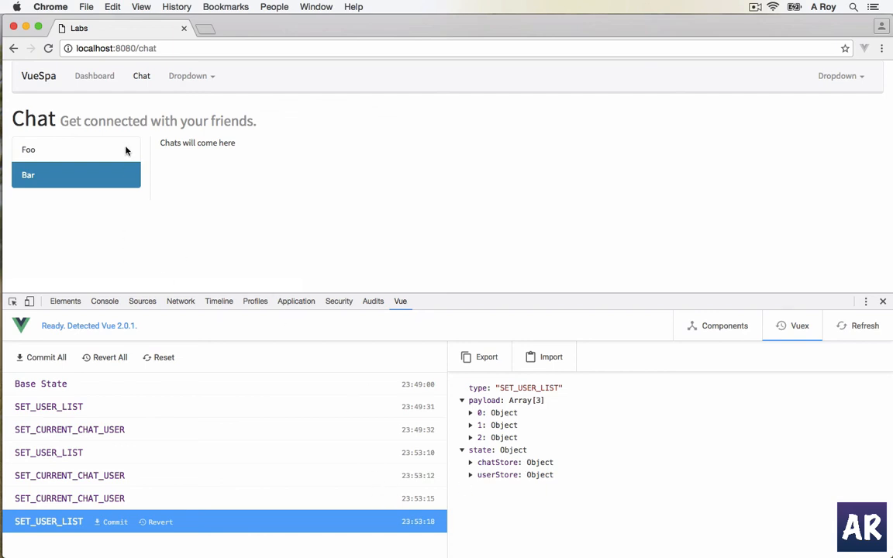
{"action": "left_click", "coordinate": [28, 149]}
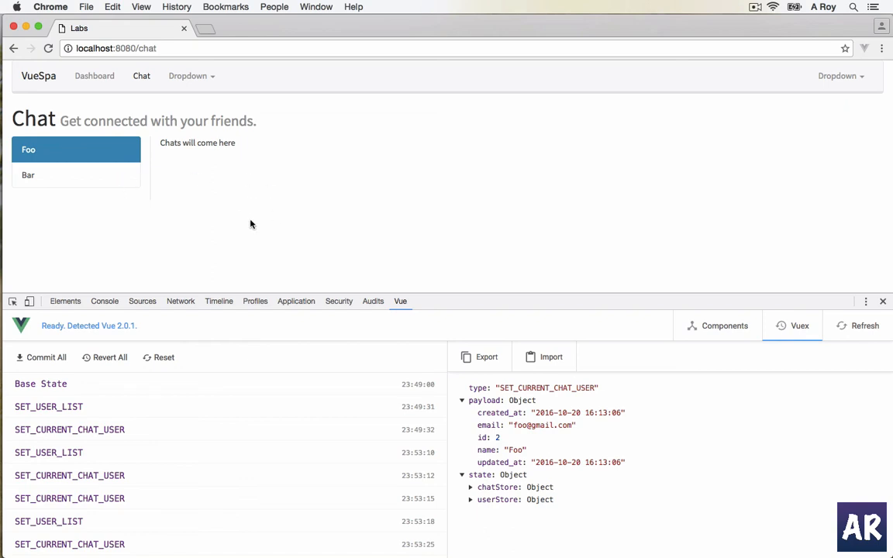
{"action": "mouse_move", "coordinate": [108, 195]}
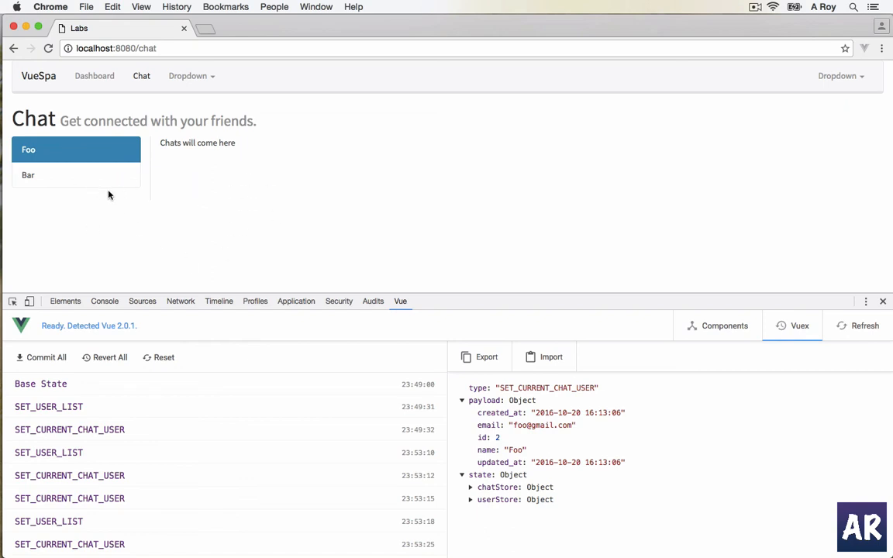
{"action": "mouse_move", "coordinate": [109, 214]}
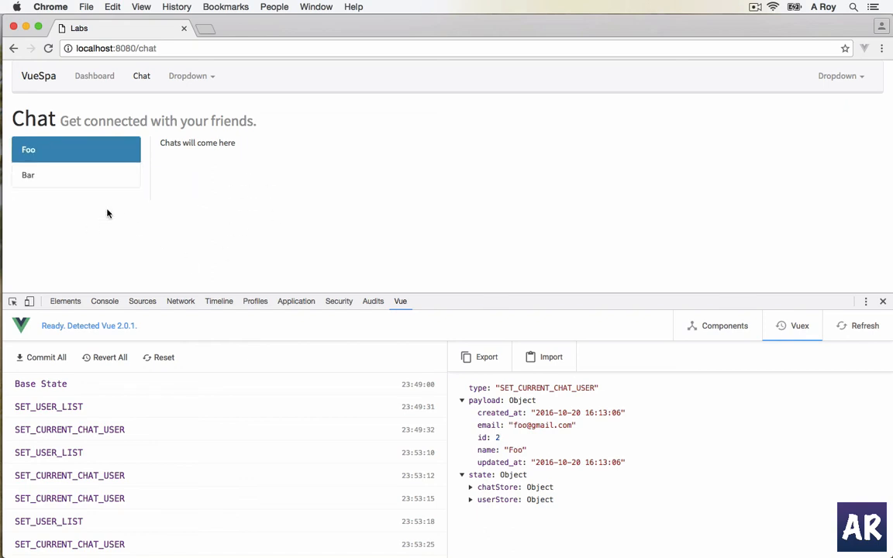
{"action": "left_click", "coordinate": [106, 301]}
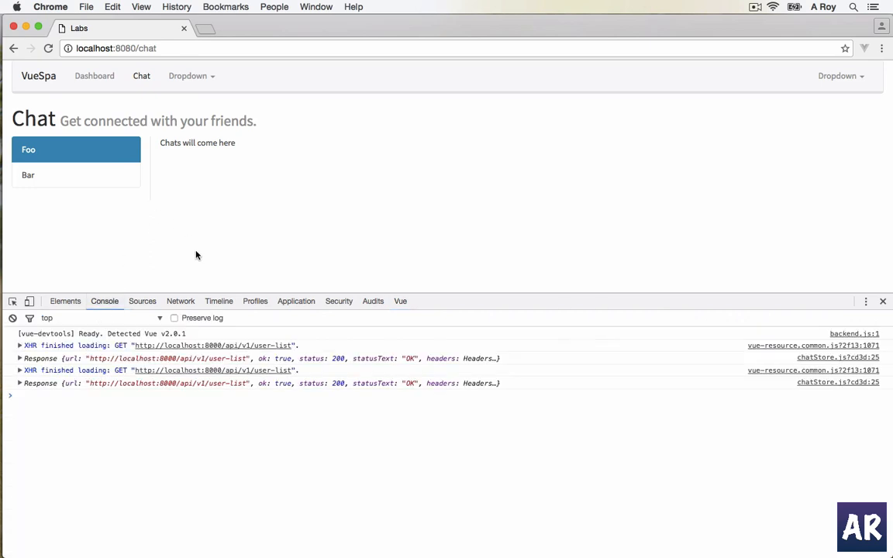